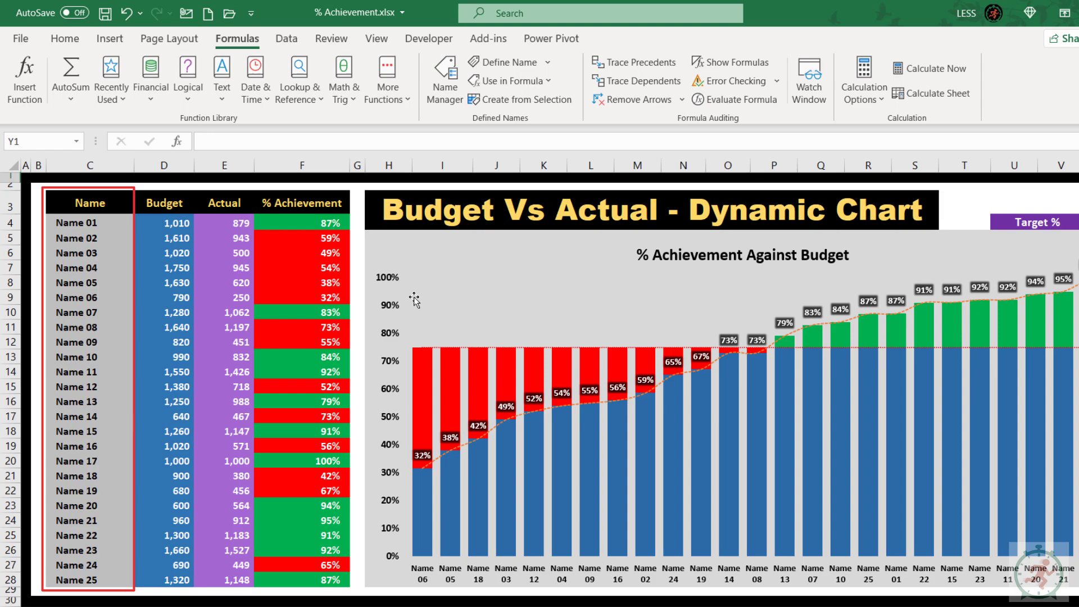
Review the sample table and change the Target % input value.
{"action": "left_click", "coordinate": [163, 203]}
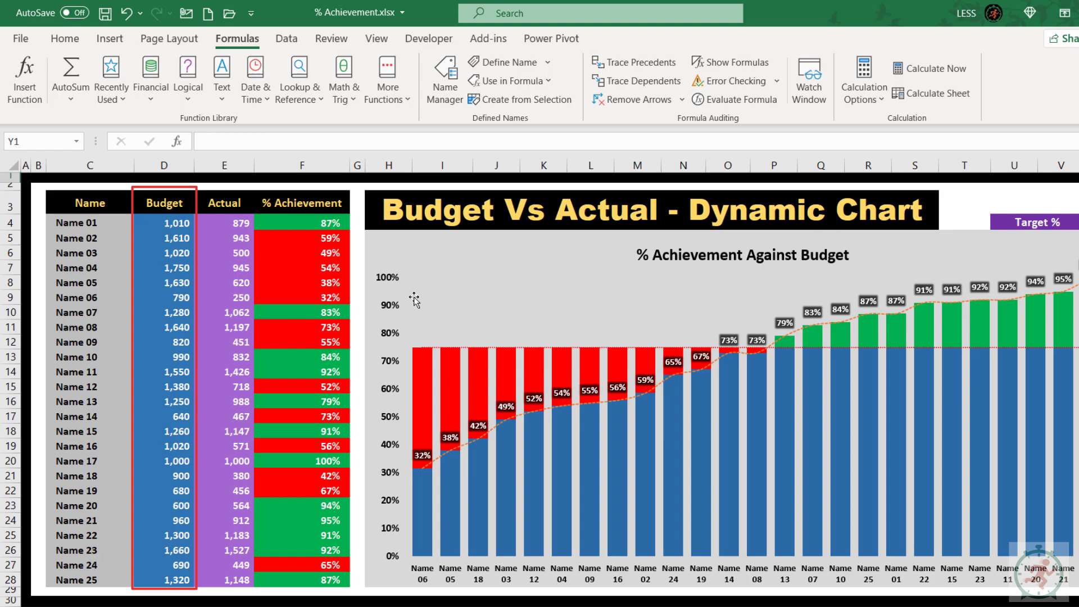
{"action": "left_click", "coordinate": [224, 202]}
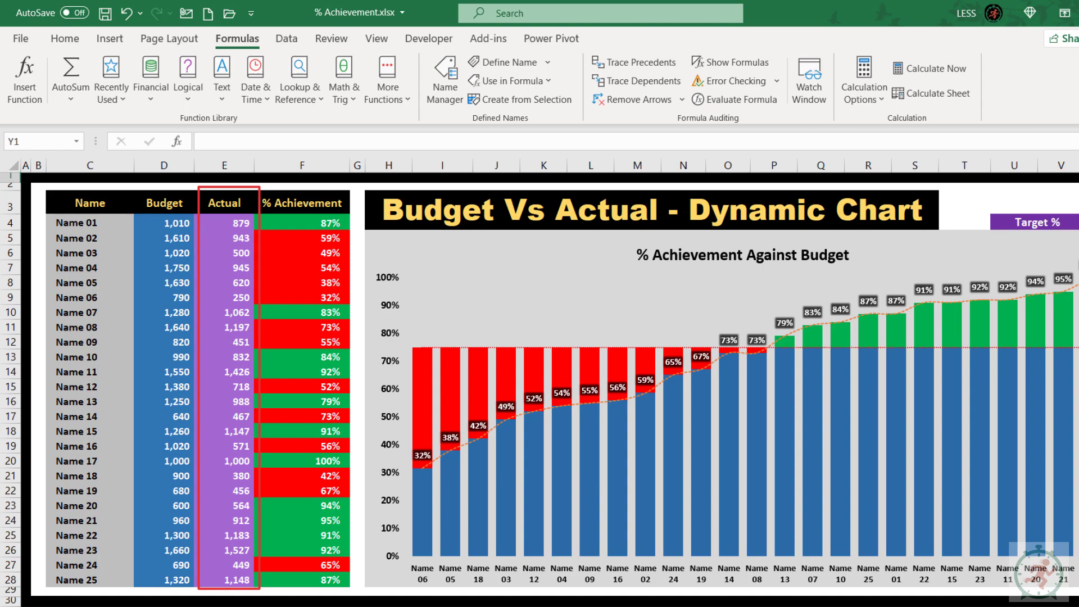
{"action": "left_click", "coordinate": [301, 222]}
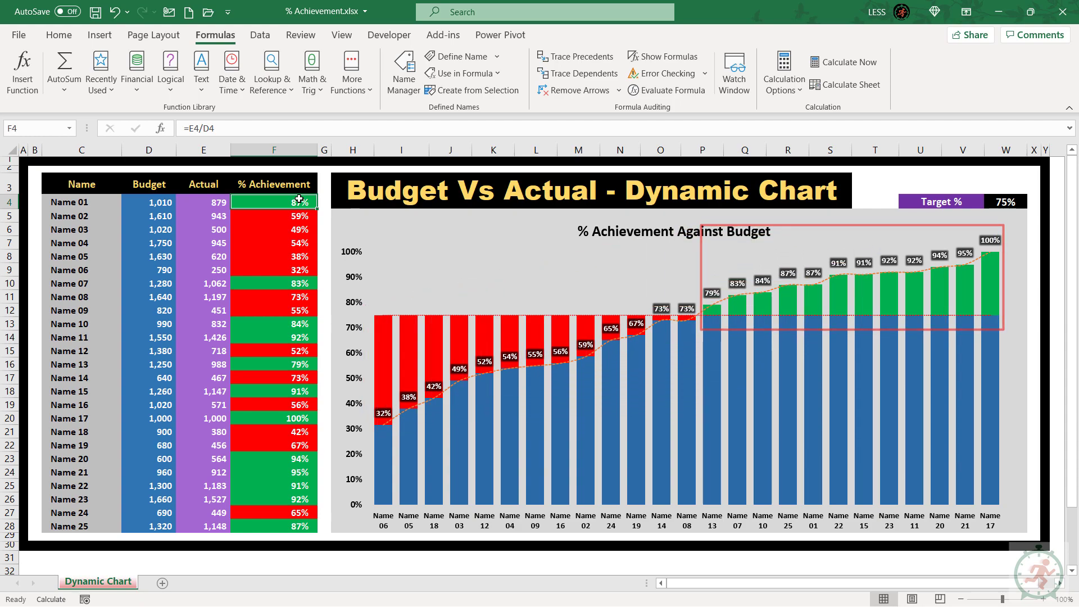
{"action": "left_click", "coordinate": [1003, 201]}
{"action": "type", "text": "85"}
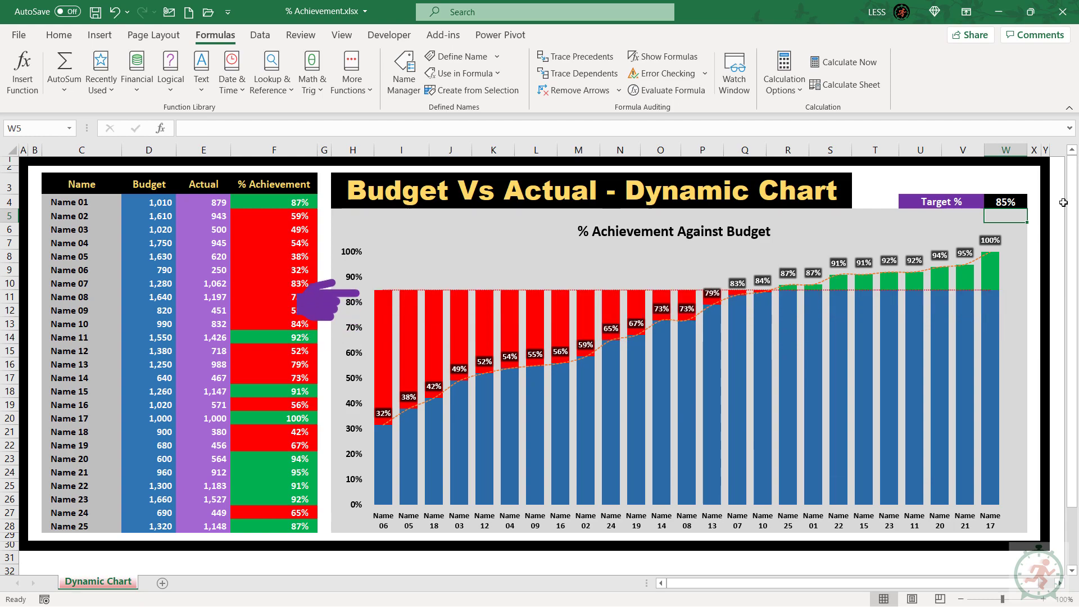
{"action": "type", "text": "100%"}
{"action": "left_click", "coordinate": [204, 270]}
{"action": "type", "text": "600"}
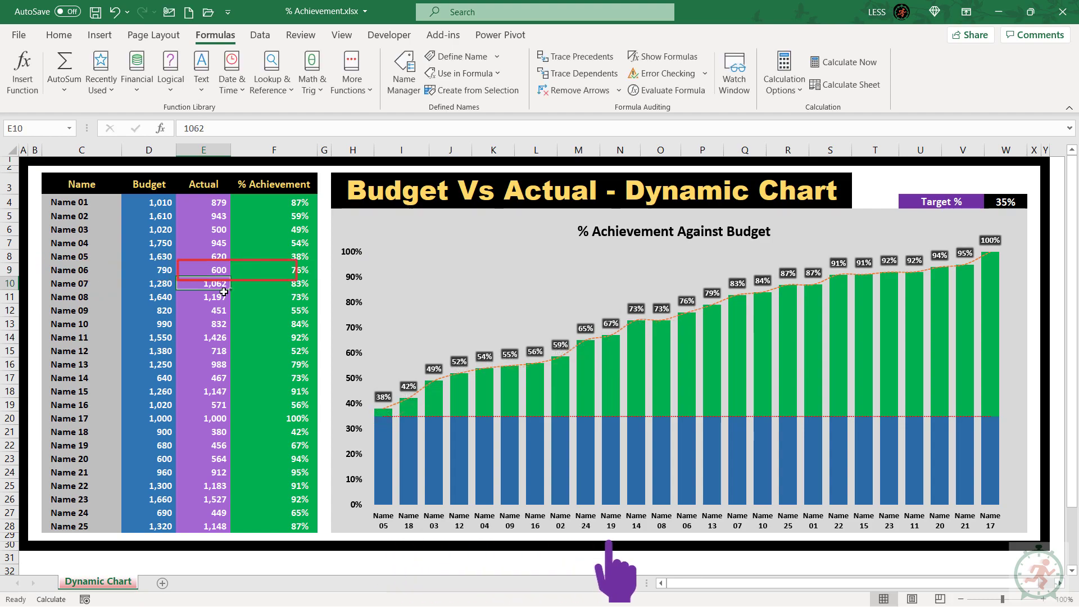
Edit Name 08's actual, insert a row and enter Name 26 with actual 250.
{"action": "left_click", "coordinate": [202, 297]}
{"action": "type", "text": "300"}
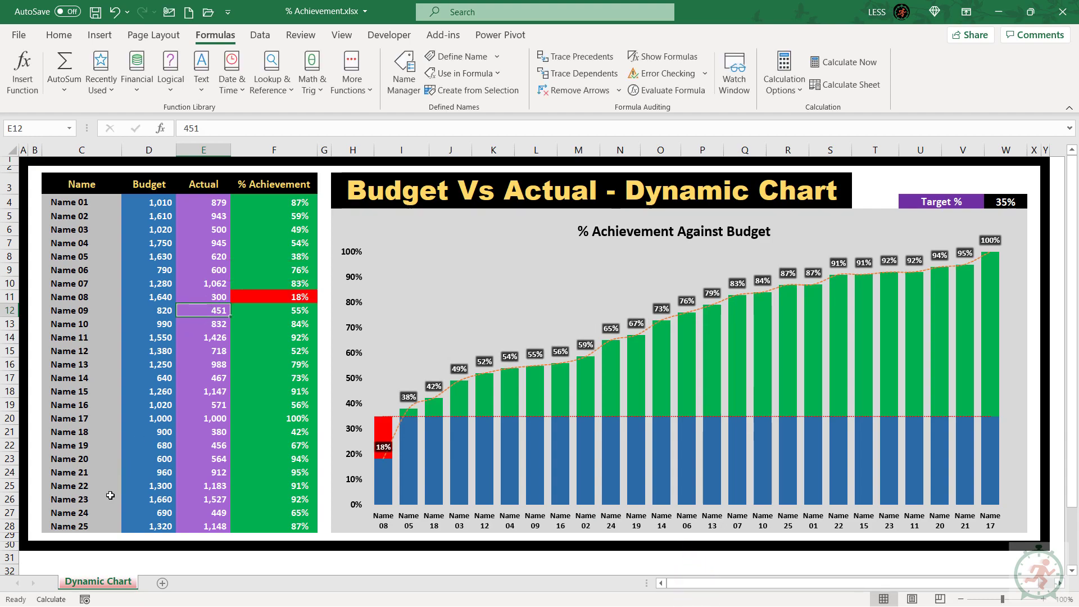
{"action": "right_click", "coordinate": [13, 432]}
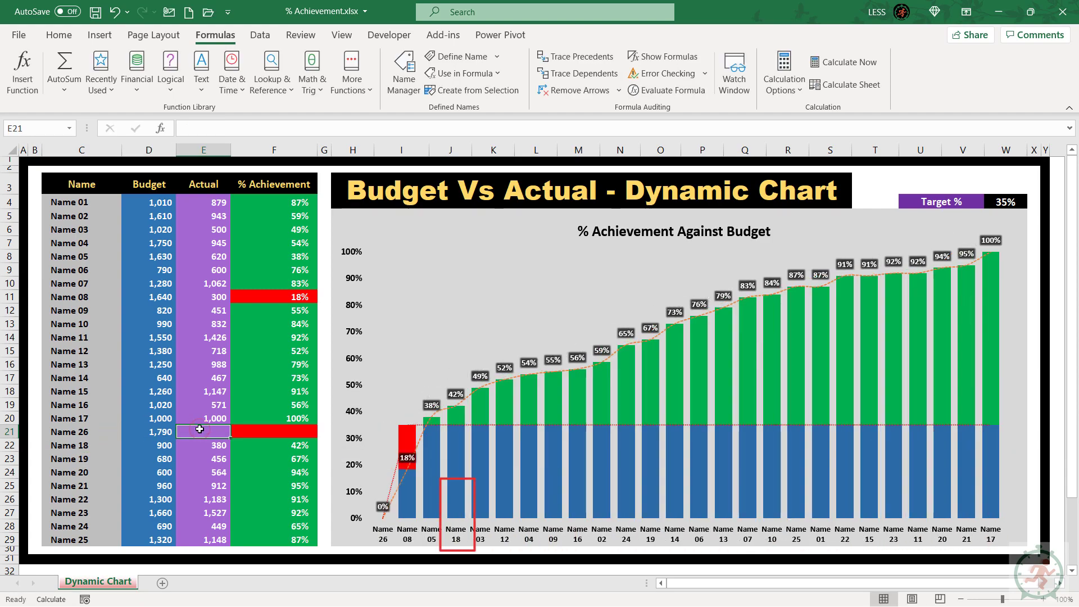
{"action": "type", "text": "250"}
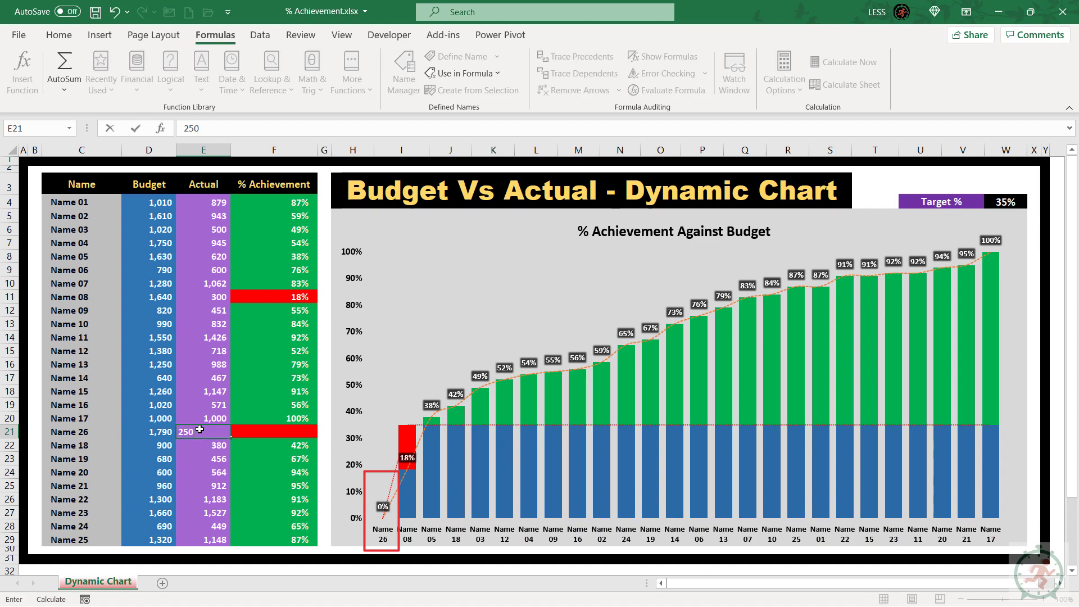
{"action": "key", "text": "Return"}
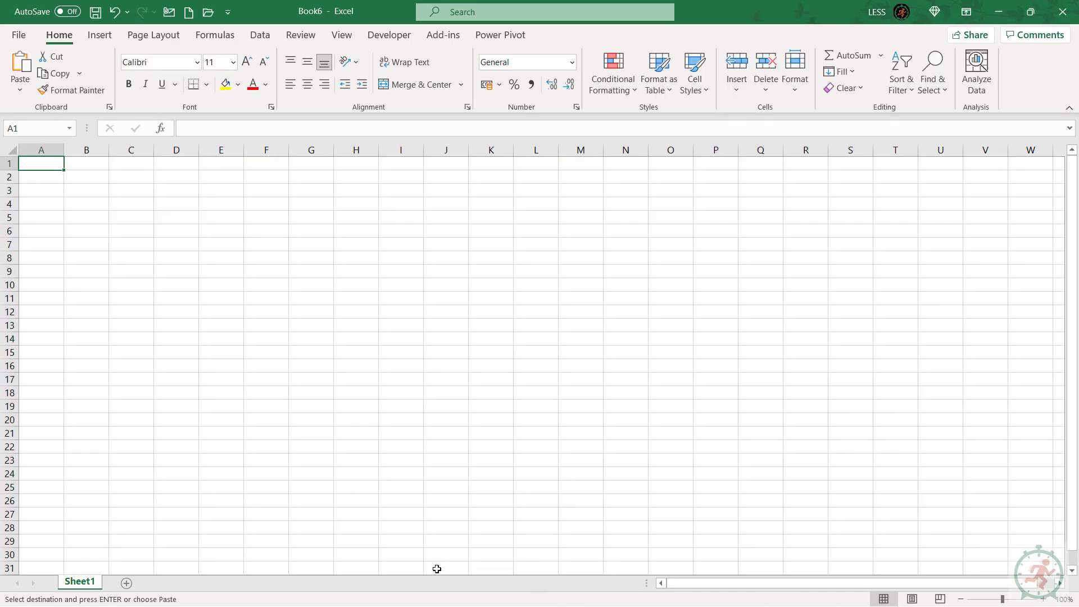
Paste the table at A1 keeping source column widths, and copy its header row into F1.
{"action": "key", "text": "ctrl+v"}
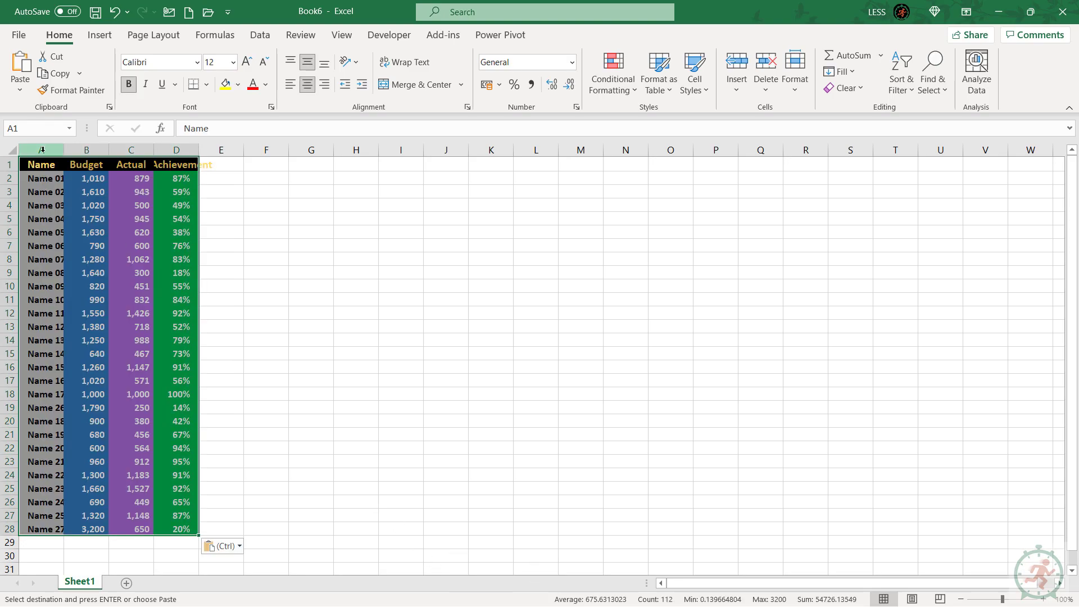
{"action": "left_click", "coordinate": [233, 179]}
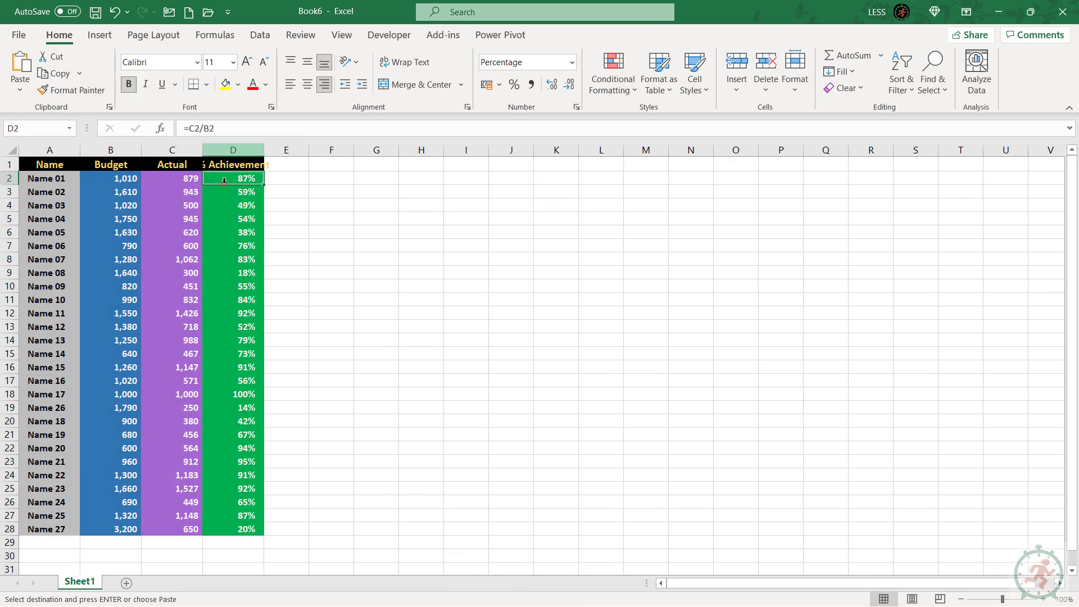
{"action": "left_click", "coordinate": [313, 204]}
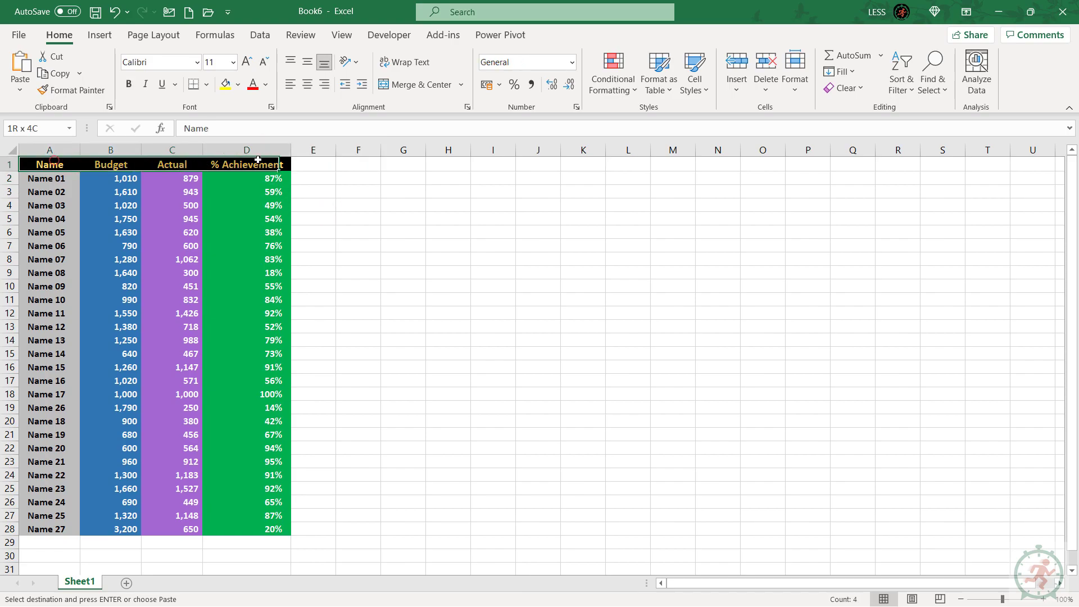
{"action": "left_click", "coordinate": [358, 164]}
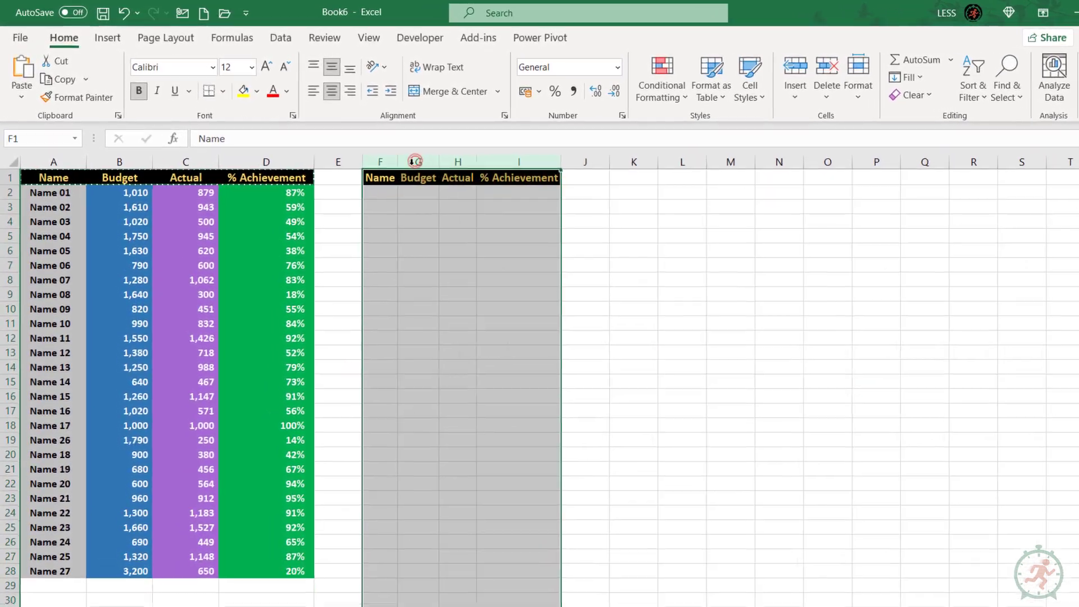
Enter =OFFSET($A$1,1,0,COUNT($B:$B)) in F2 to list every name dynamically.
{"action": "type", "text": "=o"}
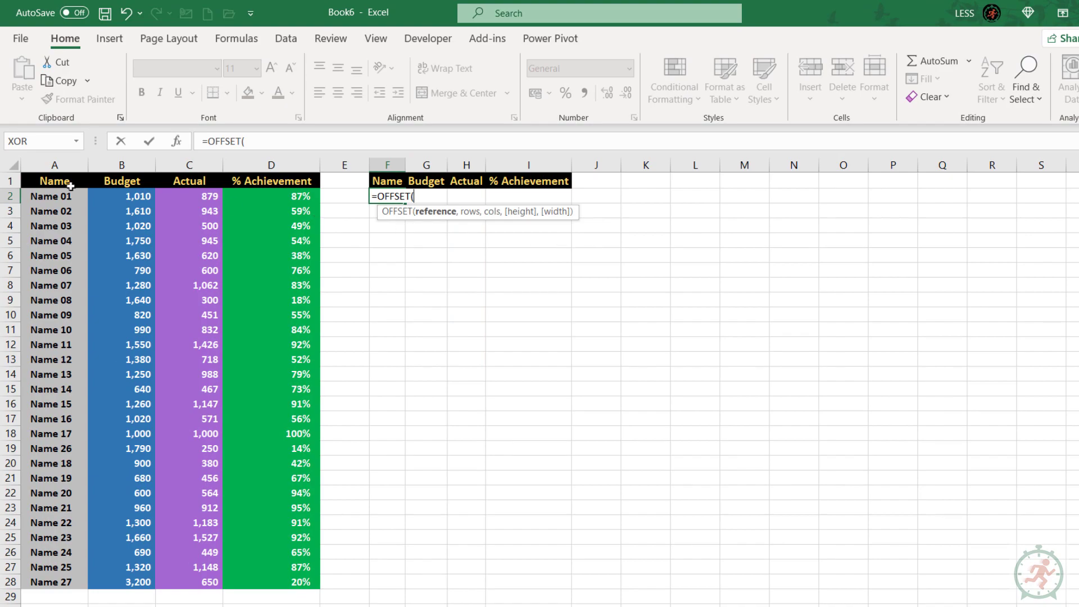
{"action": "key", "text": "f4"}
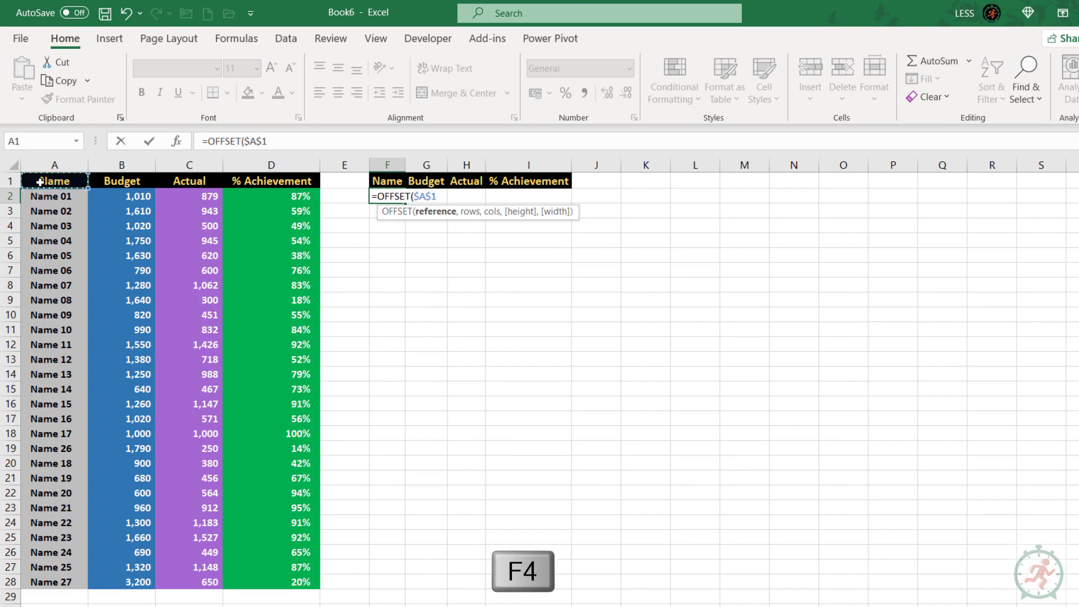
{"action": "type", "text": ",1"}
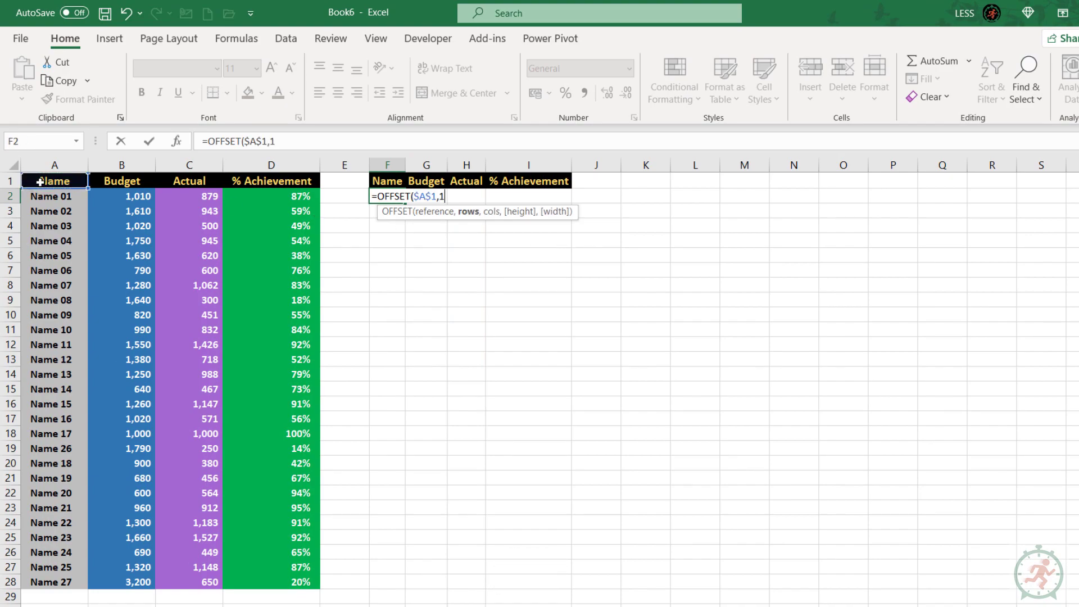
{"action": "type", "text": "0,"}
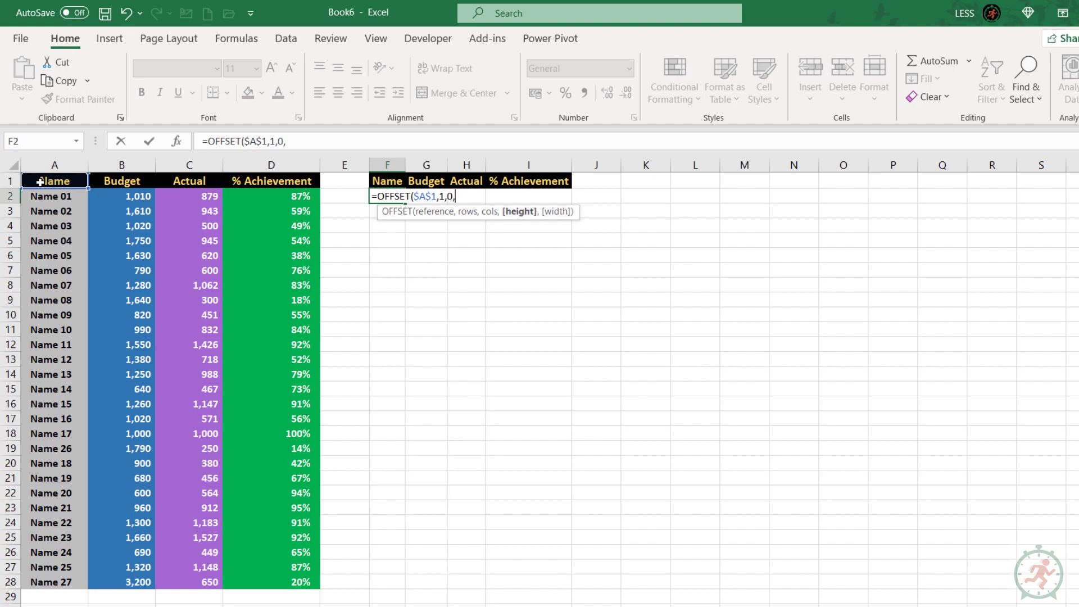
{"action": "type", "text": "COUNT("}
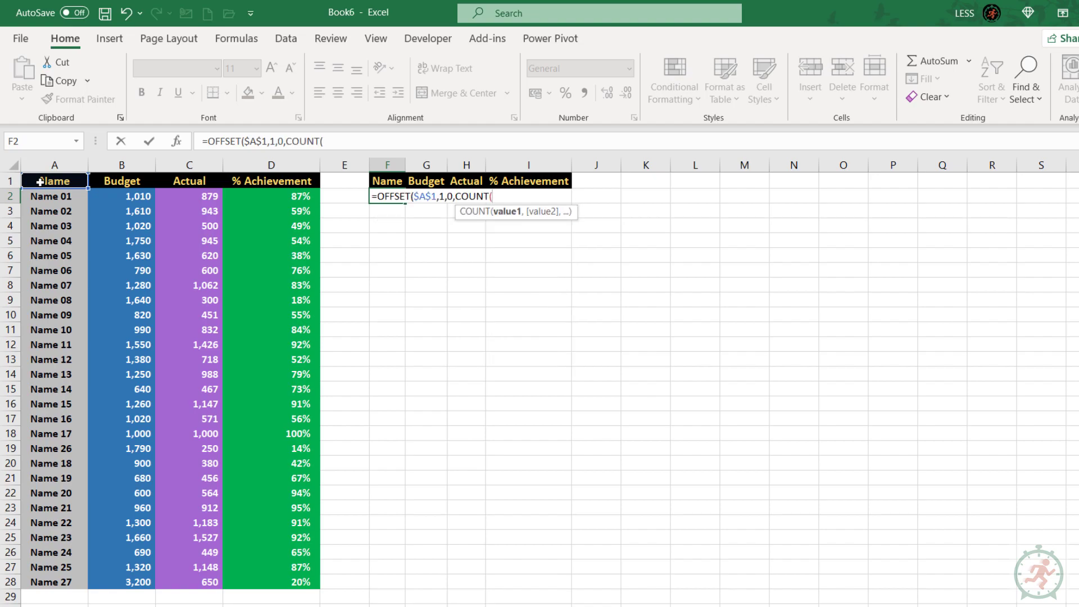
{"action": "left_click", "coordinate": [122, 165]}
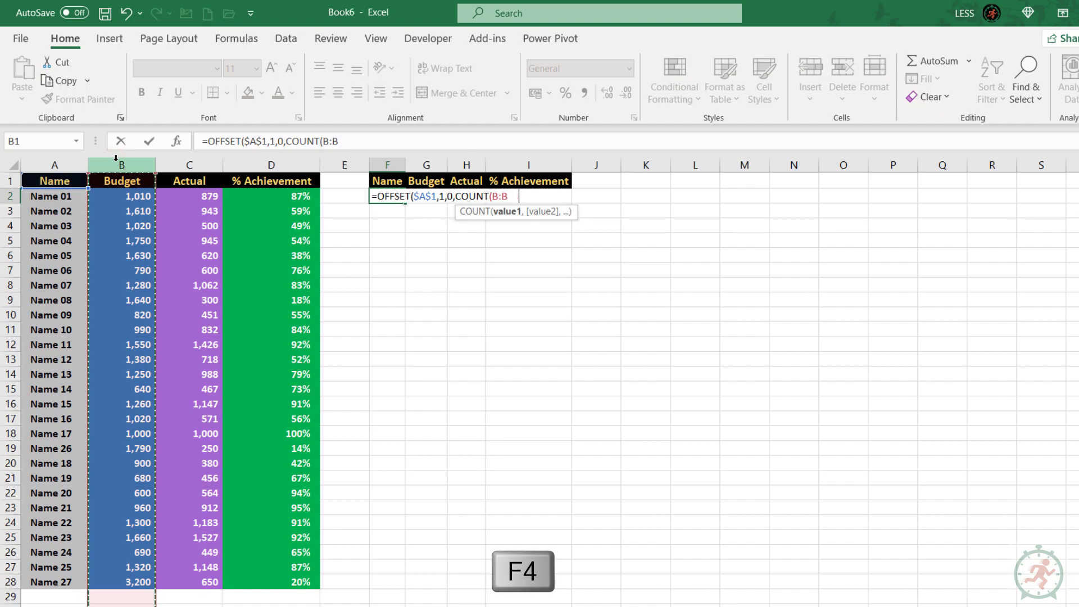
{"action": "key", "text": "f4"}
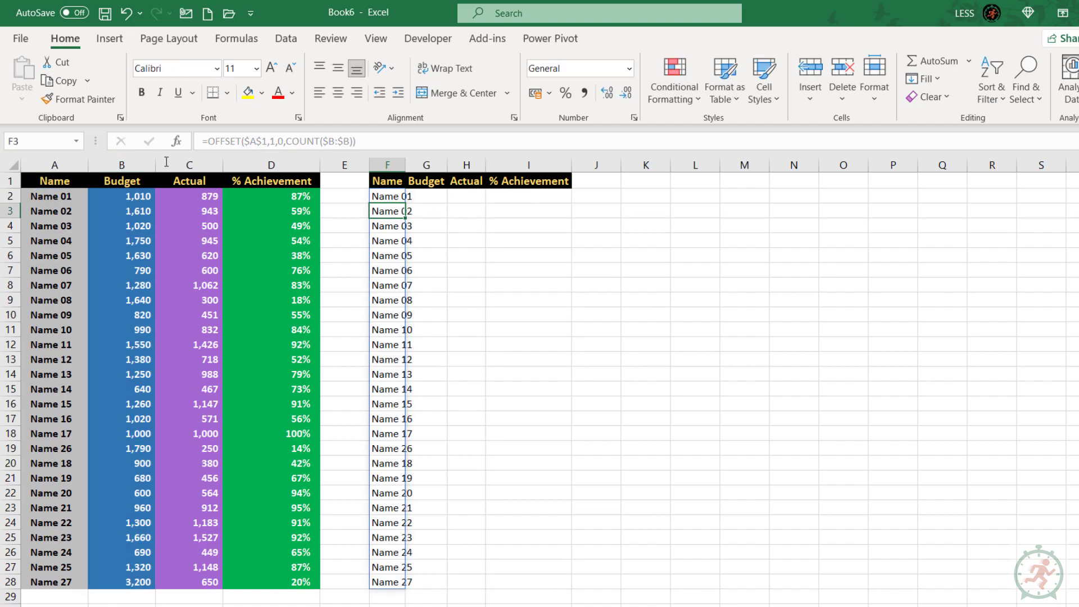
Reuse the OFFSET formula in G2 and H2 for the Budget and Actual lists.
{"action": "left_click", "coordinate": [437, 196]}
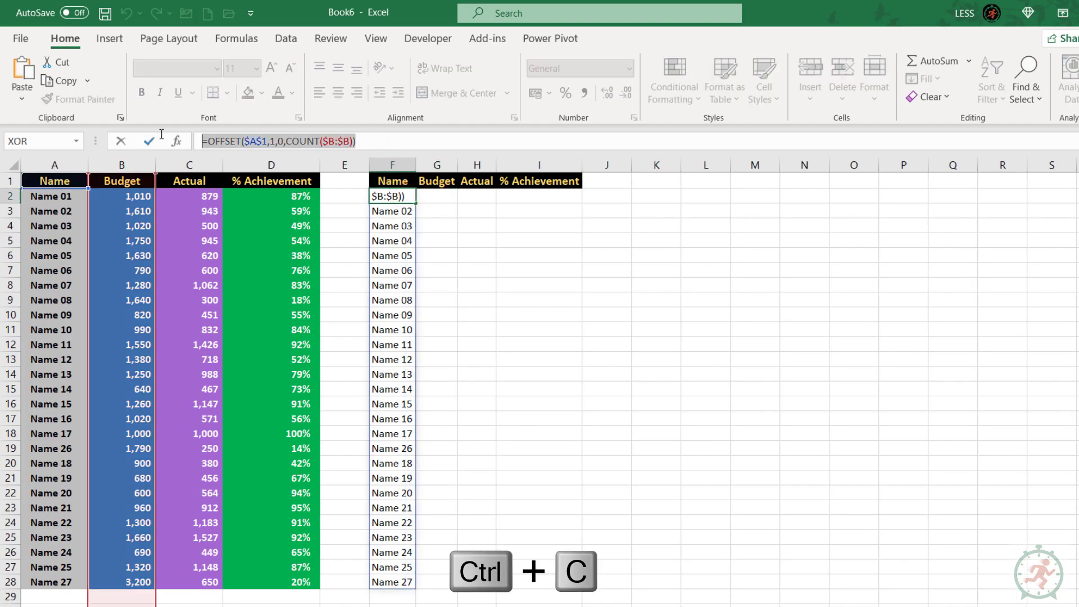
{"action": "left_click", "coordinate": [436, 196]}
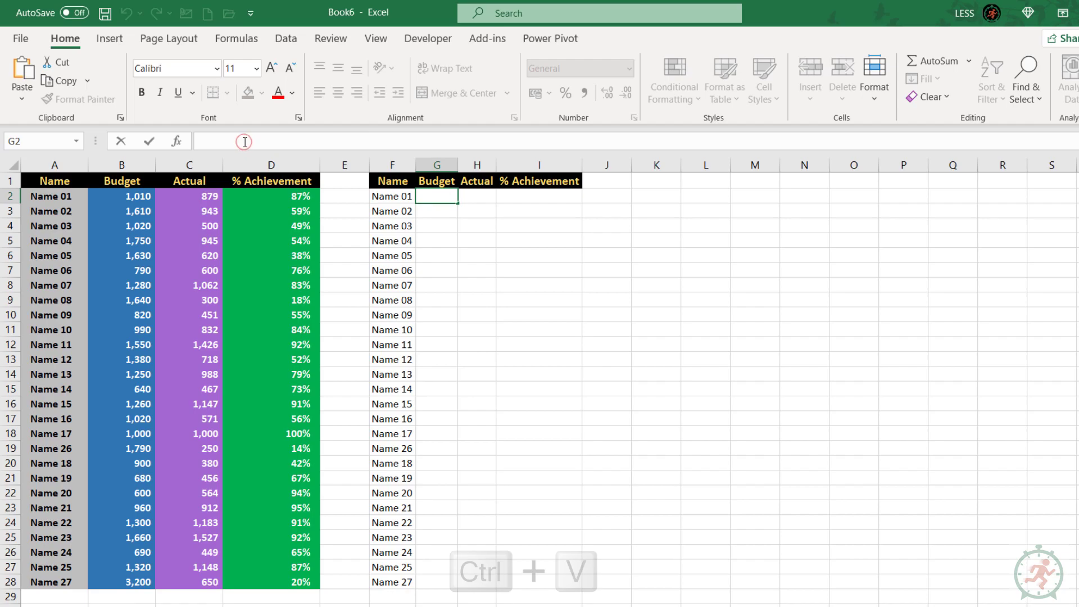
{"action": "type", "text": "=OFFSET($A$1,1,0,COUNT($B:$B))"}
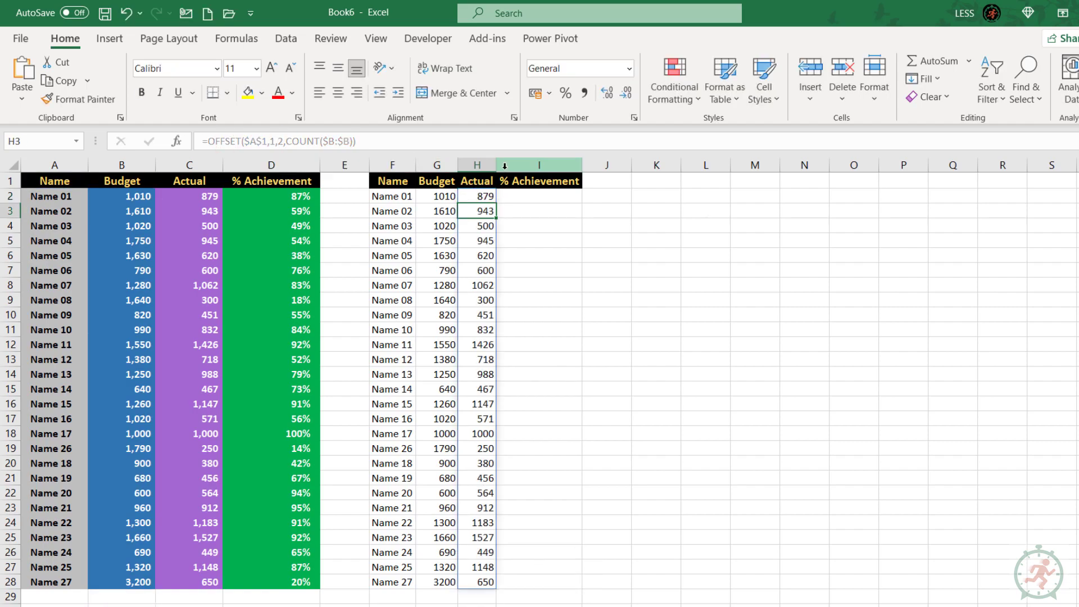
Define a workbook named range Budget with the dynamic OFFSET formula.
{"action": "left_click", "coordinate": [436, 195]}
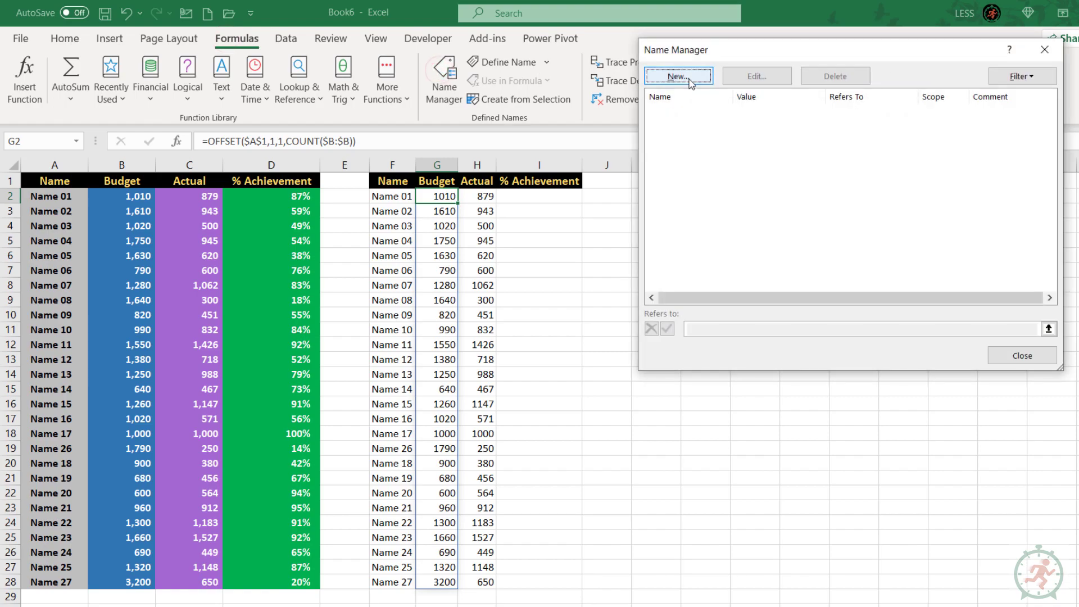
{"action": "left_click", "coordinate": [677, 75]}
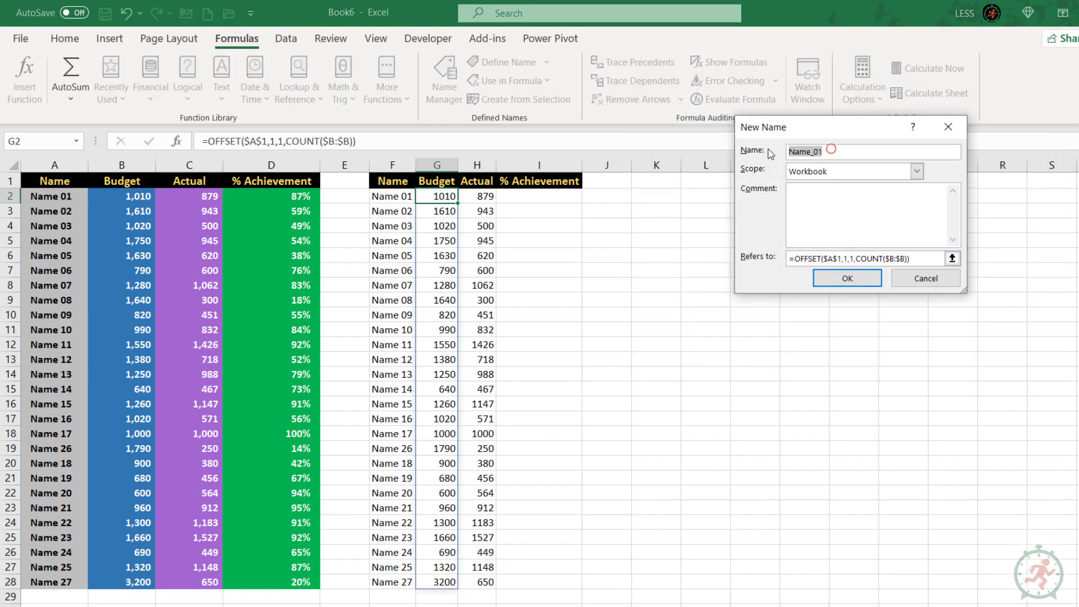
{"action": "type", "text": "Budget"}
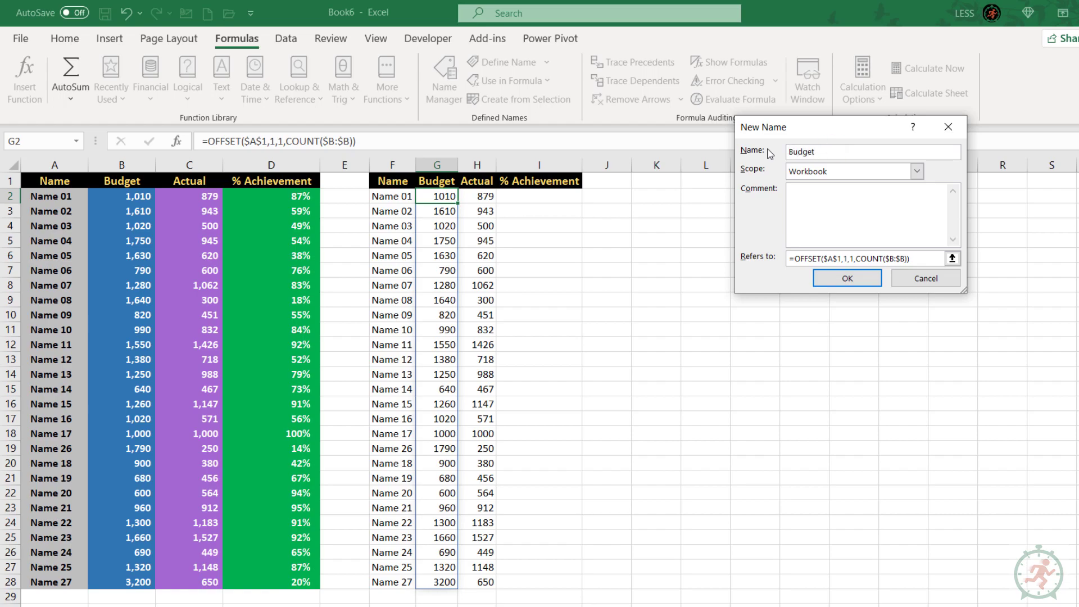
{"action": "left_click", "coordinate": [848, 278]}
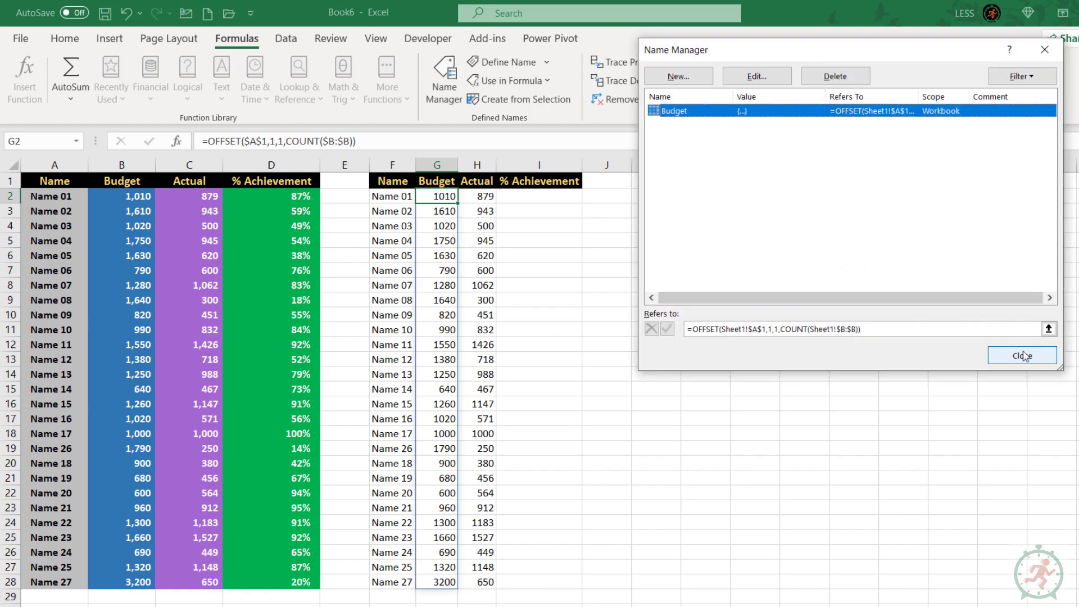
{"action": "left_click", "coordinate": [1022, 355]}
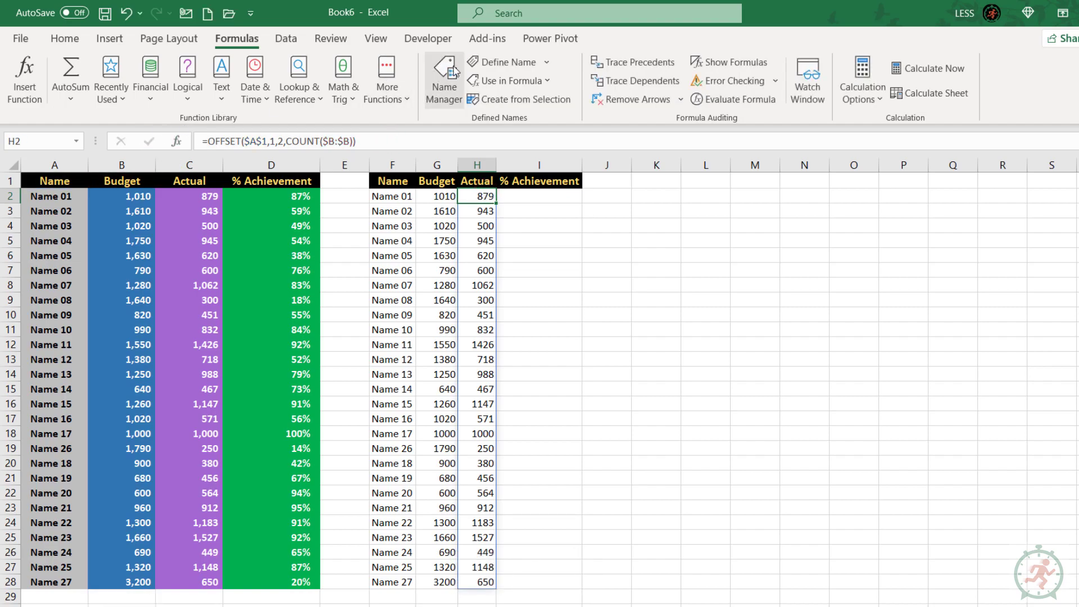
Define the Actual named range the same way and close Name Manager.
{"action": "left_click", "coordinate": [503, 60]}
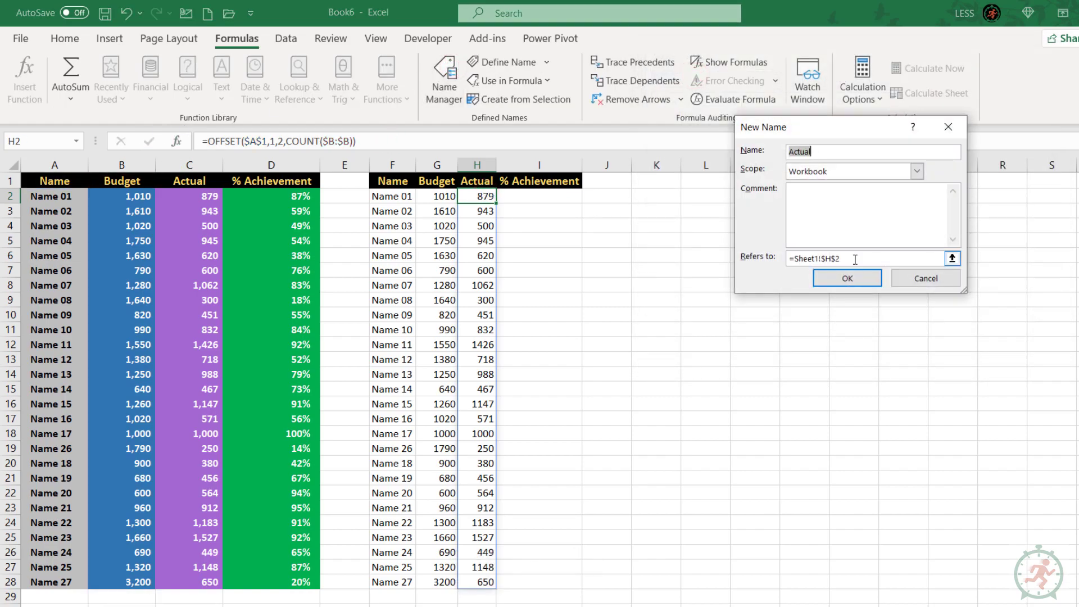
{"action": "left_click", "coordinate": [848, 277]}
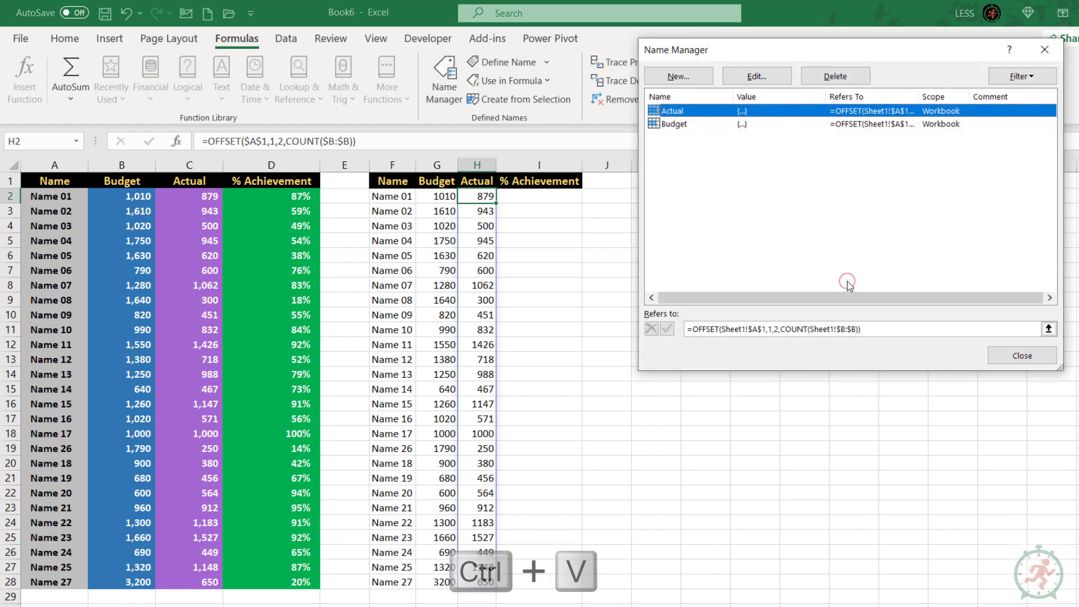
{"action": "left_click", "coordinate": [1022, 355]}
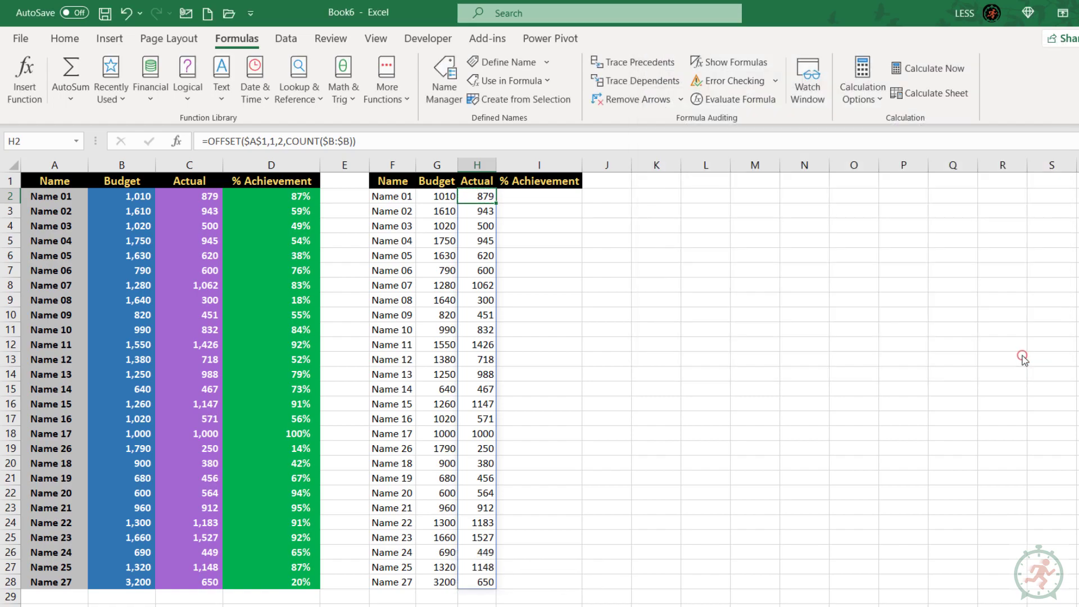
{"action": "left_click", "coordinate": [538, 196]}
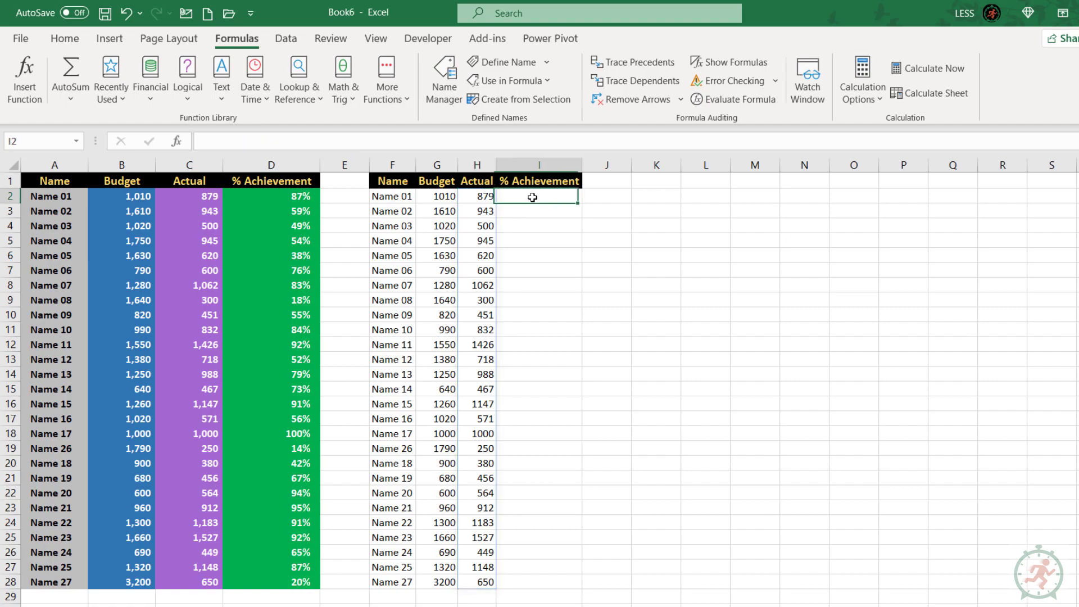
Enter =Actual/Budget in I2 and format the spilled results as percentages.
{"action": "type", "text": "="}
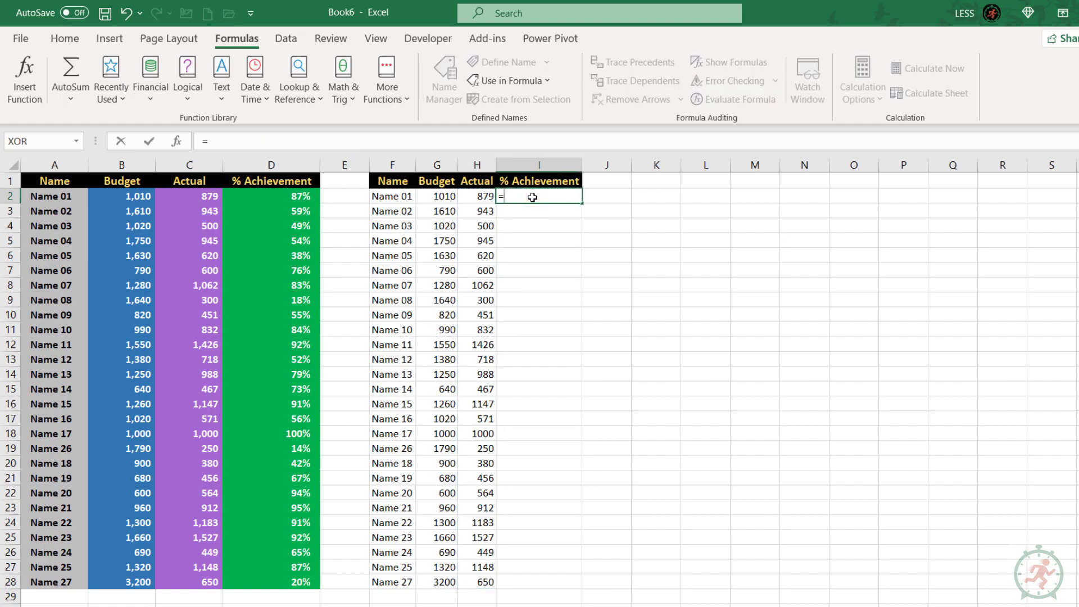
{"action": "type", "text": "ac"}
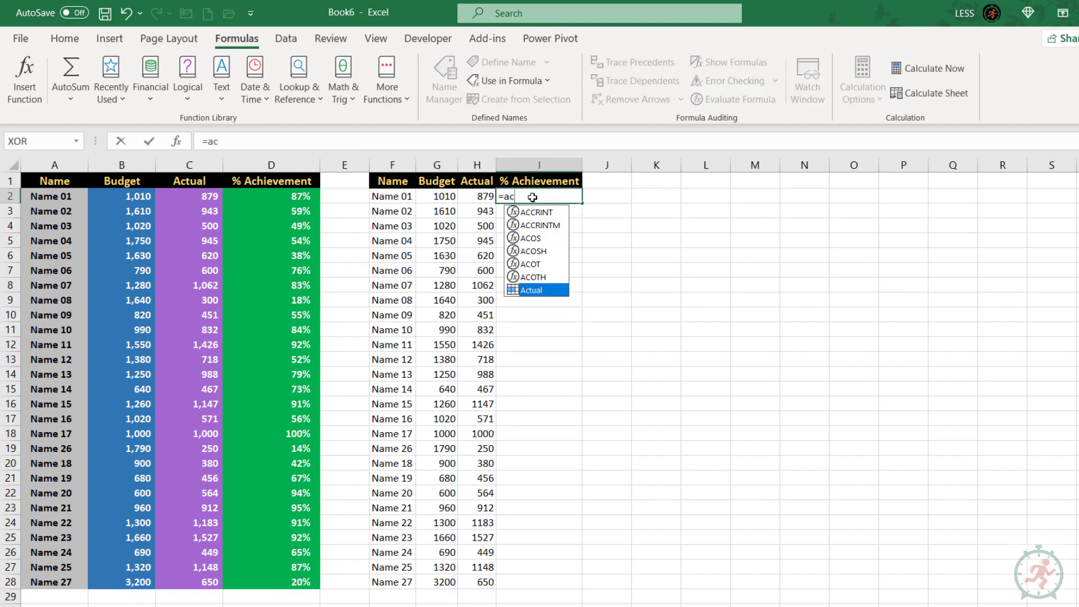
{"action": "type", "text": "Actual/bu"}
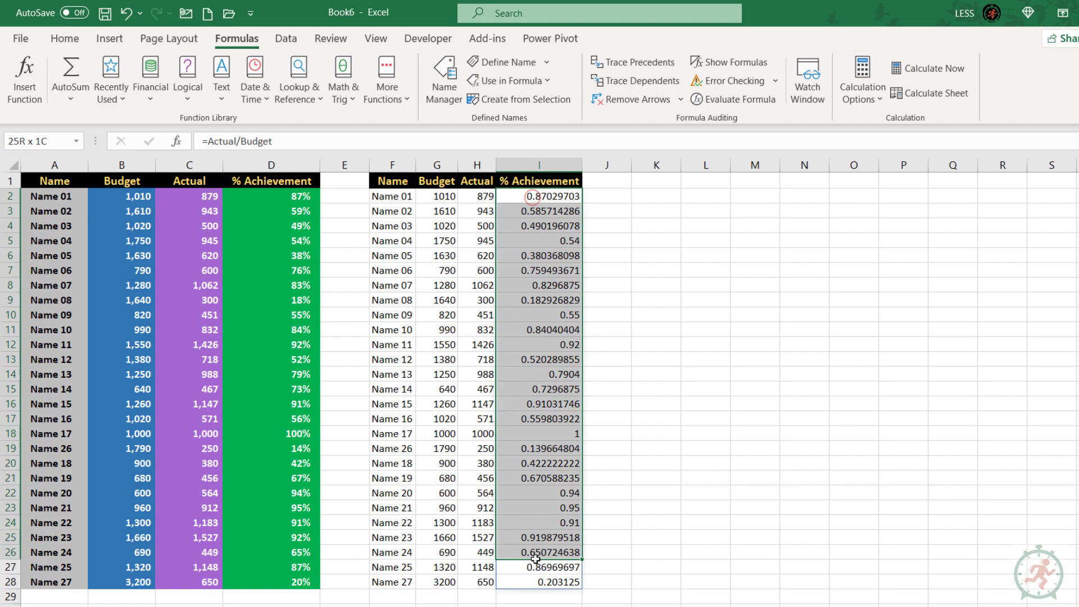
{"action": "left_click", "coordinate": [65, 38]}
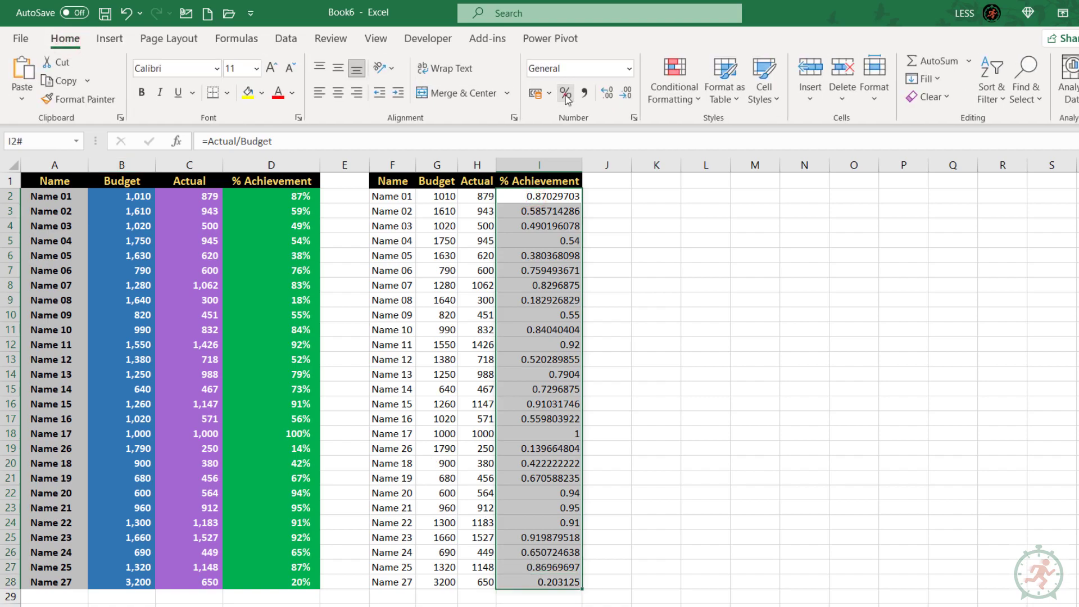
{"action": "left_click", "coordinate": [564, 93]}
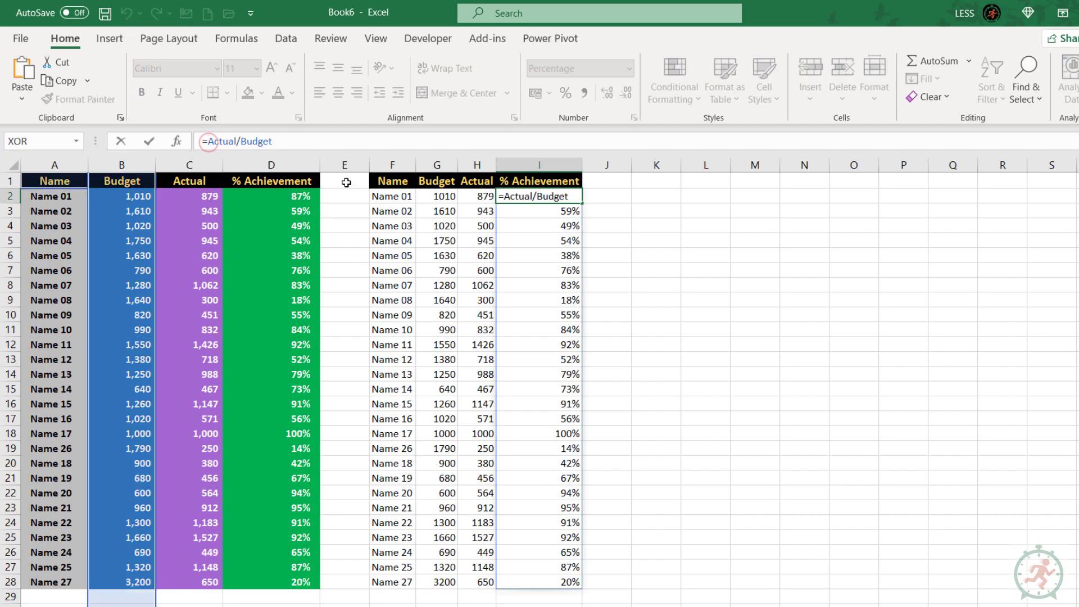
Wrap the achievement formula in SORT to list percentages ascending.
{"action": "type", "text": "=SORT("}
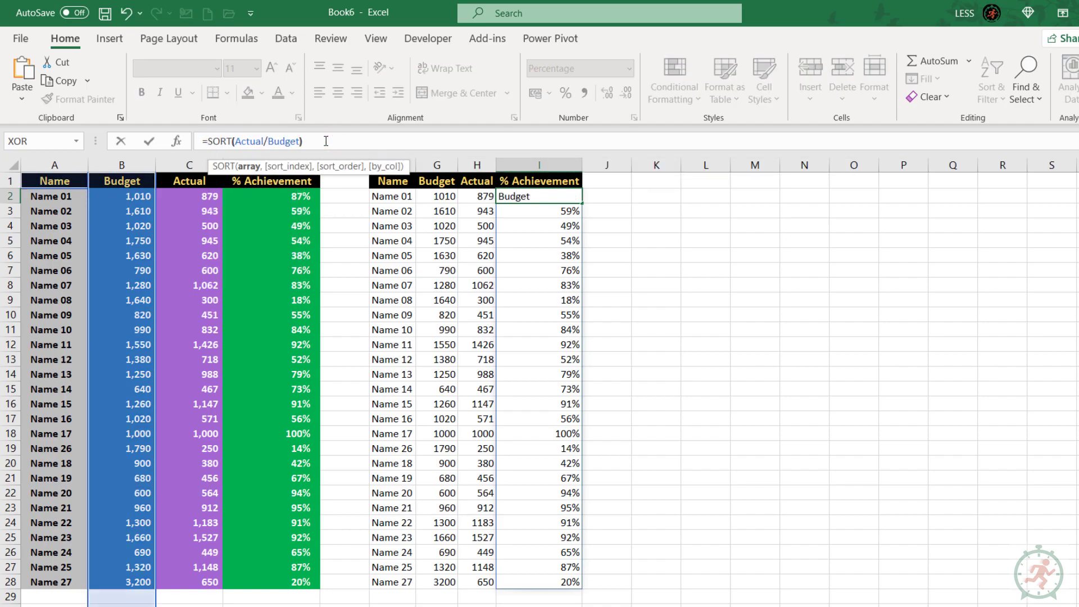
{"action": "key", "text": "Return"}
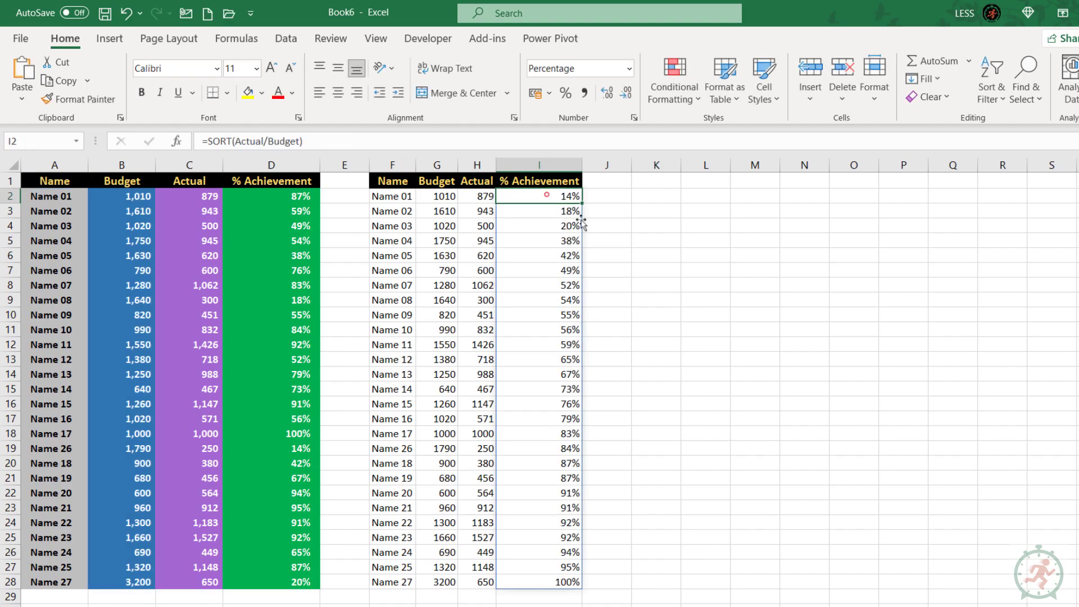
{"action": "mouse_move", "coordinate": [495, 176]}
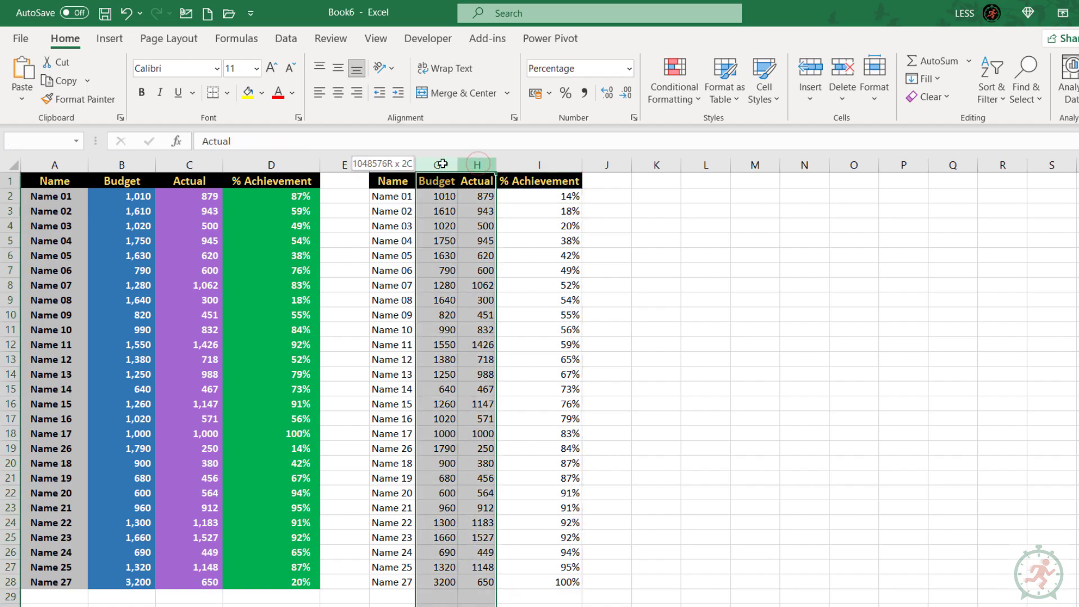
Delete duplicate columns G:H and sort names with SORTBY(OFFSET(...),Actual/Budget).
{"action": "right_click", "coordinate": [476, 164]}
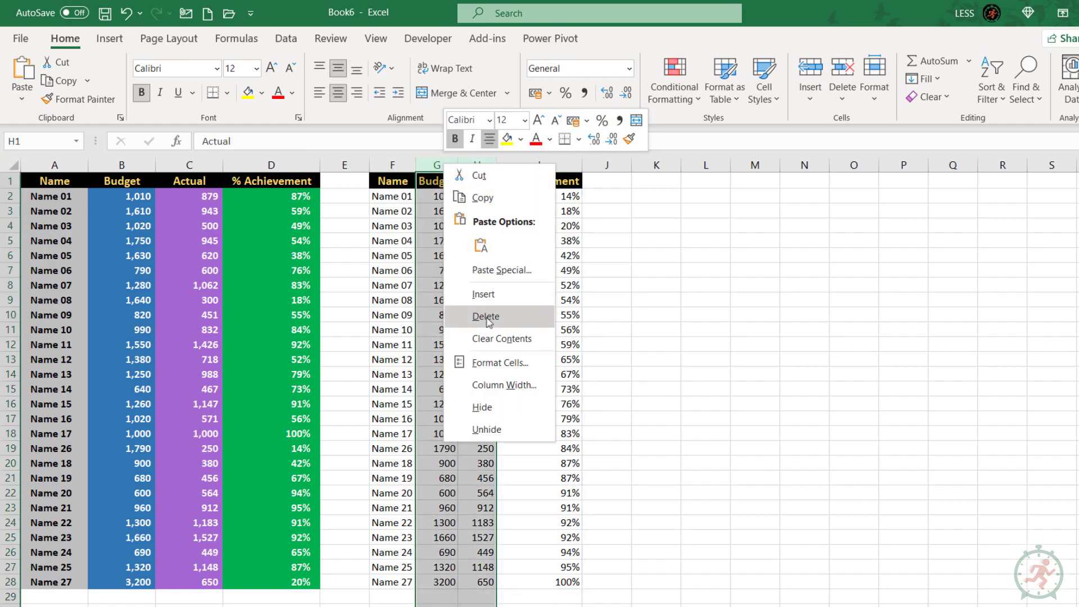
{"action": "left_click", "coordinate": [486, 316]}
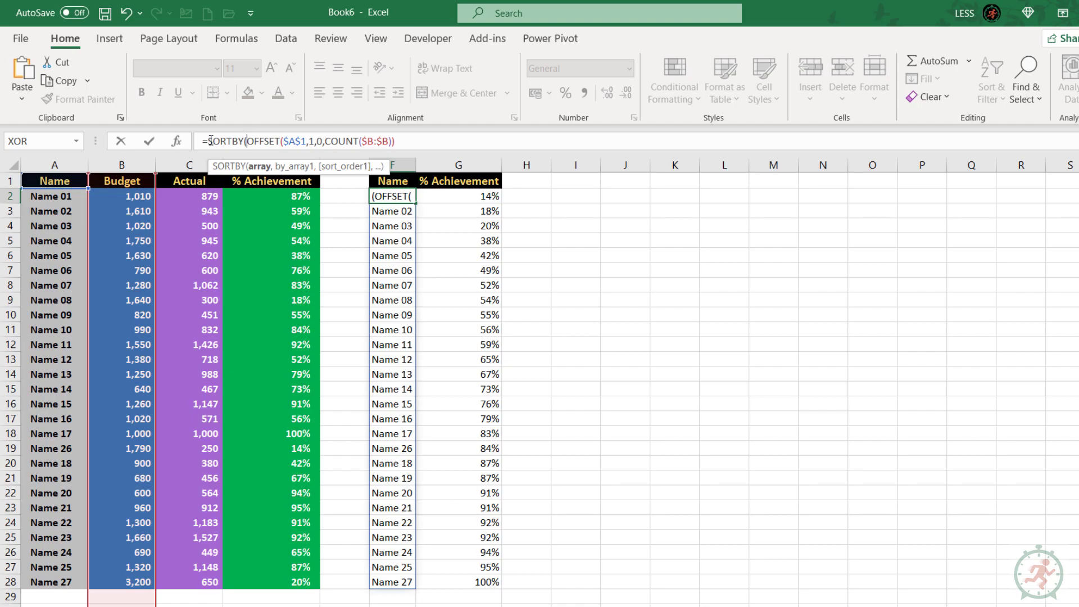
{"action": "type", "text": ","}
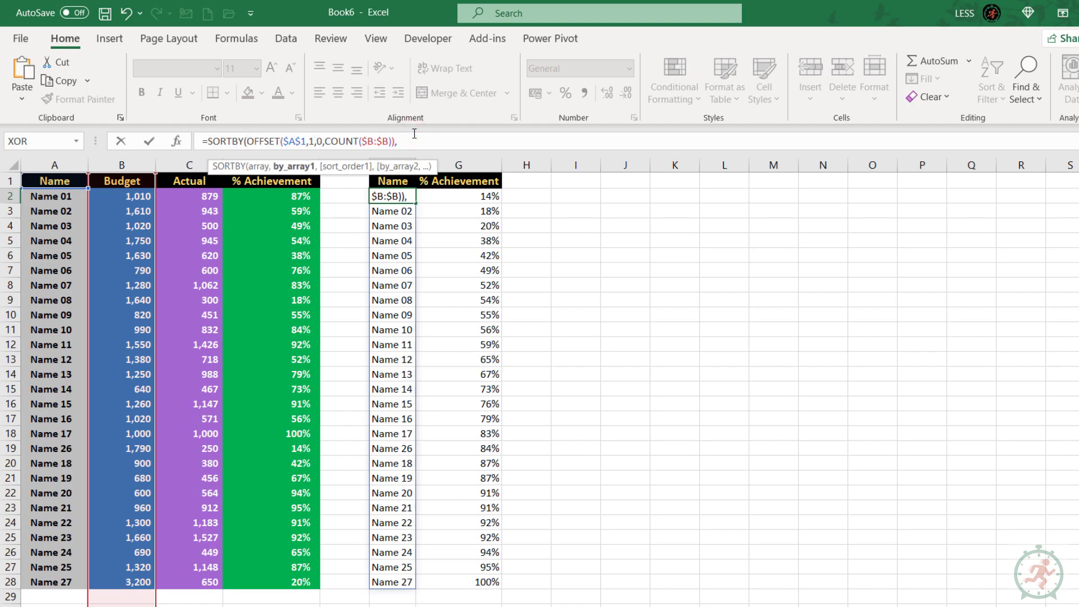
{"action": "type", "text": "ac"}
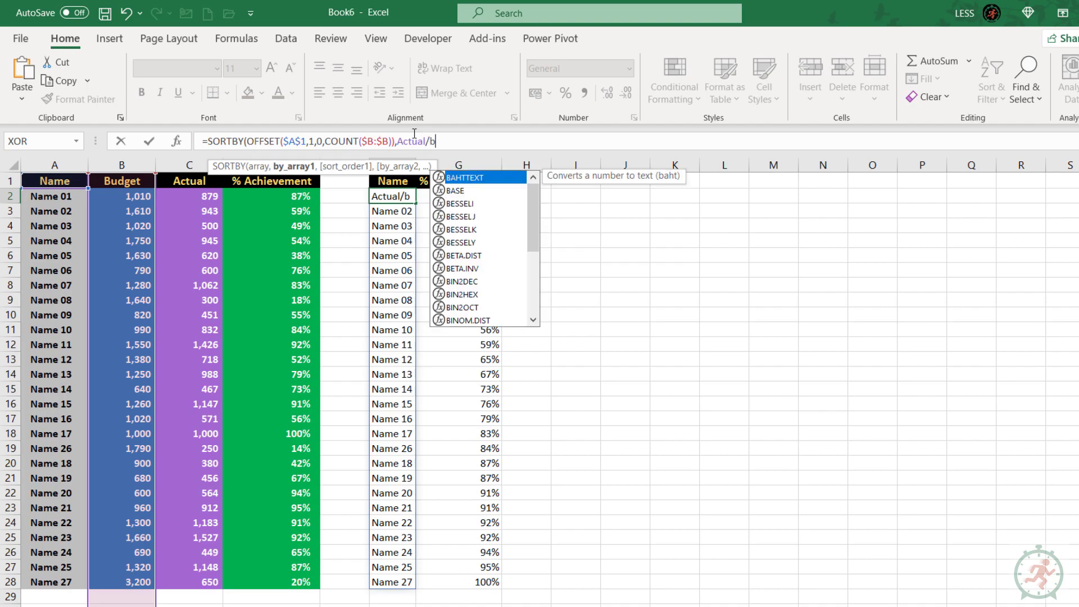
{"action": "type", "text": "udget)"}
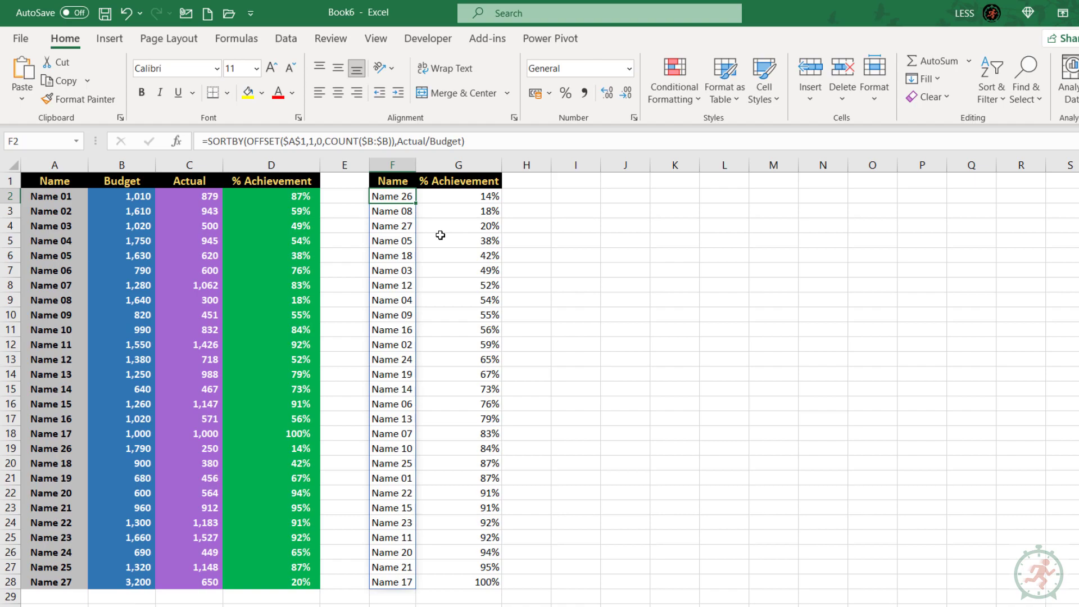
Define a named formula Name holding the SORTBY name list.
{"action": "key", "text": "ctrl+c"}
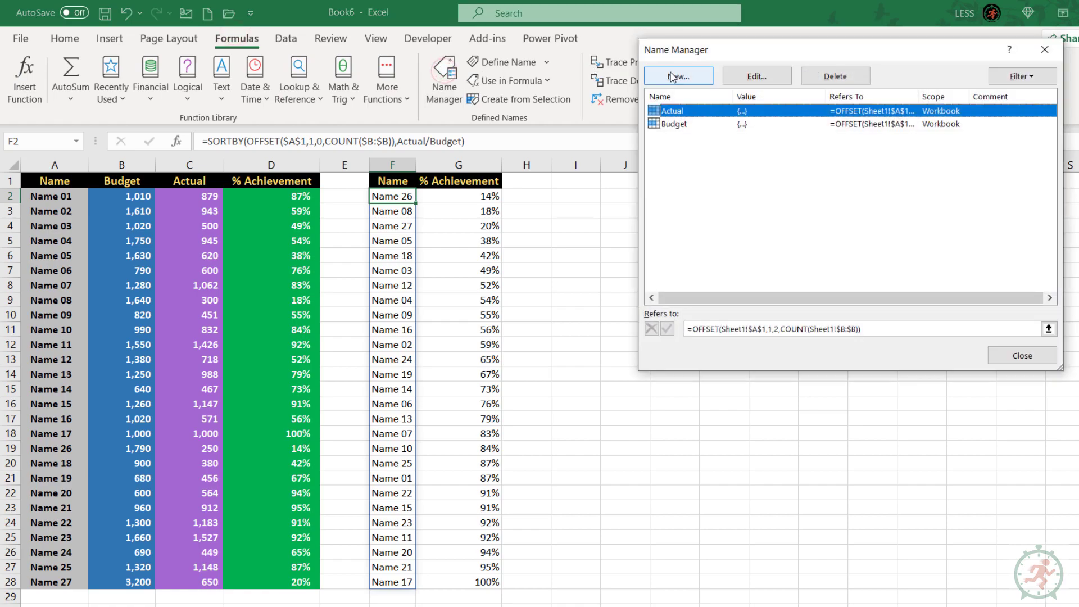
{"action": "left_click", "coordinate": [678, 75]}
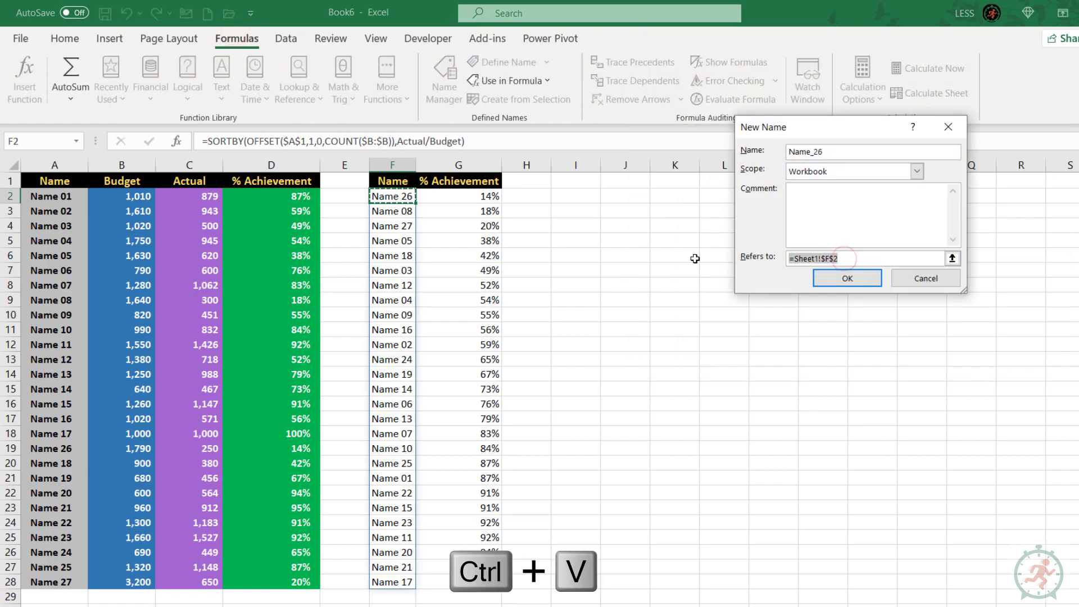
{"action": "key", "text": "ctrl+v"}
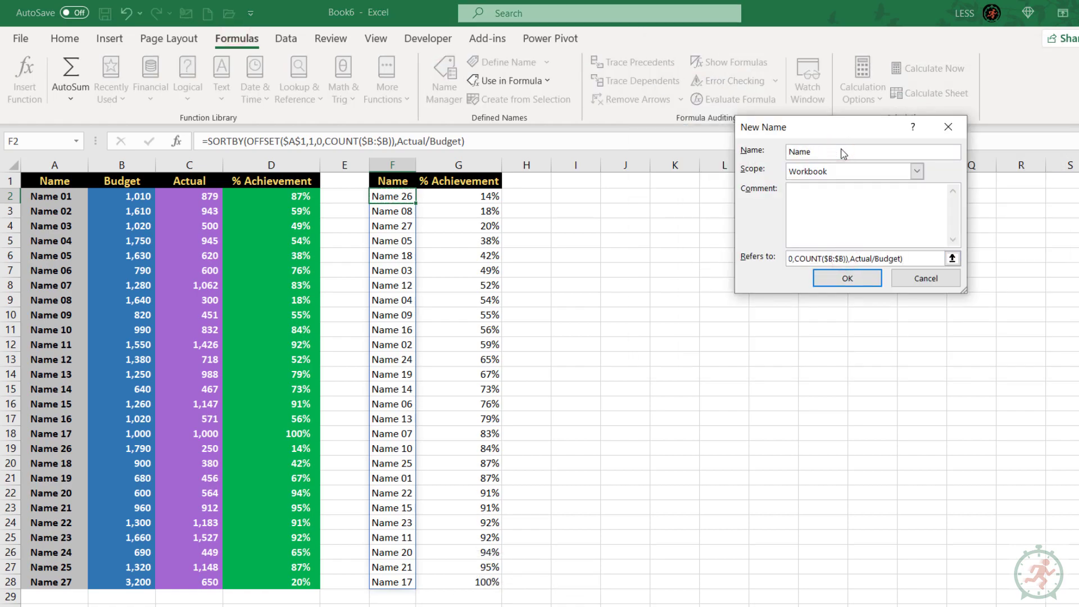
{"action": "left_click", "coordinate": [845, 277]}
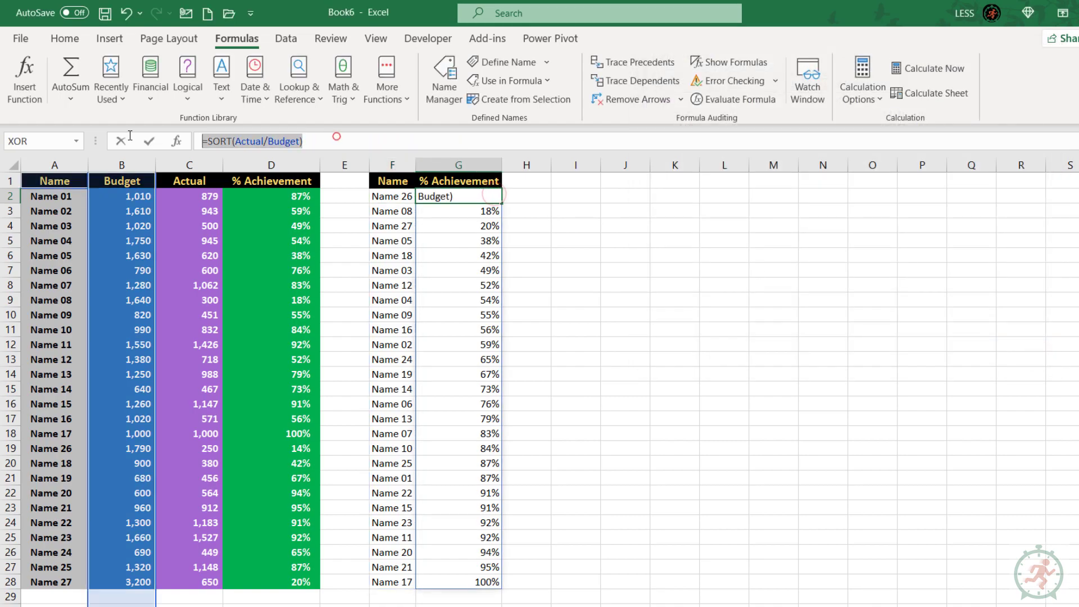
Define a named formula Achievement holding =SORT(Actual/Budget).
{"action": "left_click", "coordinate": [443, 78]}
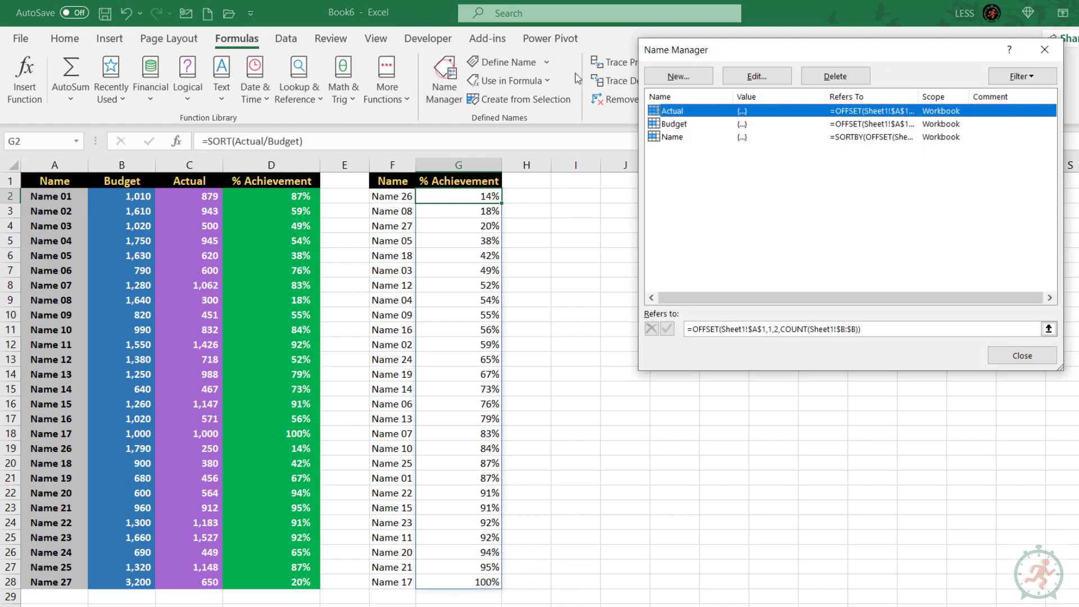
{"action": "left_click", "coordinate": [677, 76]}
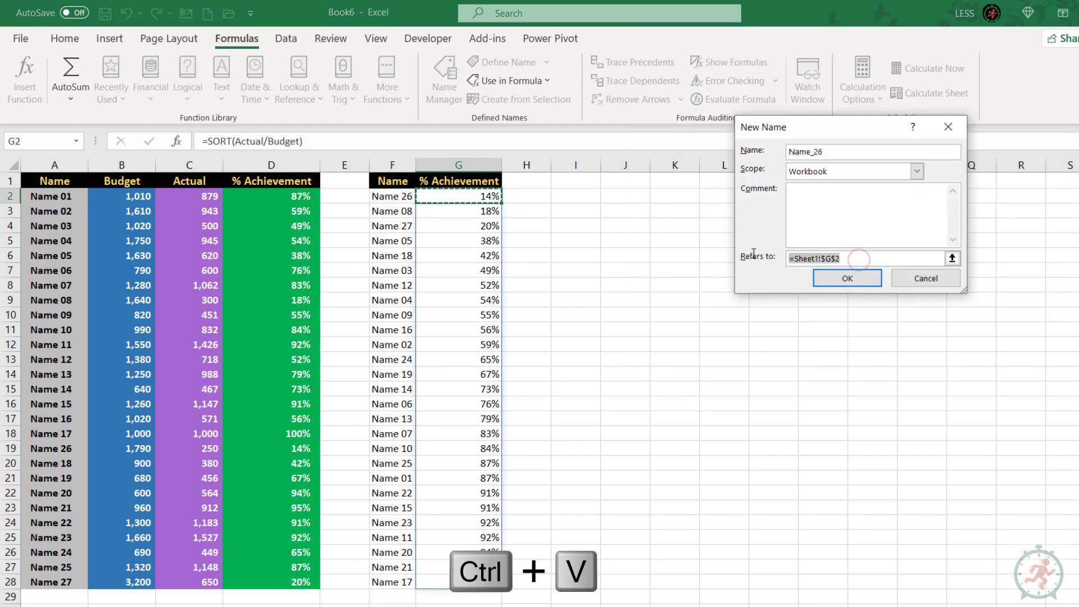
{"action": "key", "text": "ctrl+v"}
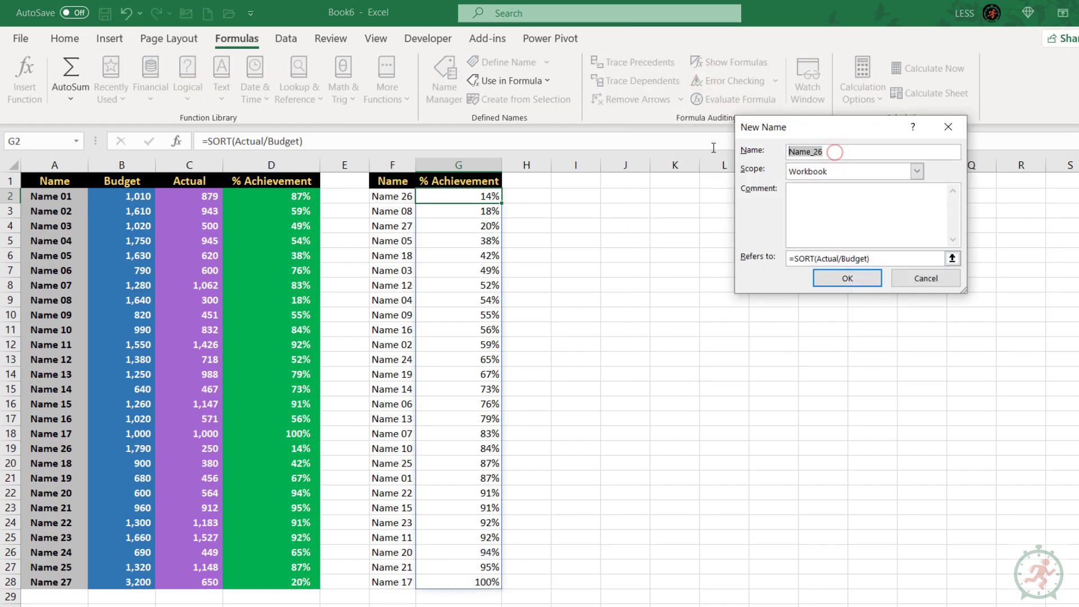
{"action": "type", "text": "Achievem"}
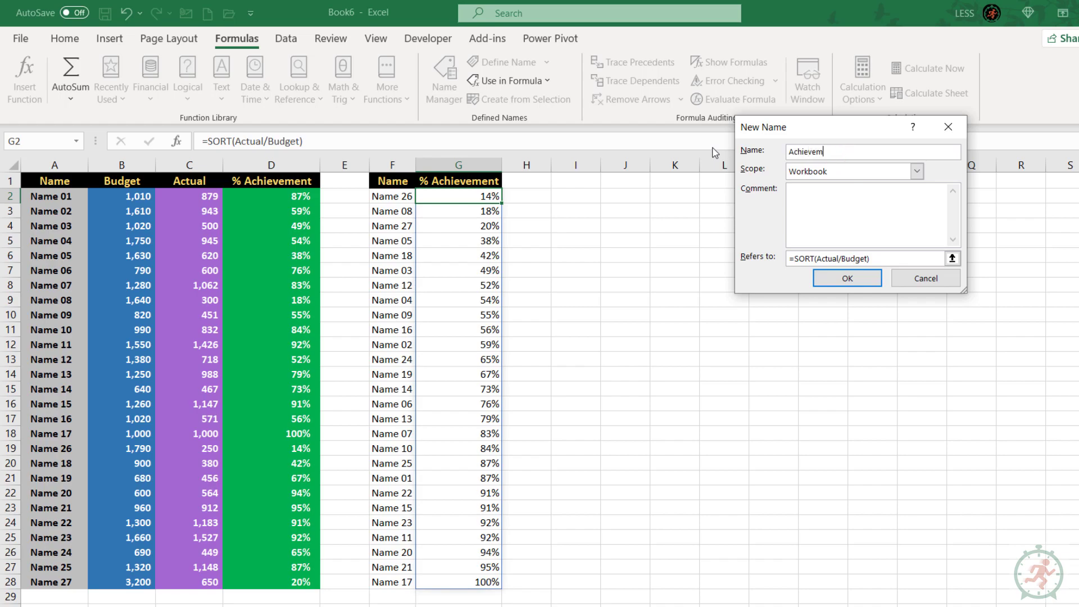
{"action": "type", "text": "ent"}
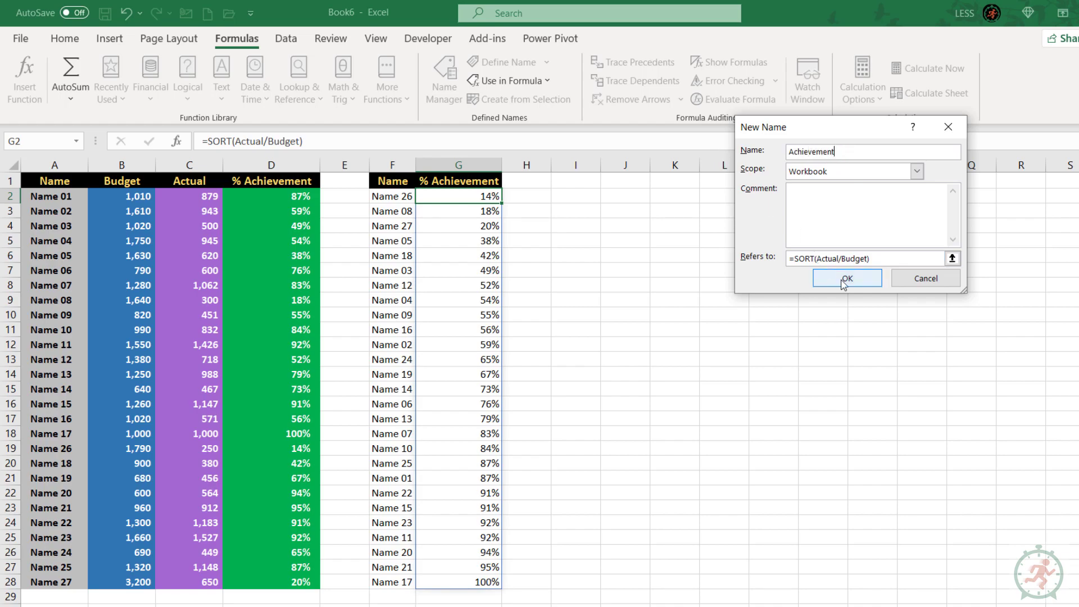
{"action": "left_click", "coordinate": [847, 278]}
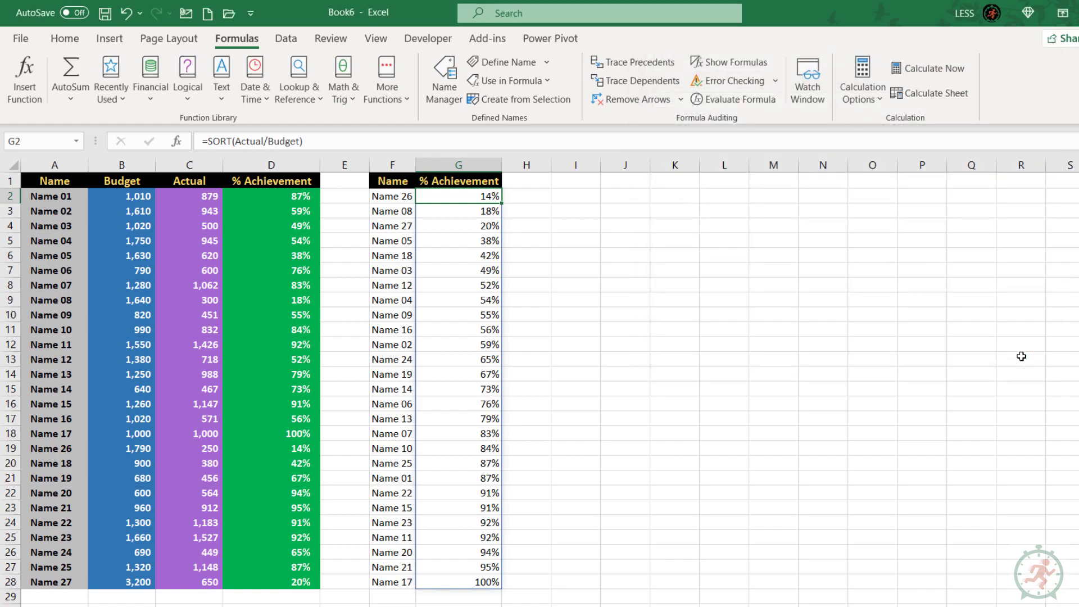
Add Target, Ref 1, Ref 2 headers and a Target % input label.
{"action": "type", "text": "Target"}
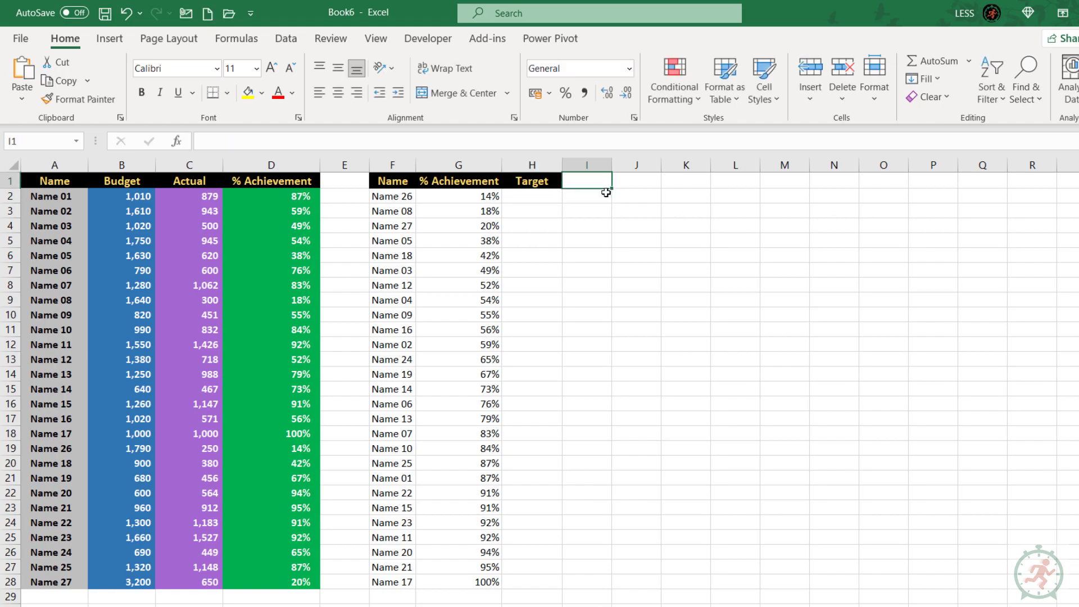
{"action": "type", "text": "Ref 1"}
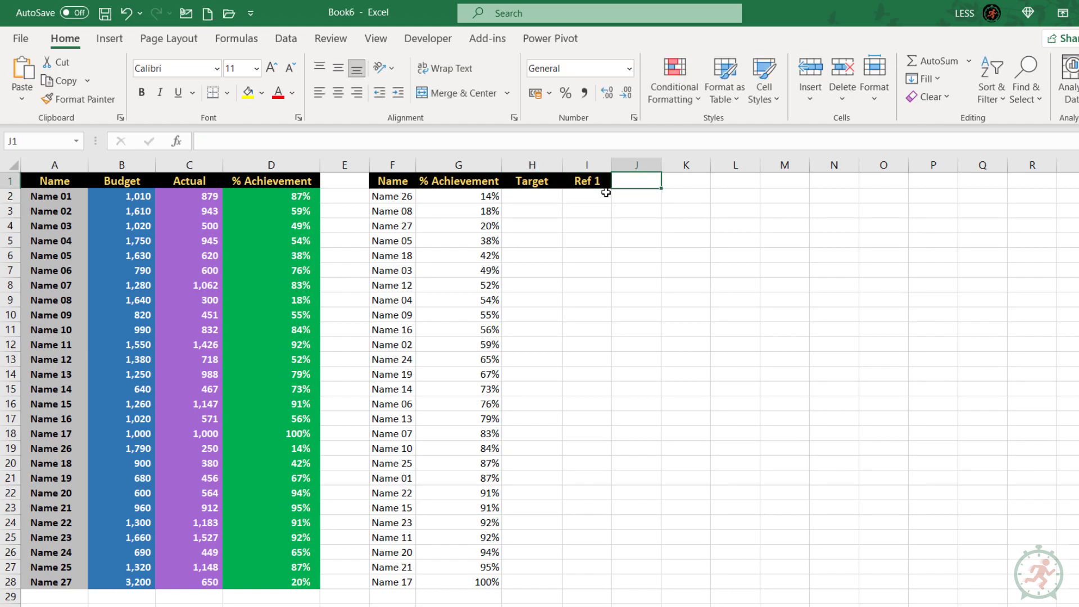
{"action": "type", "text": "Ref 2"}
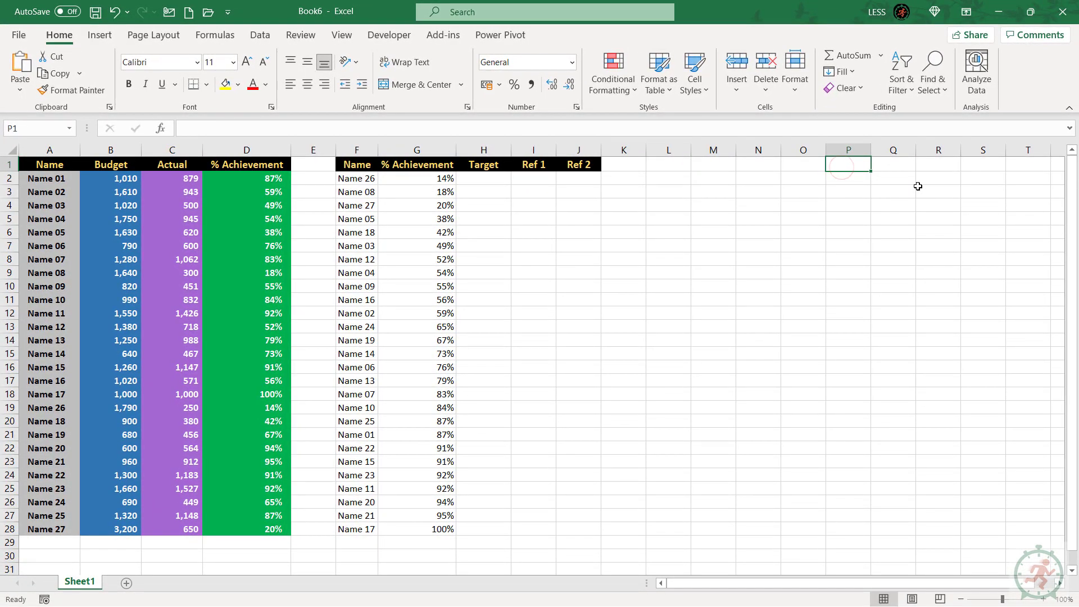
{"action": "type", "text": "Target %"}
{"action": "left_click", "coordinate": [894, 164]}
{"action": "type", "text": "75"}
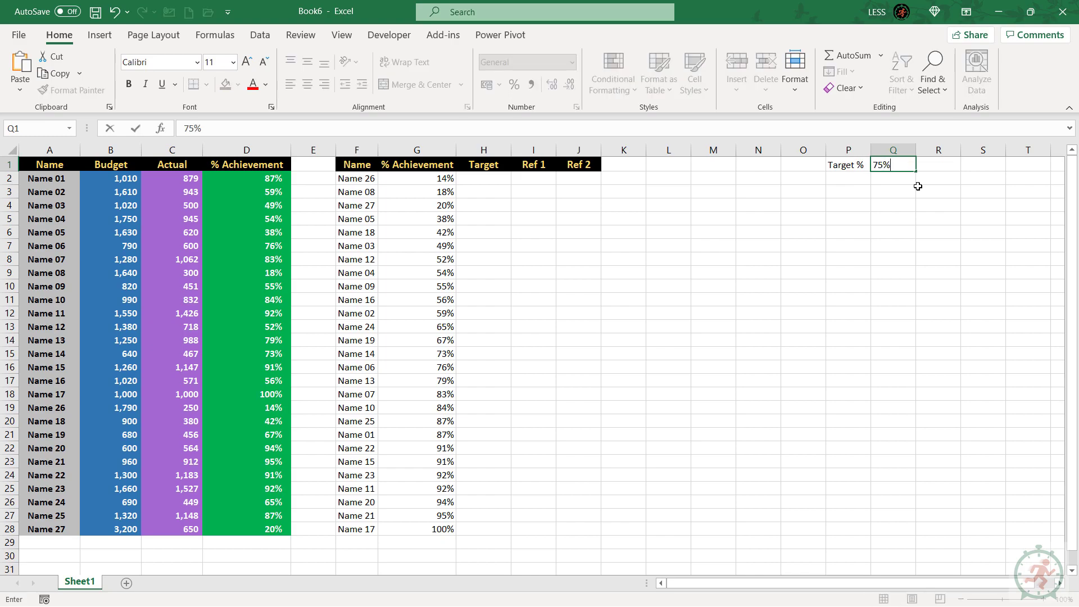
Enter =IF(Achievement>0,$Q$1) in H2 and save it as the Target name.
{"action": "left_click", "coordinate": [482, 179]}
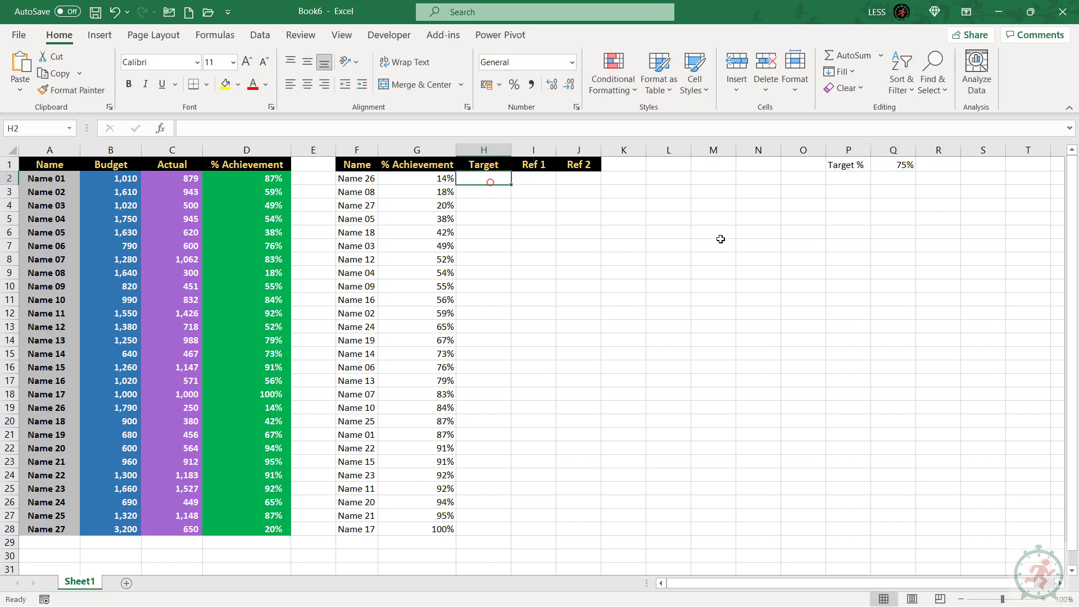
{"action": "type", "text": "="}
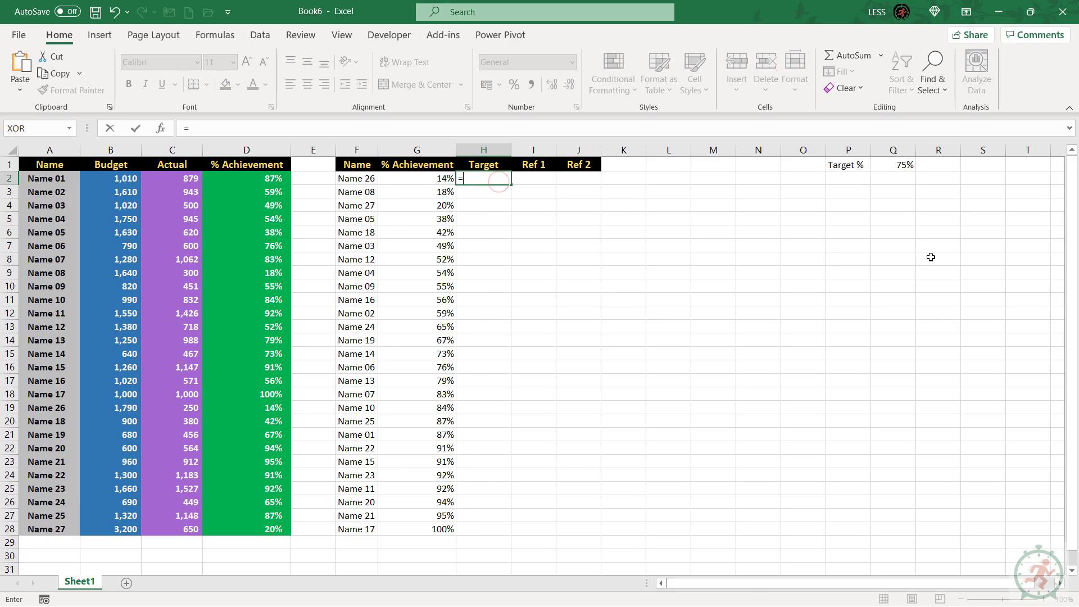
{"action": "type", "text": "IF(achievement>0,$Q$1"}
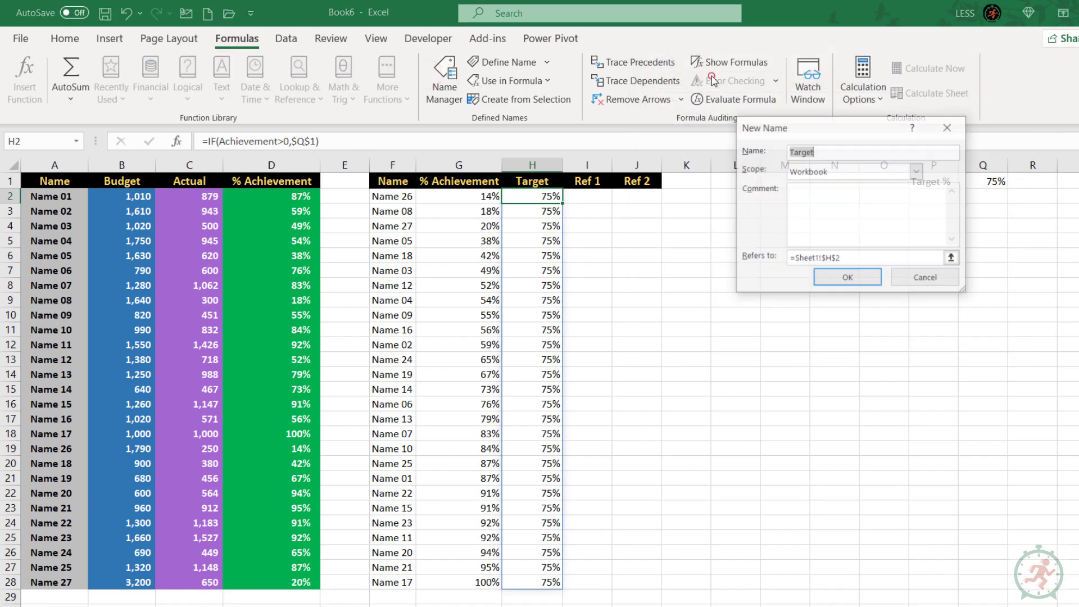
{"action": "left_click", "coordinate": [847, 276]}
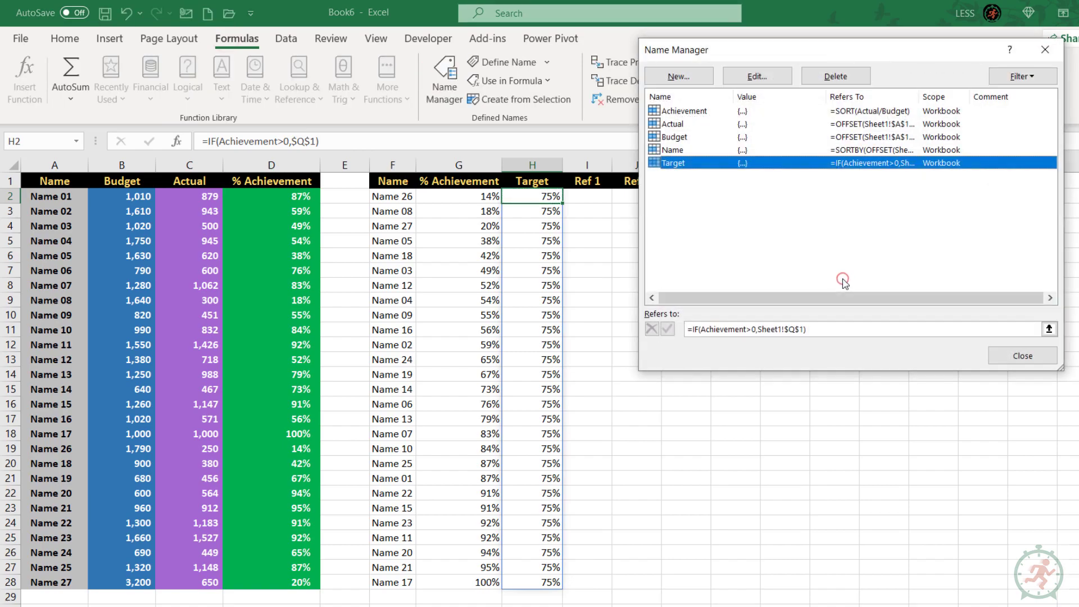
{"action": "left_click", "coordinate": [1022, 357]}
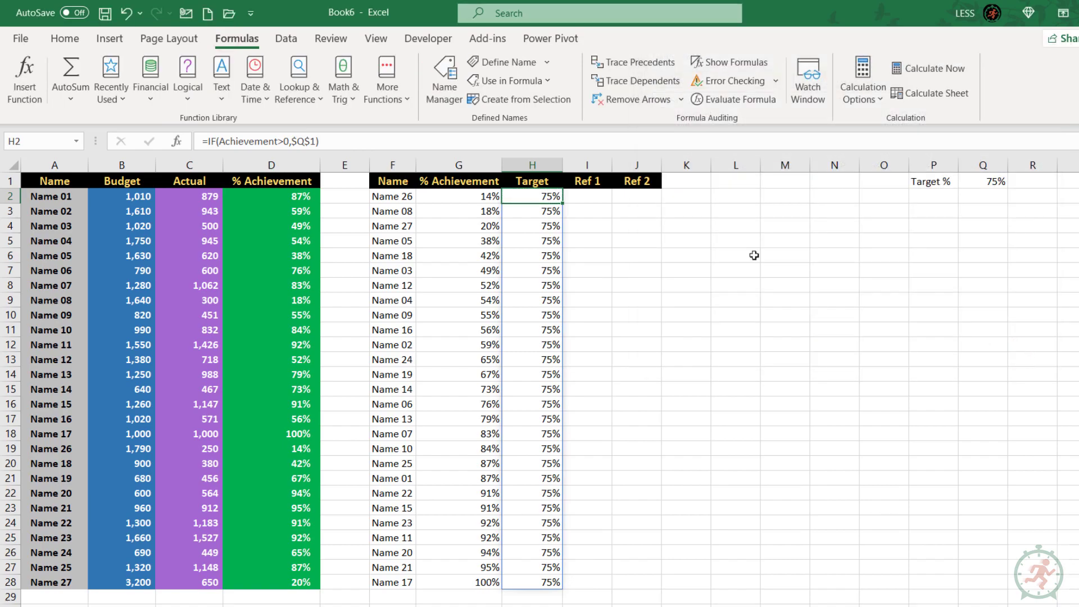
{"action": "left_click", "coordinate": [587, 196]}
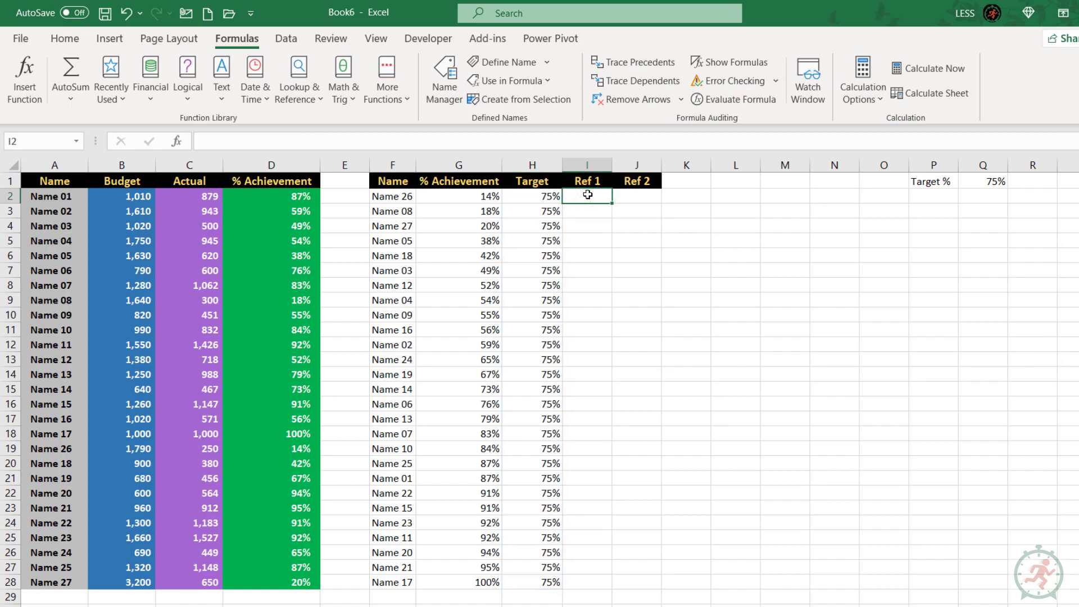
Enter Ref 1 =IF(Target>=Achievement,Achievement,Target) and Ref 2 =IF(Target<Achievement,Achievement,NA()).
{"action": "type", "text": "=IF(ta"}
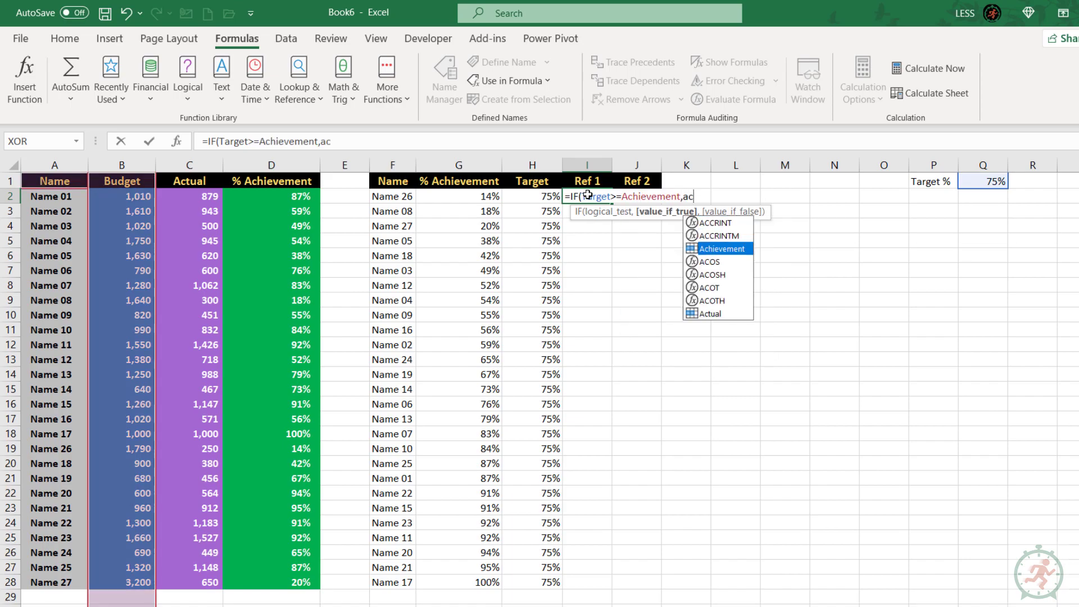
{"action": "type", "text": "Achievement,ta"}
{"action": "left_click", "coordinate": [637, 196]}
{"action": "type", "text": "=IF("}
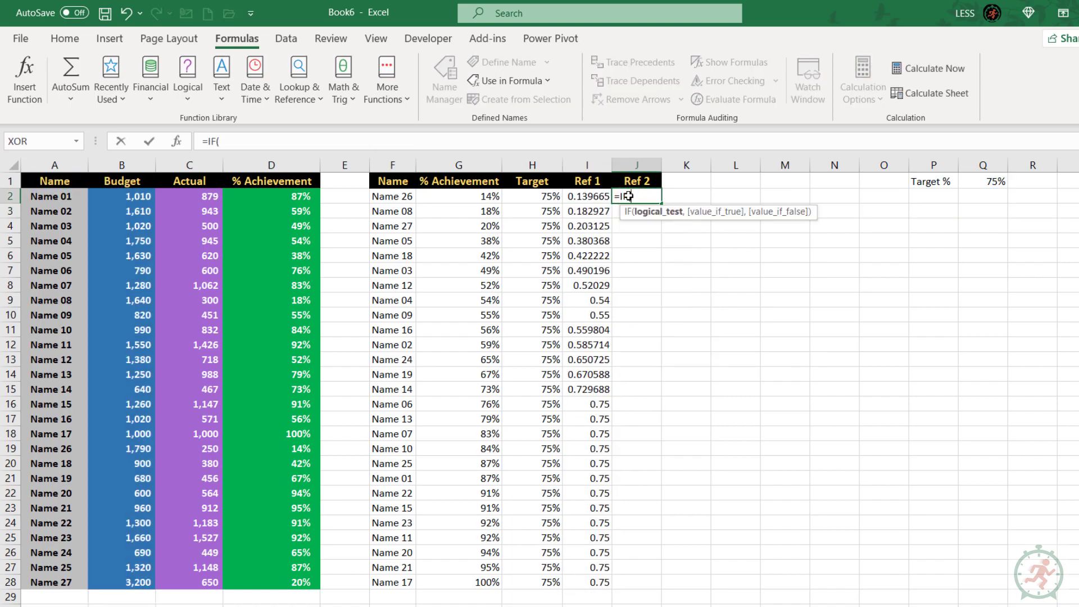
{"action": "type", "text": "ta"}
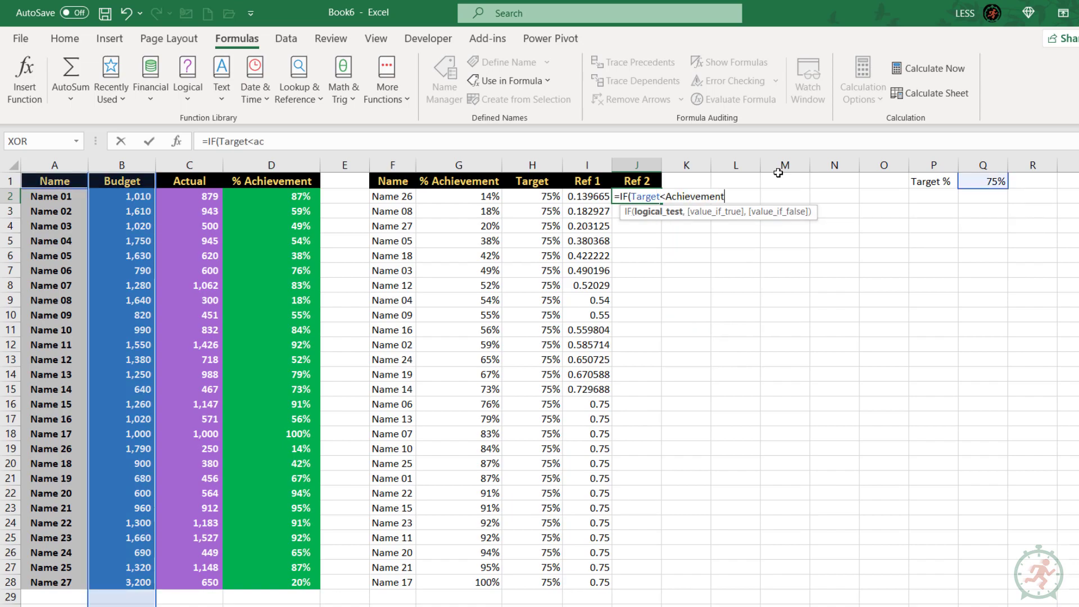
{"action": "type", "text": ",ac"}
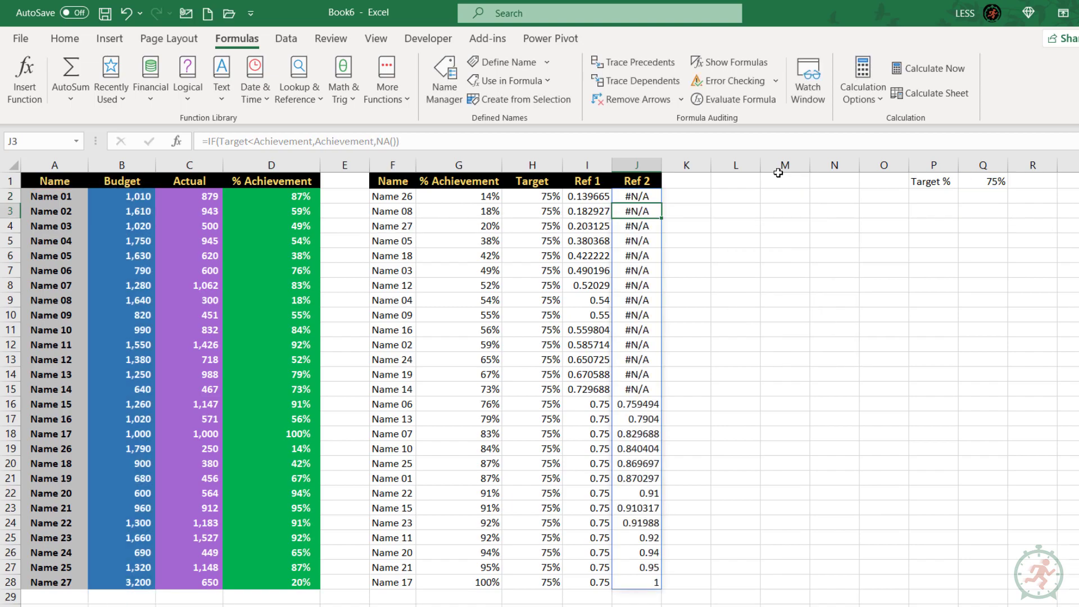
{"action": "left_click", "coordinate": [586, 196]}
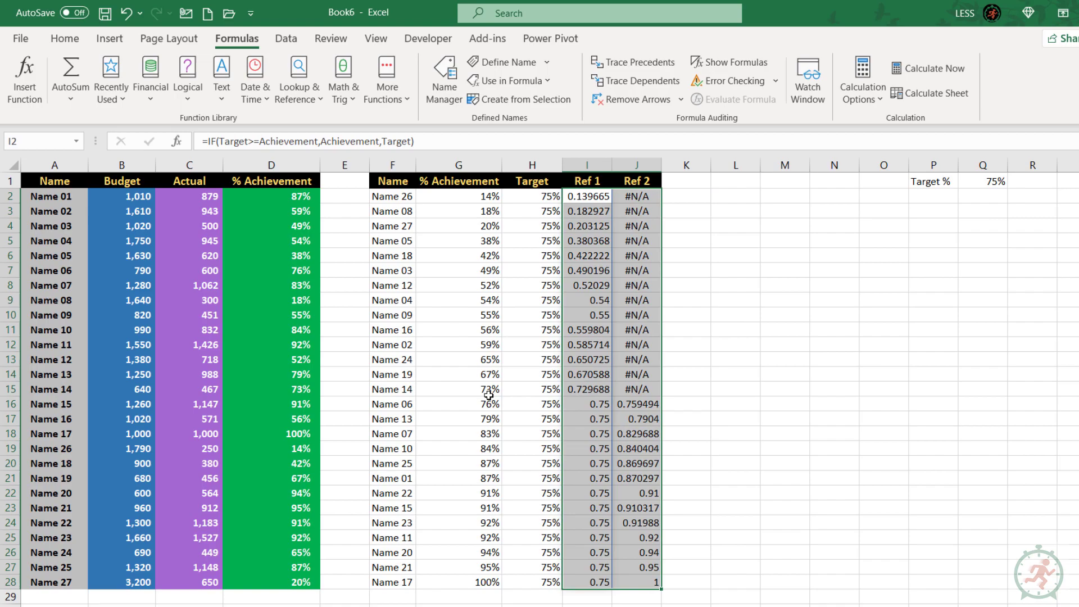
{"action": "left_click", "coordinate": [61, 39]}
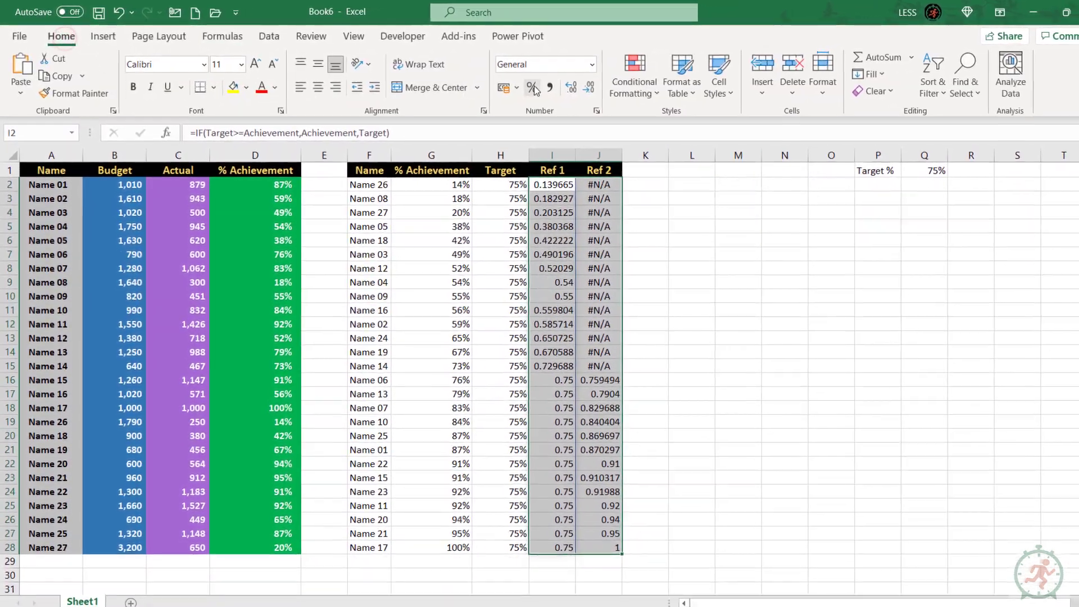
Show Ref 1 and Ref 2 as percentages and define the workbook name Ref_1 from its formula.
{"action": "left_click", "coordinate": [513, 84]}
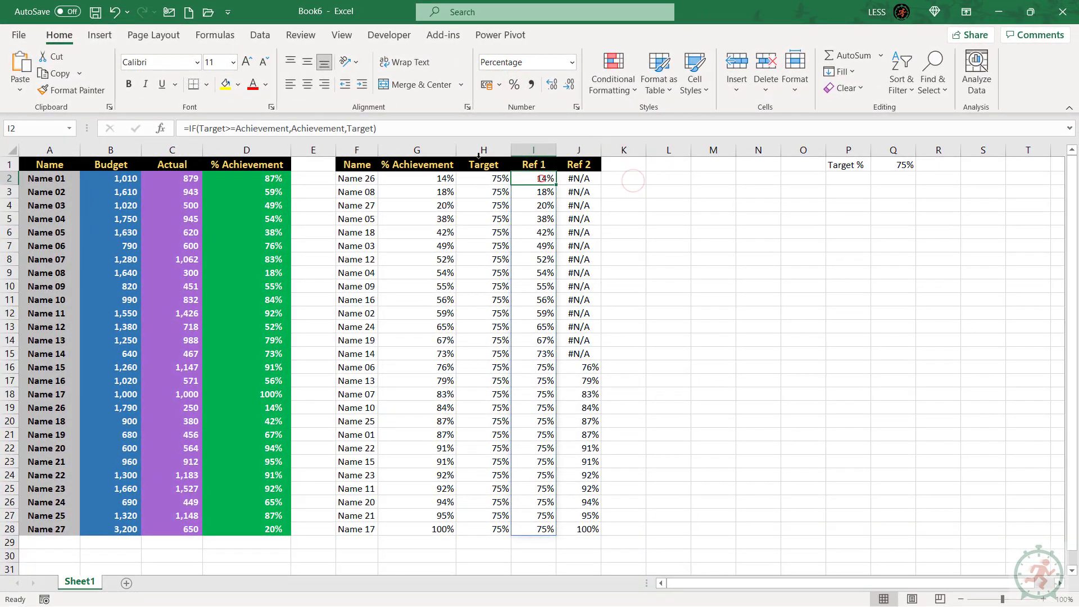
{"action": "double_click", "coordinate": [533, 179]}
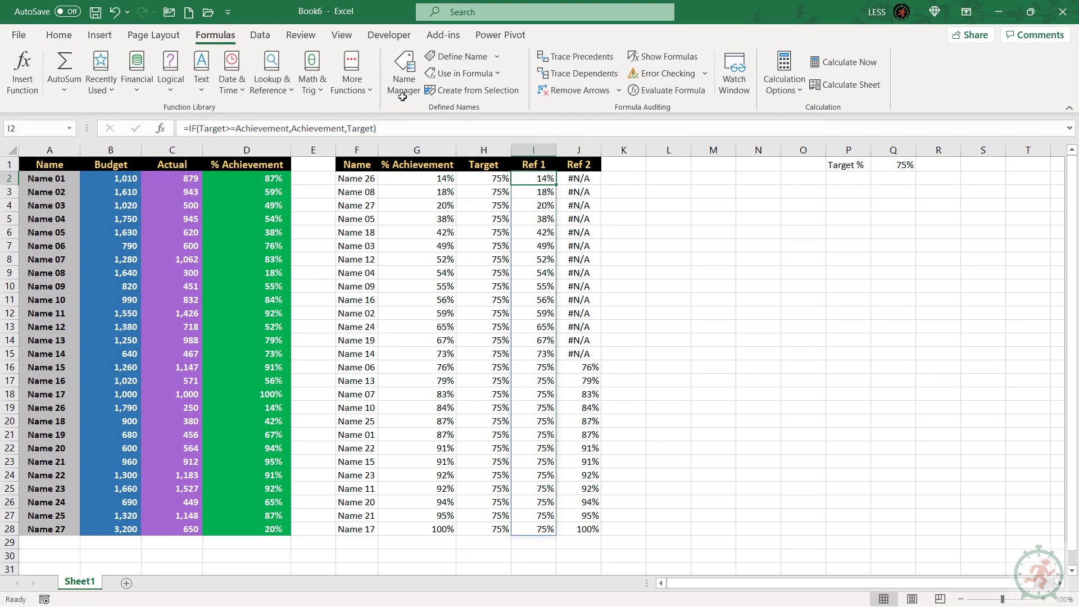
{"action": "mouse_move", "coordinate": [404, 70]}
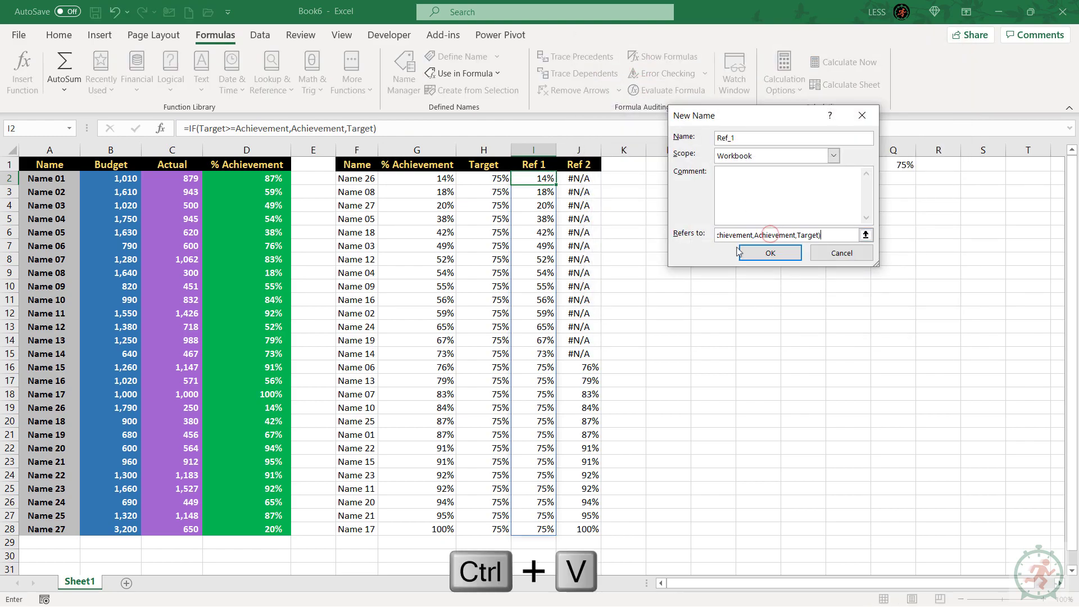
{"action": "left_click", "coordinate": [769, 253]}
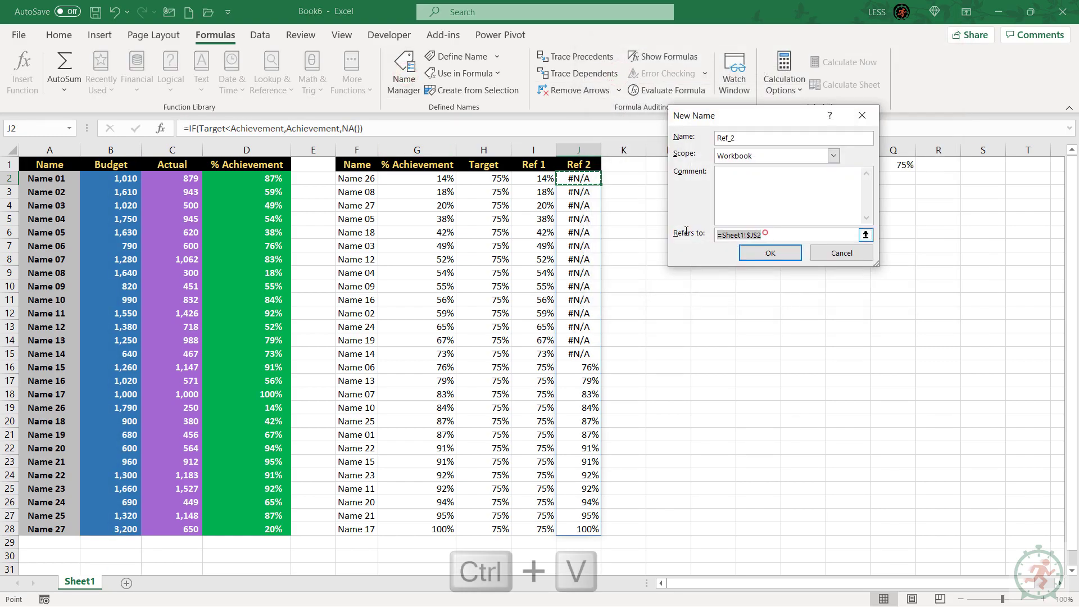
Define the workbook name Ref_2 from the Ref 2 formula.
{"action": "left_click", "coordinate": [769, 253]}
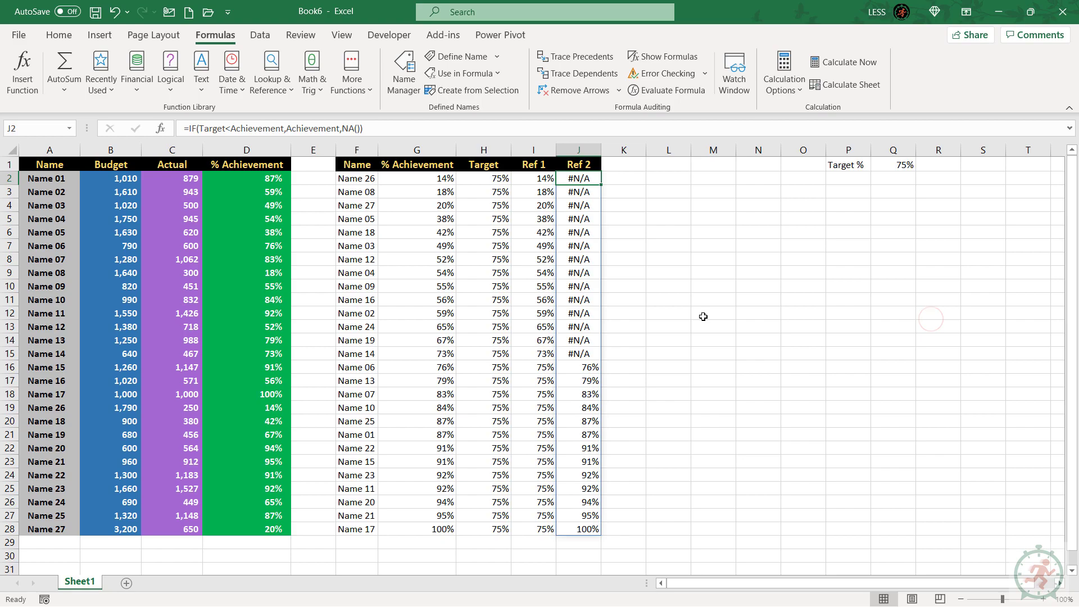
{"action": "left_click", "coordinate": [99, 34]}
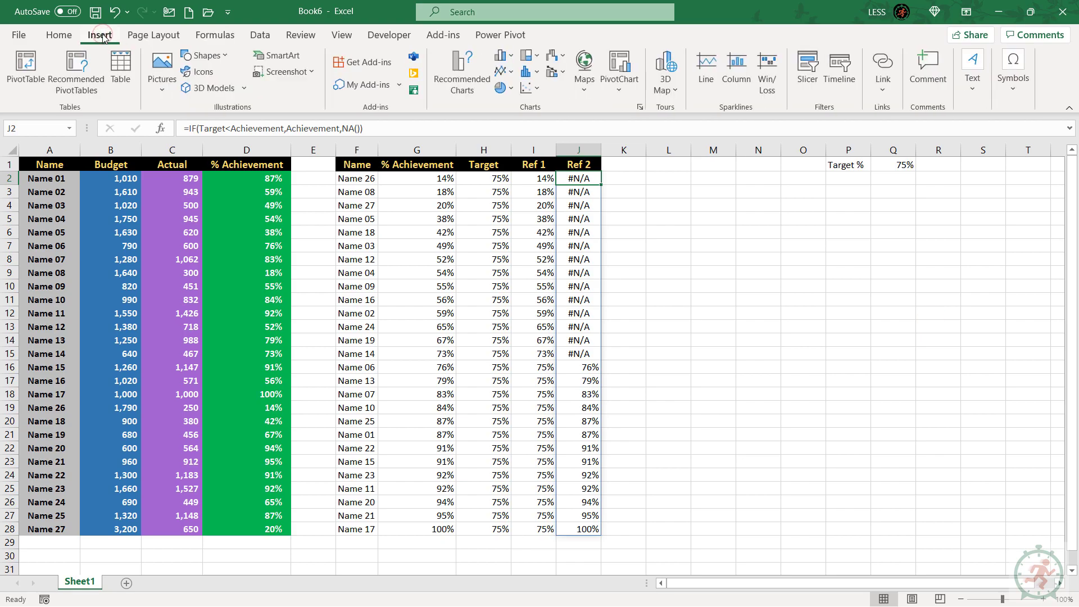
Insert an empty clustered column chart beside the tables and bring up its Select Data Source dialog.
{"action": "left_click", "coordinate": [517, 100]}
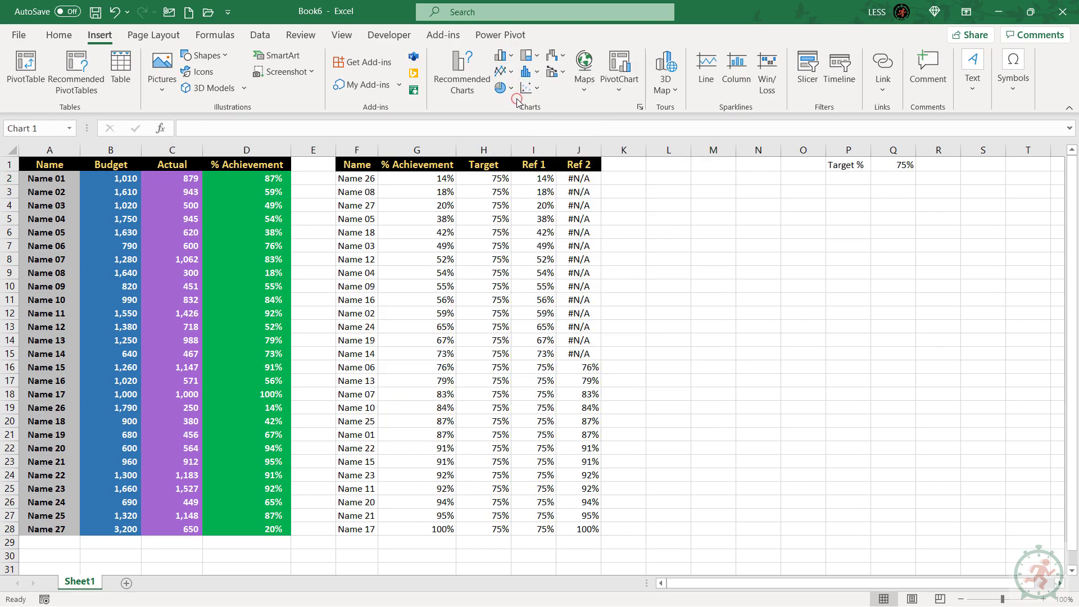
{"action": "left_click", "coordinate": [517, 88]}
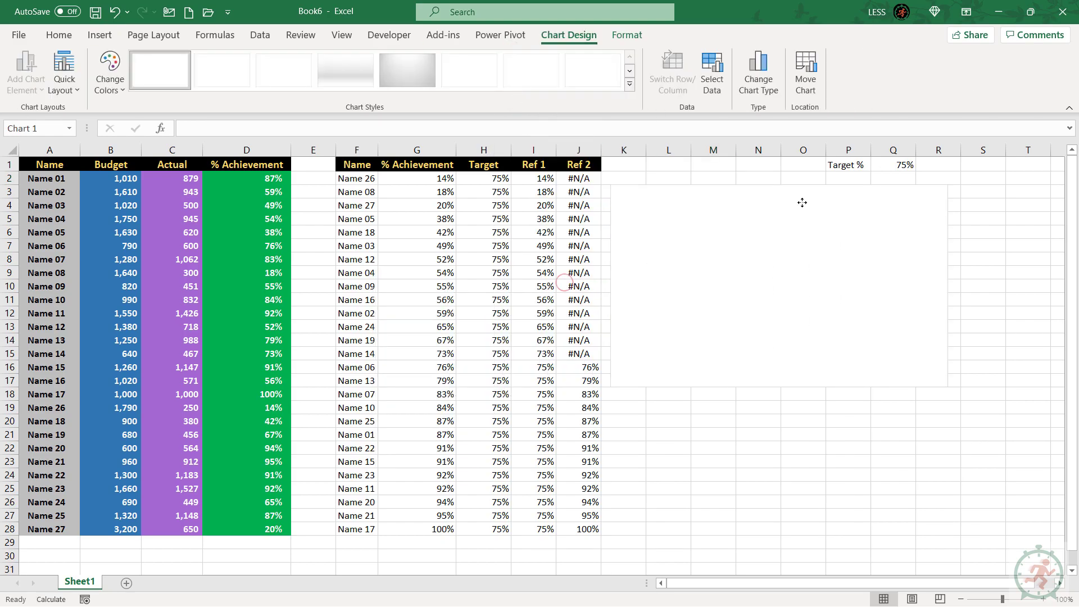
{"action": "right_click", "coordinate": [802, 202]}
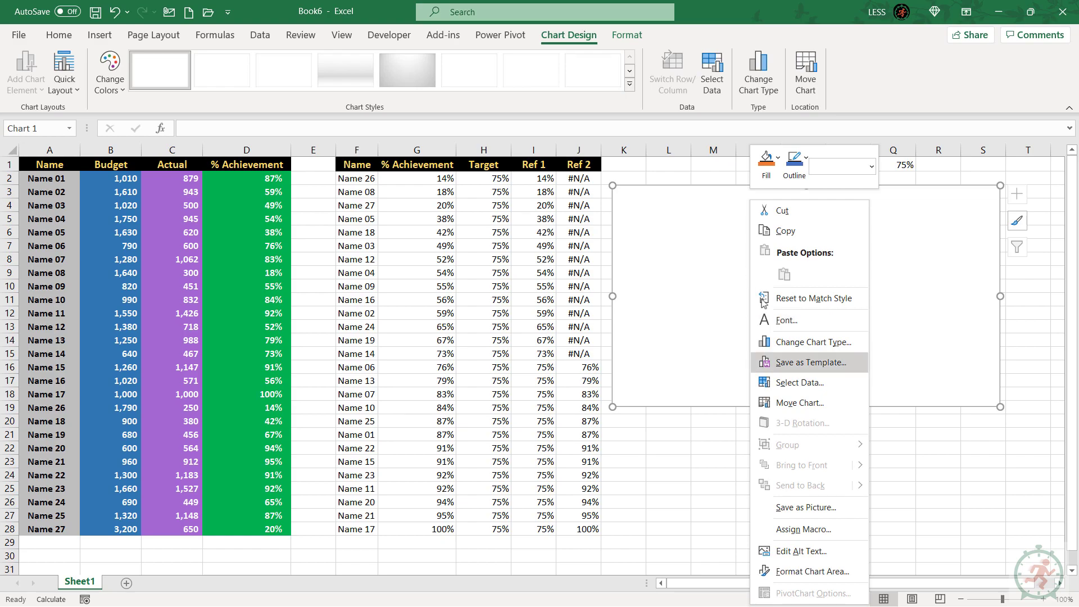
{"action": "left_click", "coordinate": [800, 382]}
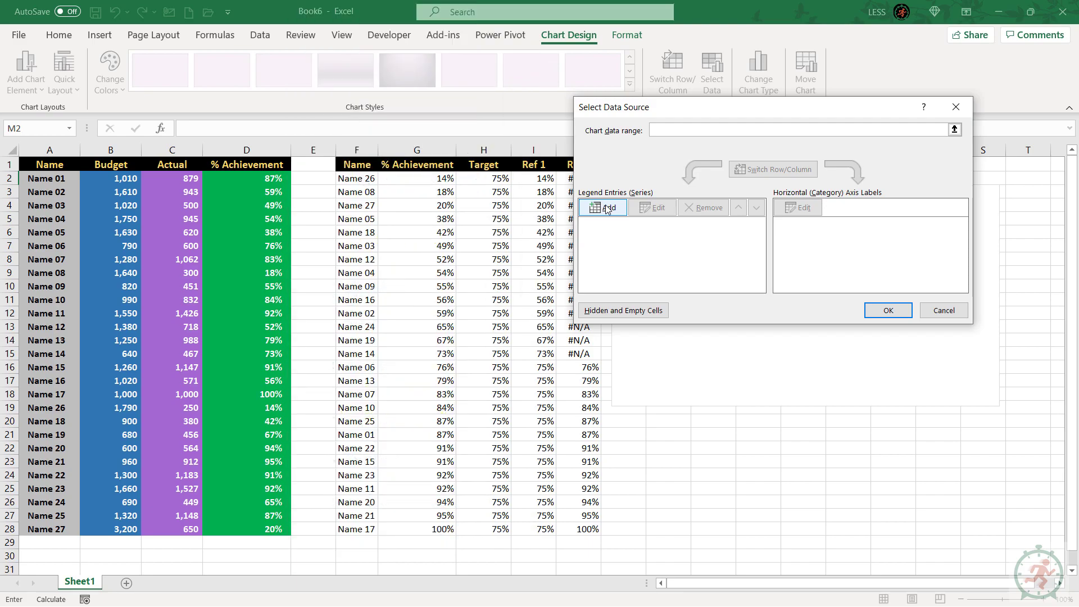
Add chart series Target, Ref_1 (=Sheet1!Ref_1) and Ref_2 using the named ranges as values.
{"action": "left_click", "coordinate": [602, 207]}
{"action": "type", "text": "Target"}
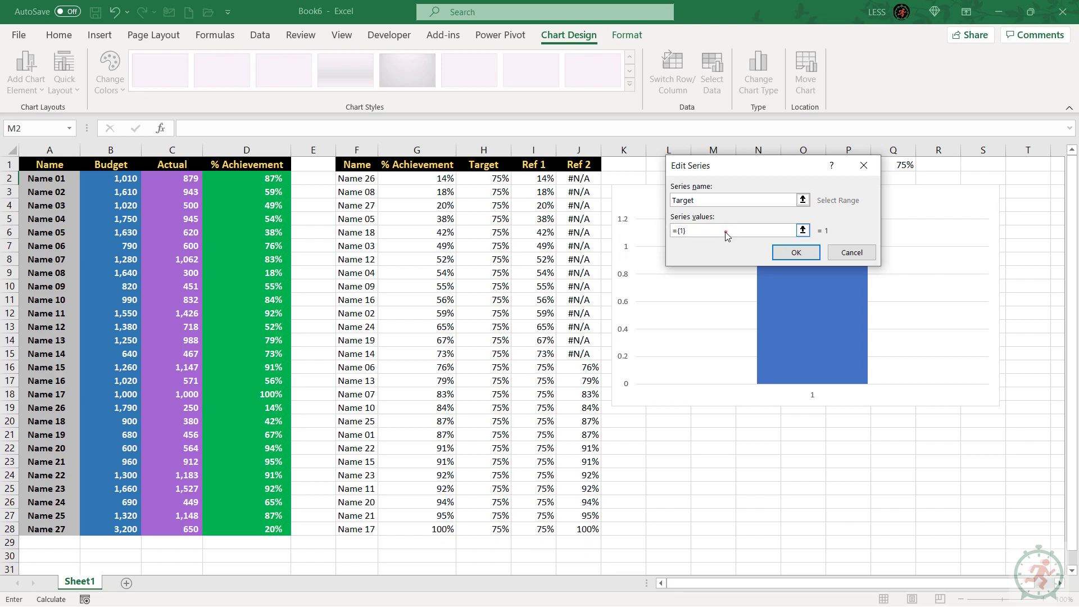
{"action": "left_click", "coordinate": [622, 164]}
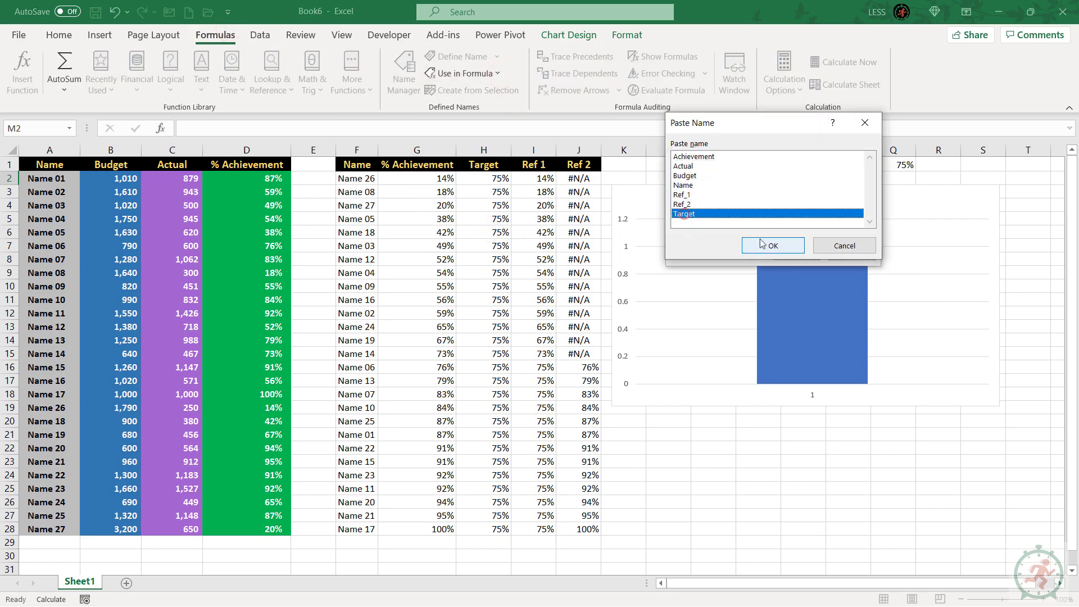
{"action": "left_click", "coordinate": [772, 245]}
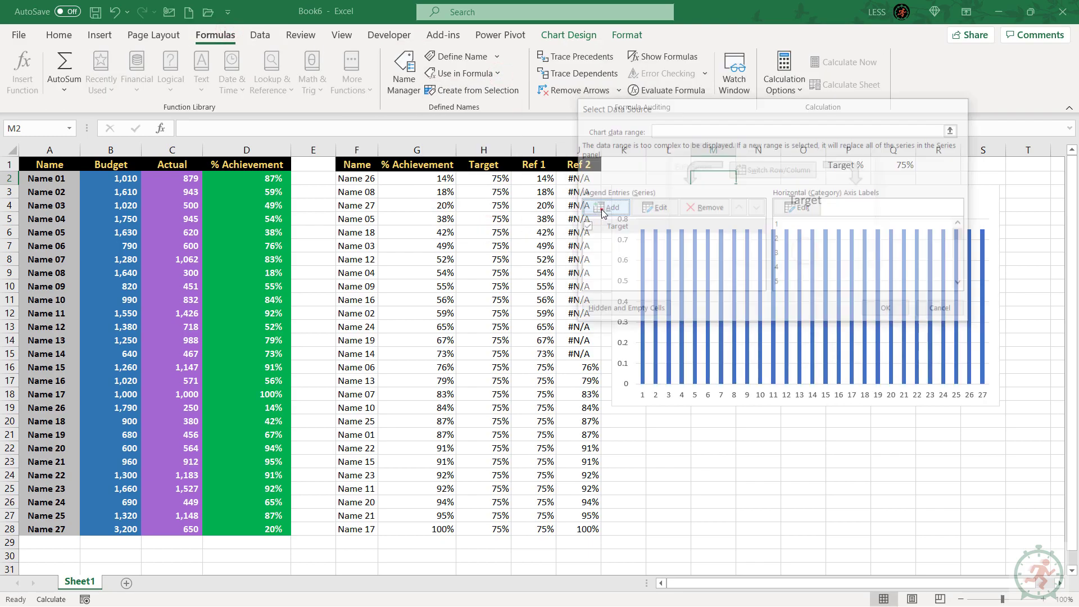
{"action": "left_click", "coordinate": [609, 206]}
{"action": "type", "text": "Ref_1"}
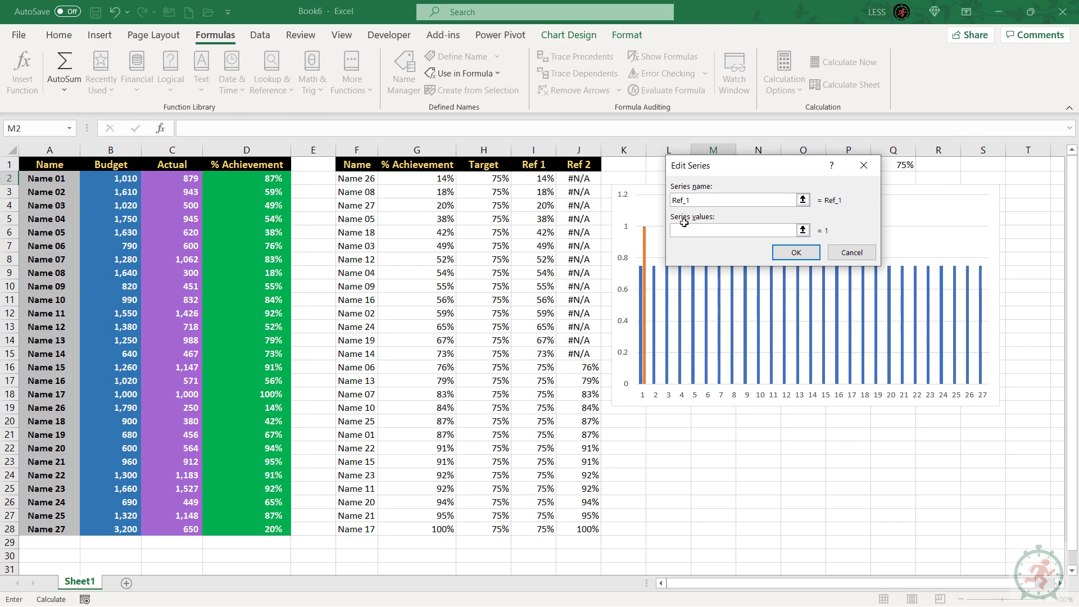
{"action": "type", "text": "=Sheet1!"}
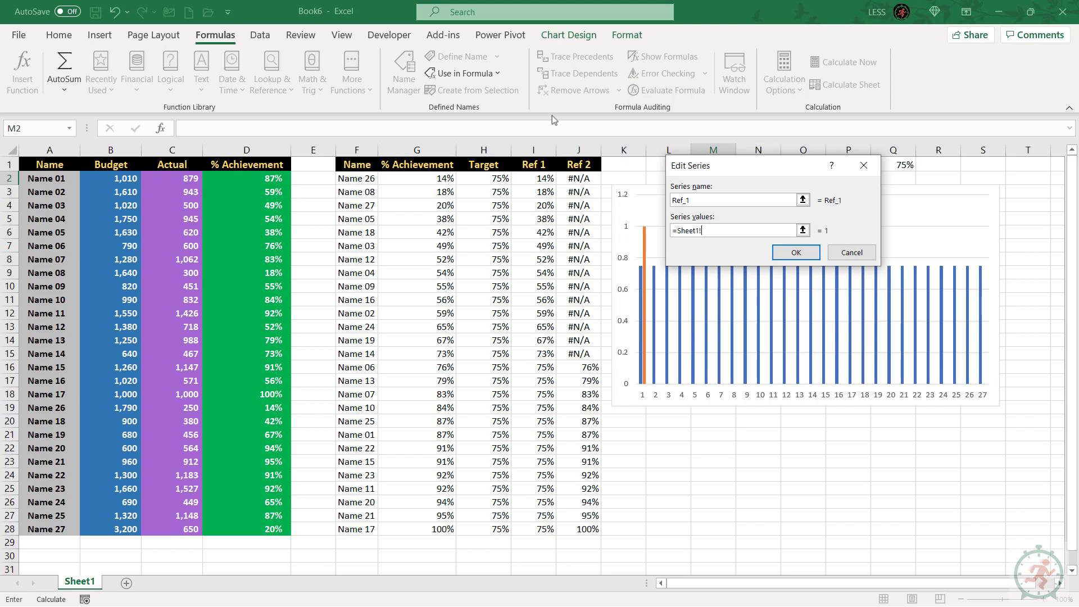
{"action": "type", "text": "Ref_1"}
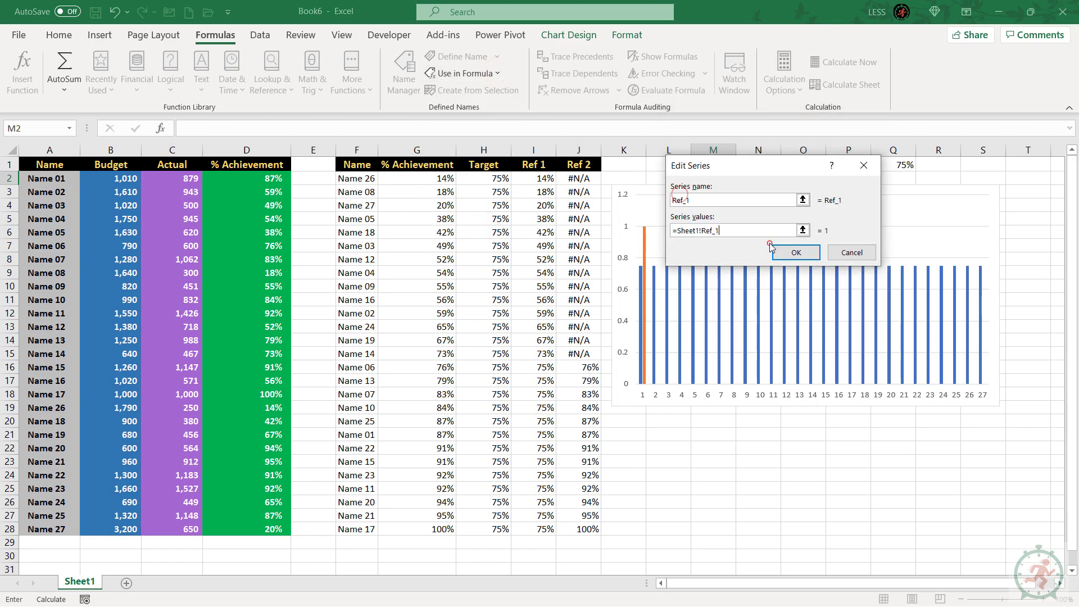
{"action": "left_click", "coordinate": [795, 252]}
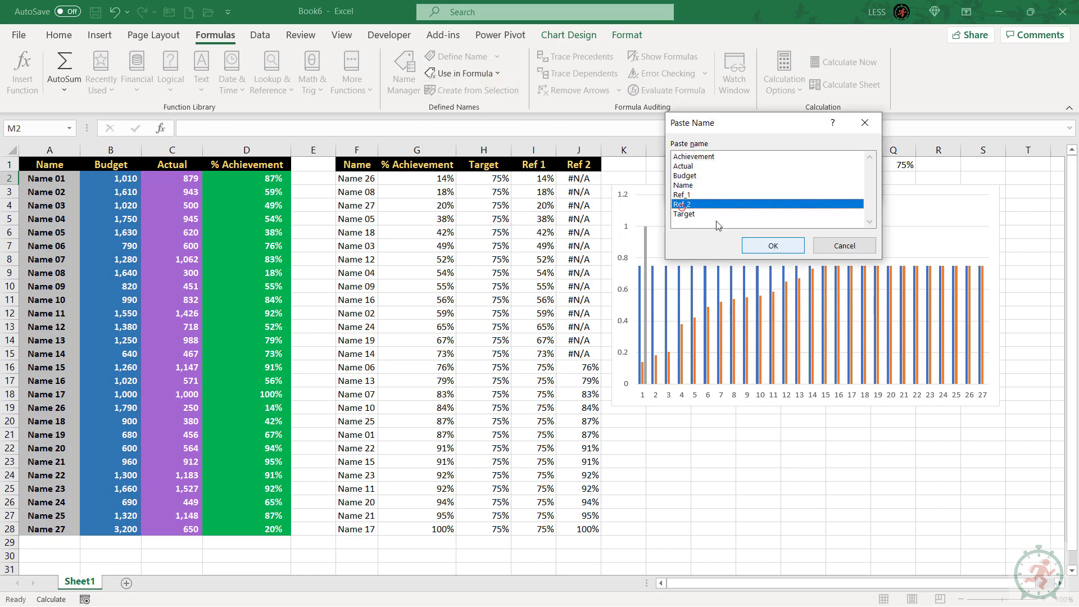
{"action": "left_click", "coordinate": [772, 245]}
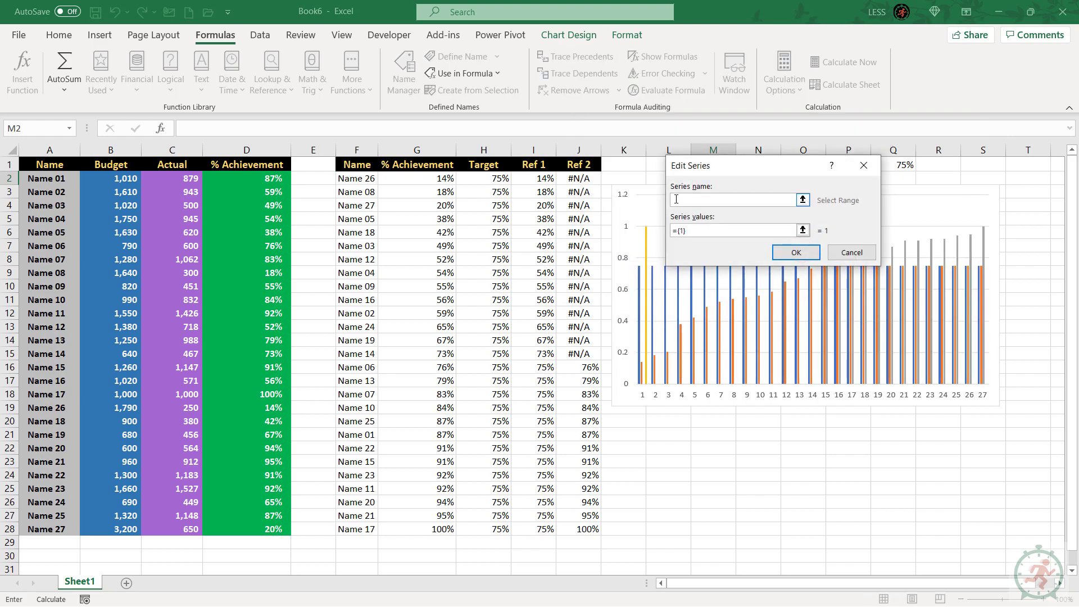
Add a second Target series and an Achievement series, pasting their defined names as values.
{"action": "type", "text": "Target"}
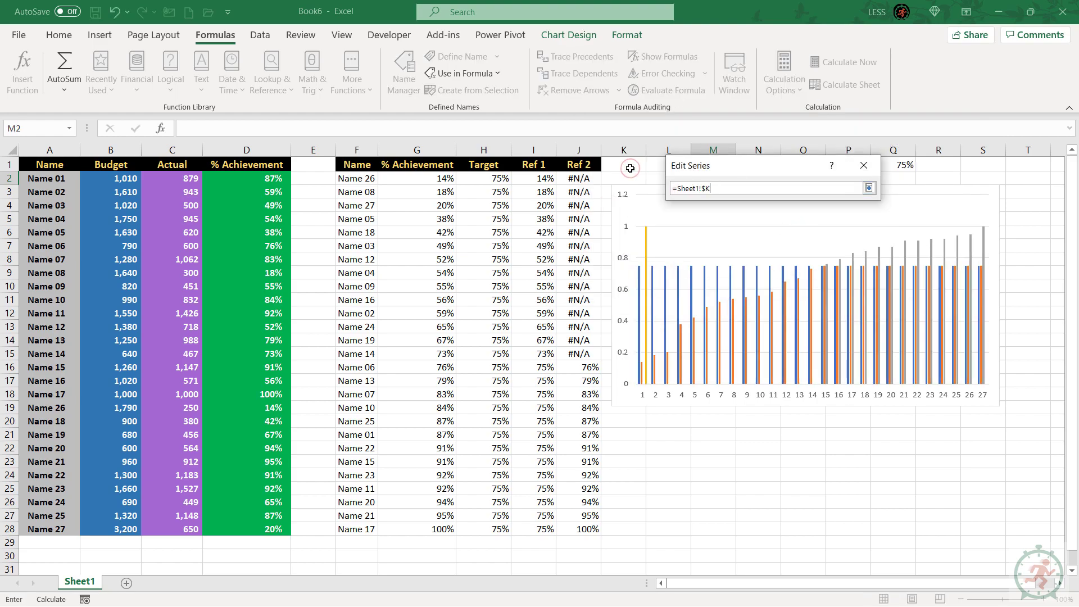
{"action": "left_click", "coordinate": [496, 73]}
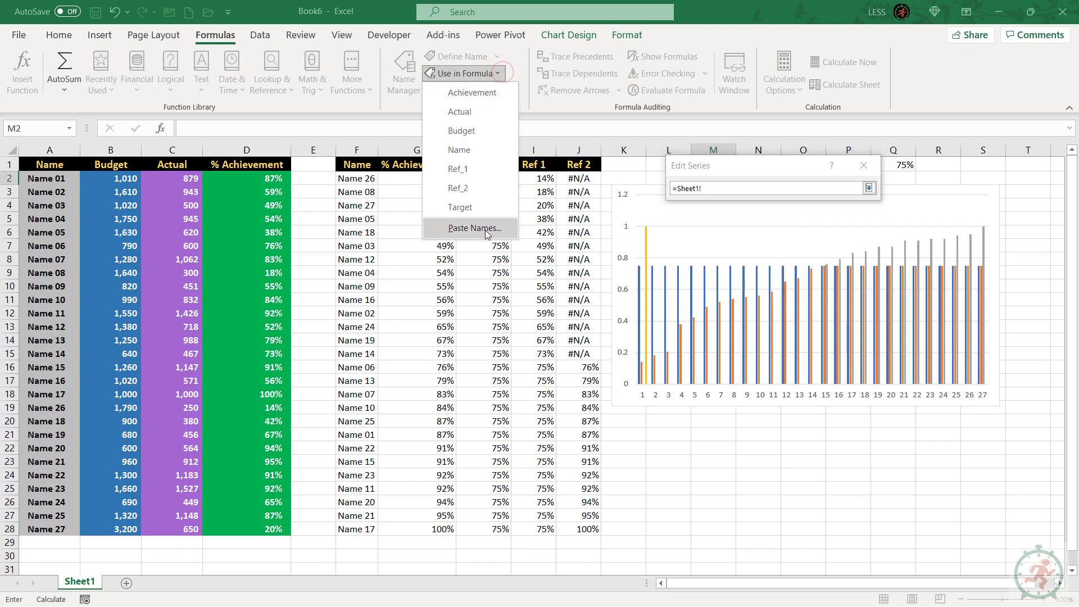
{"action": "left_click", "coordinate": [459, 207]}
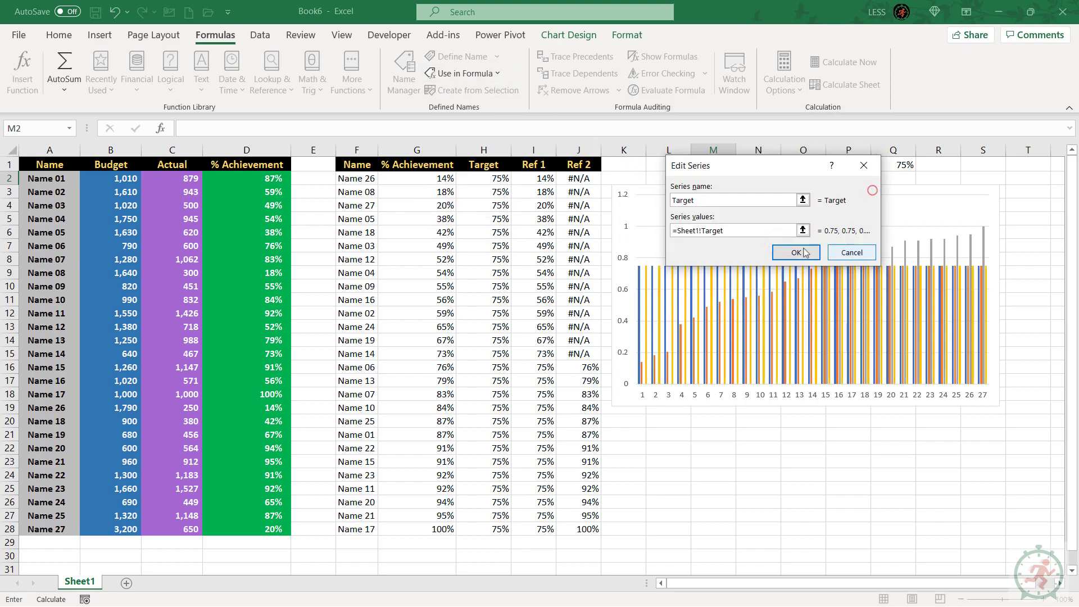
{"action": "left_click", "coordinate": [796, 251]}
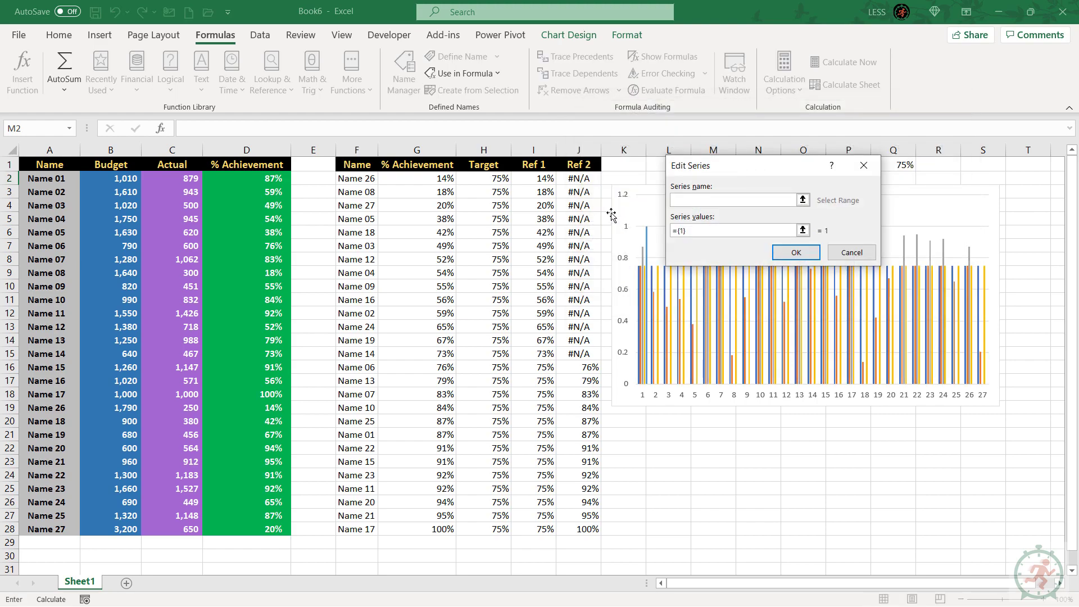
{"action": "type", "text": "Achie"}
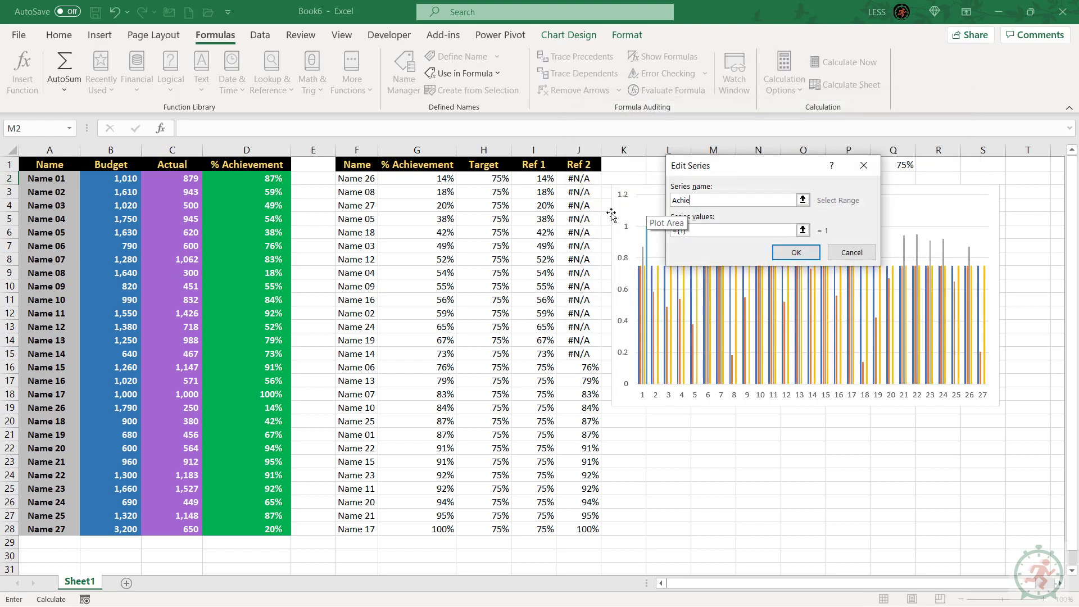
{"action": "type", "text": "vement"}
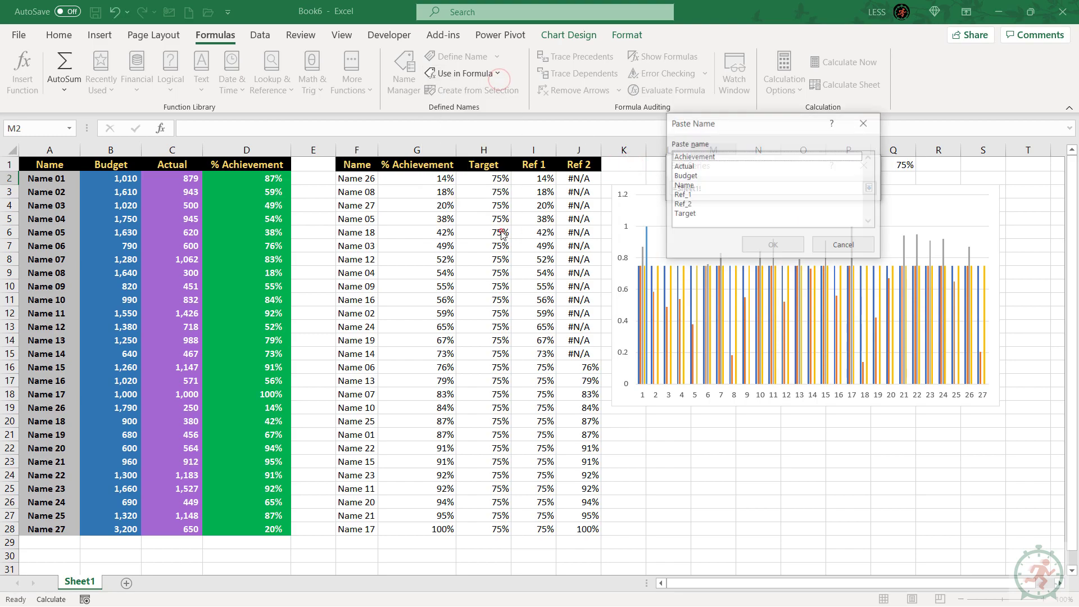
{"action": "left_click", "coordinate": [771, 244]}
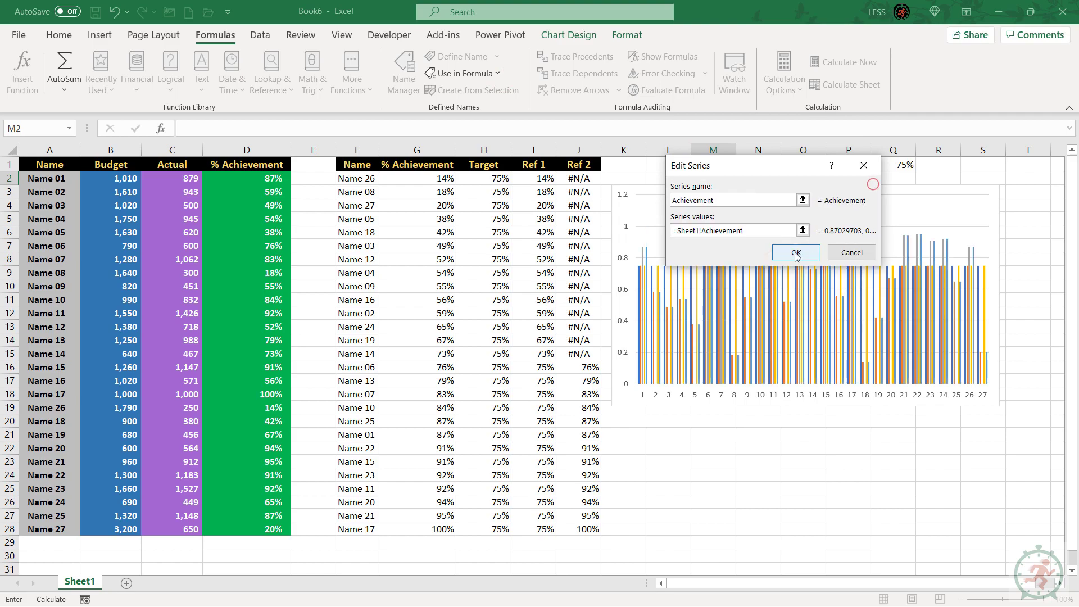
{"action": "left_click", "coordinate": [795, 252]}
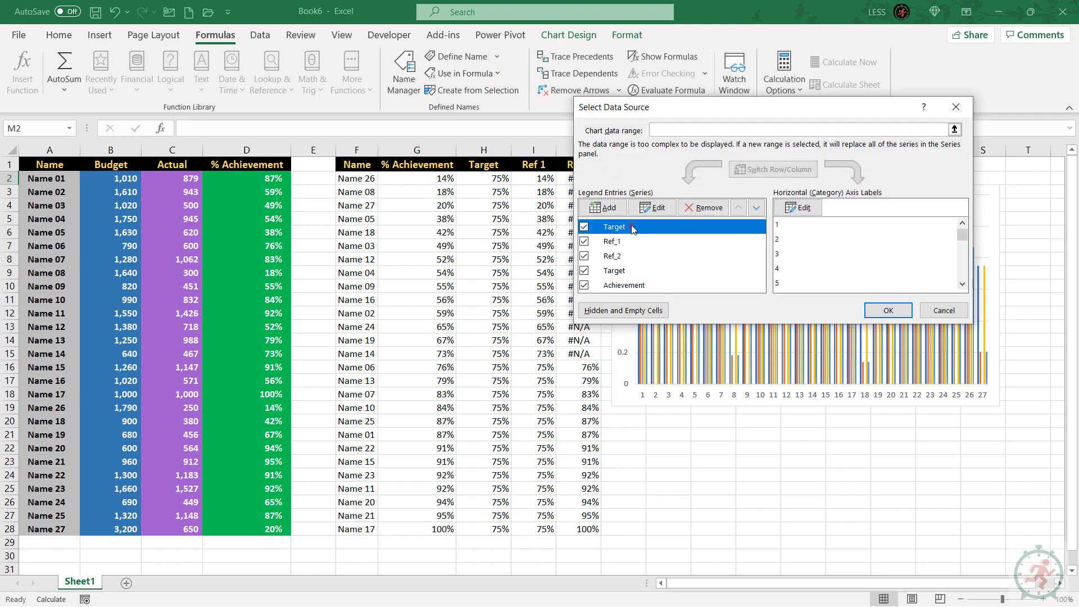
{"action": "mouse_move", "coordinate": [713, 221]}
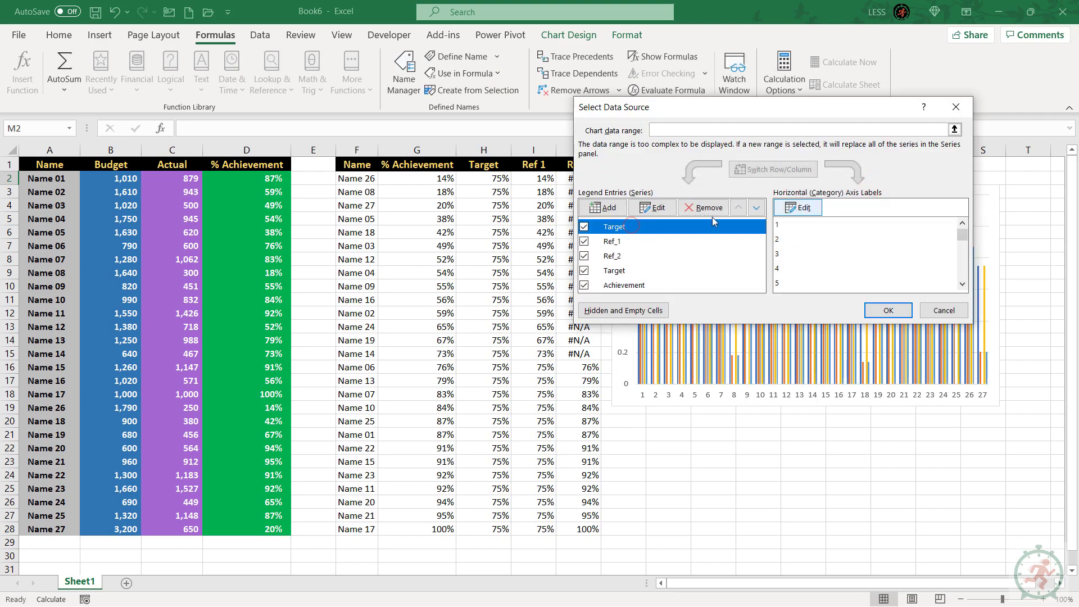
Set the horizontal axis labels to the Name range and confirm the data source.
{"action": "left_click", "coordinate": [798, 207]}
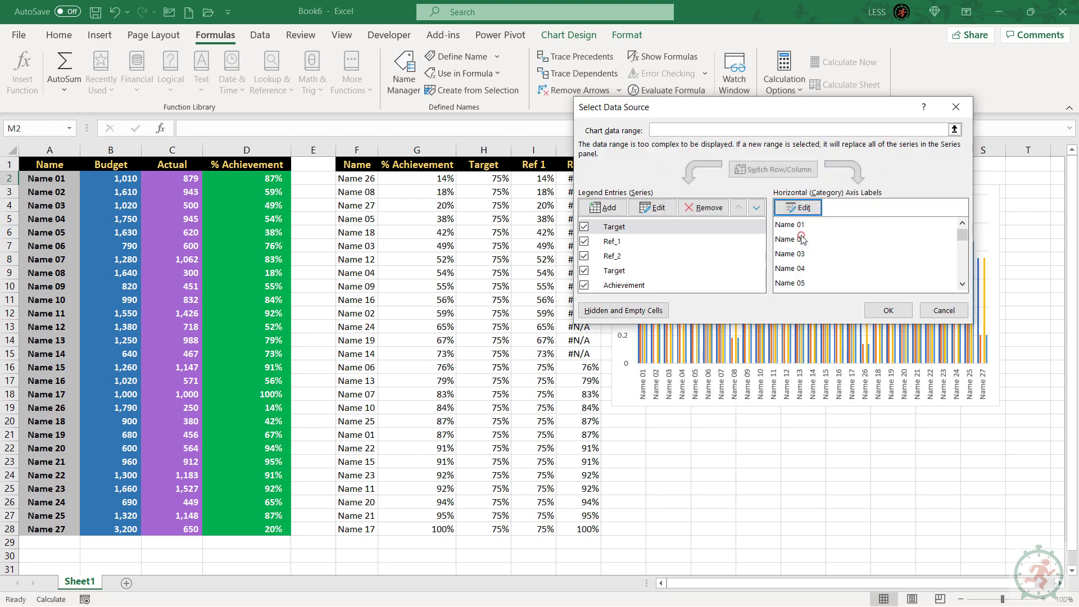
{"action": "left_click", "coordinate": [611, 256]}
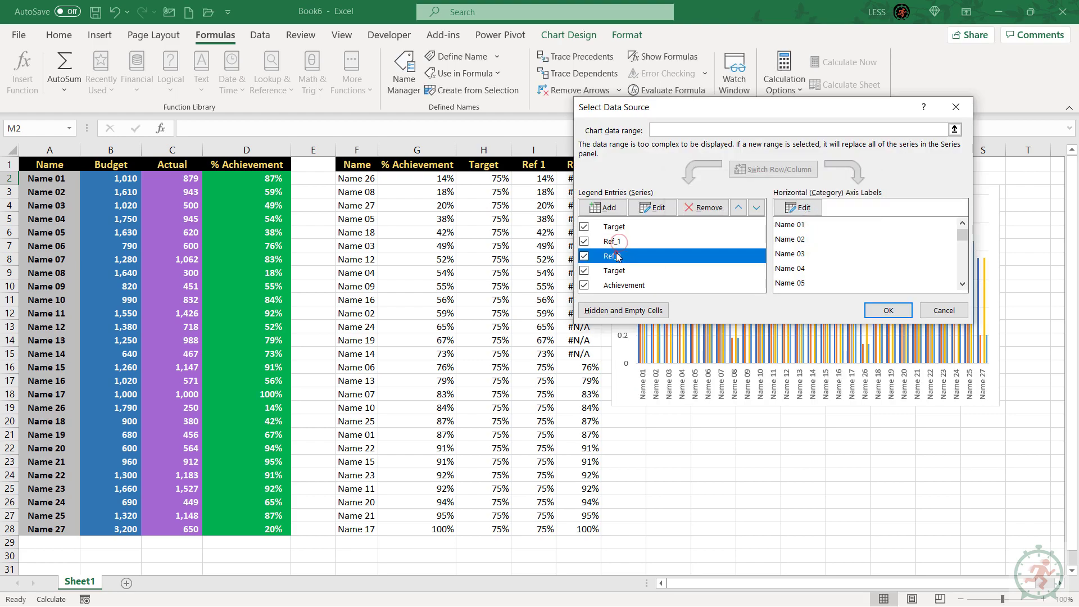
{"action": "left_click", "coordinate": [615, 284]}
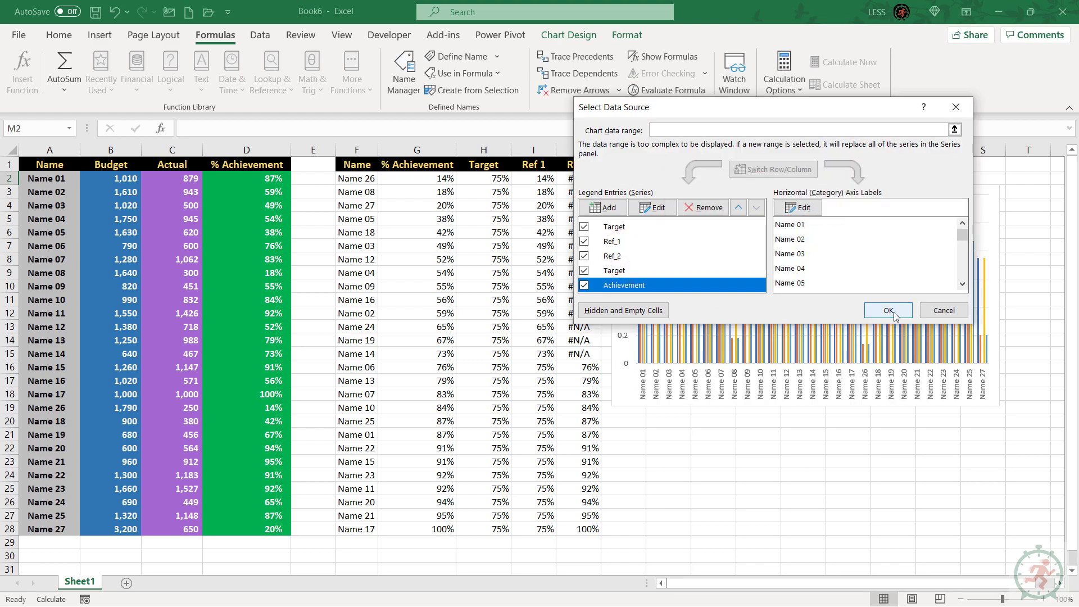
{"action": "left_click", "coordinate": [887, 310]}
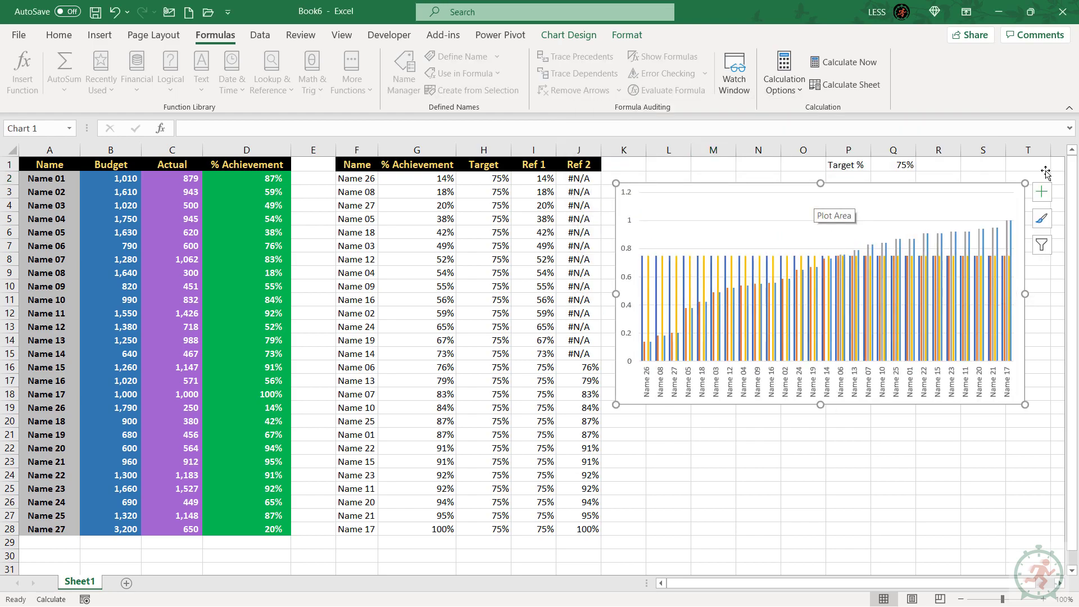
{"action": "mouse_move", "coordinate": [567, 35]}
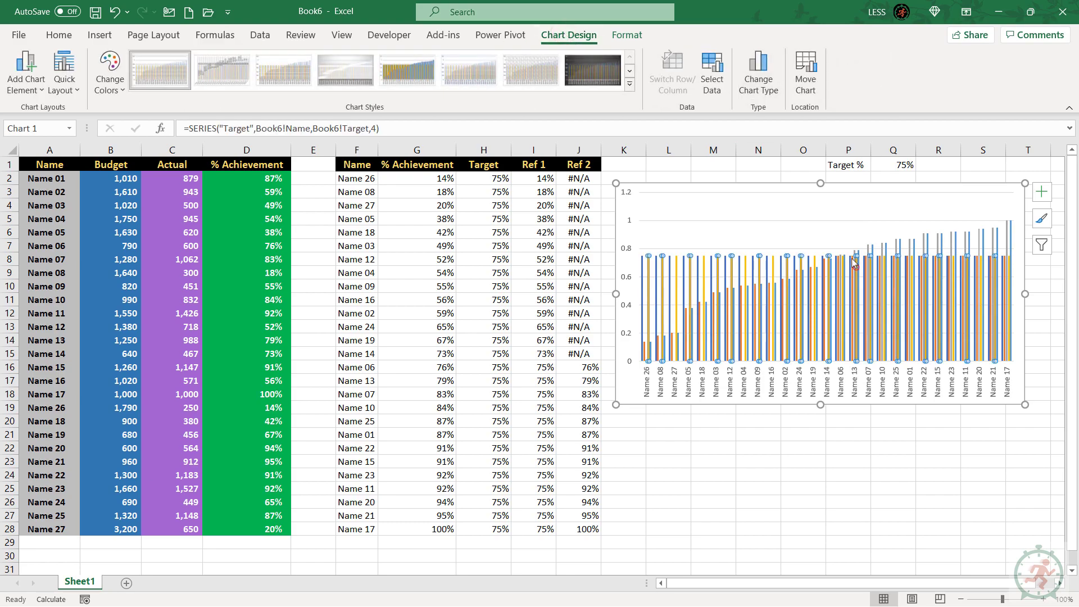
Make the chart a Combo with Target and Achievement drawn as lines over the columns.
{"action": "left_click", "coordinate": [758, 72]}
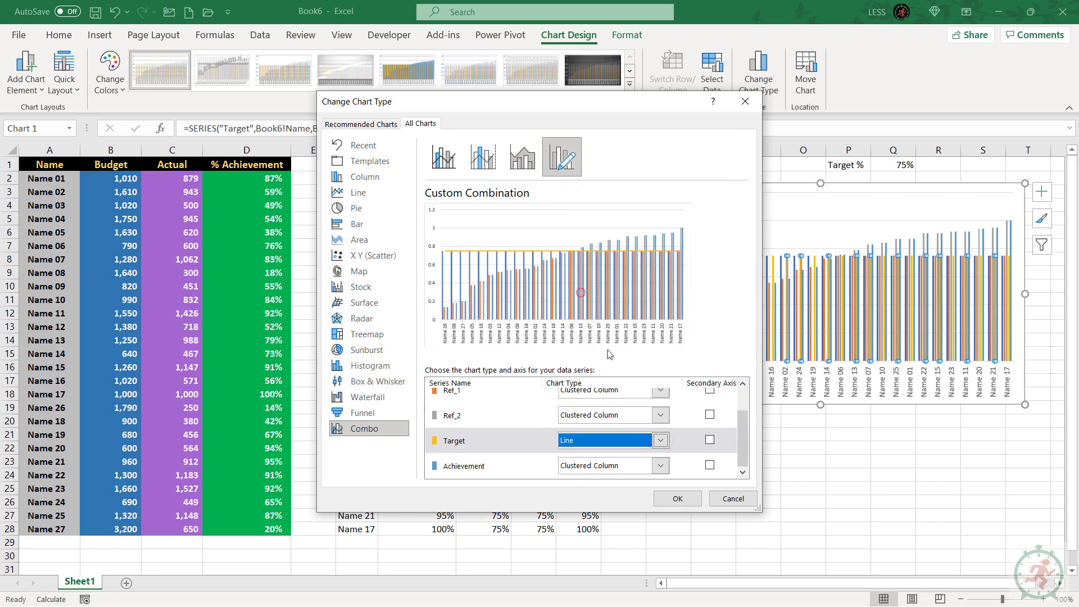
{"action": "left_click", "coordinate": [608, 465]}
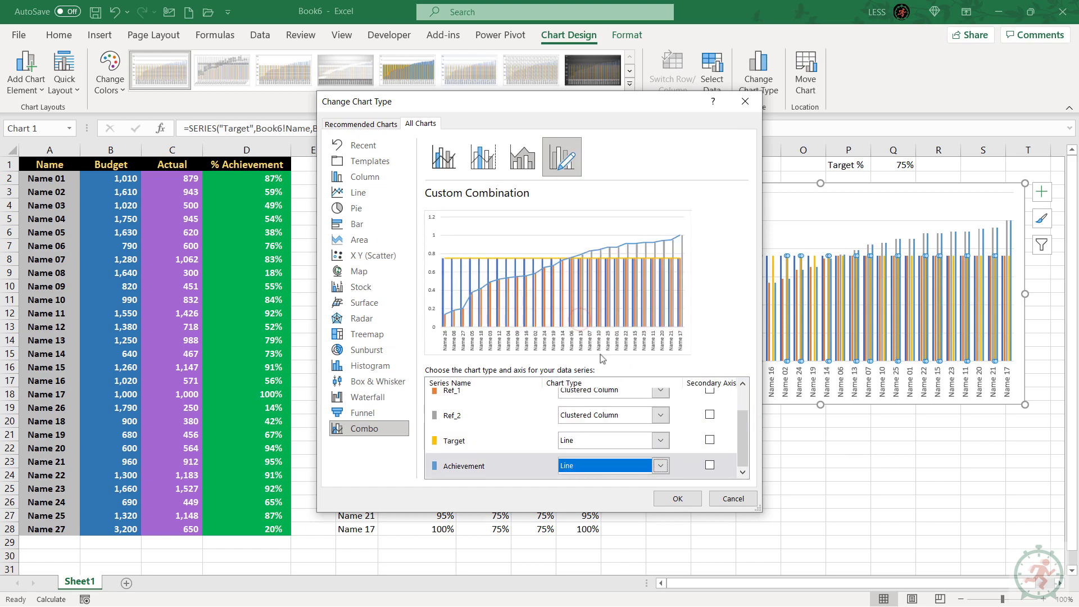
{"action": "left_click", "coordinate": [677, 498]}
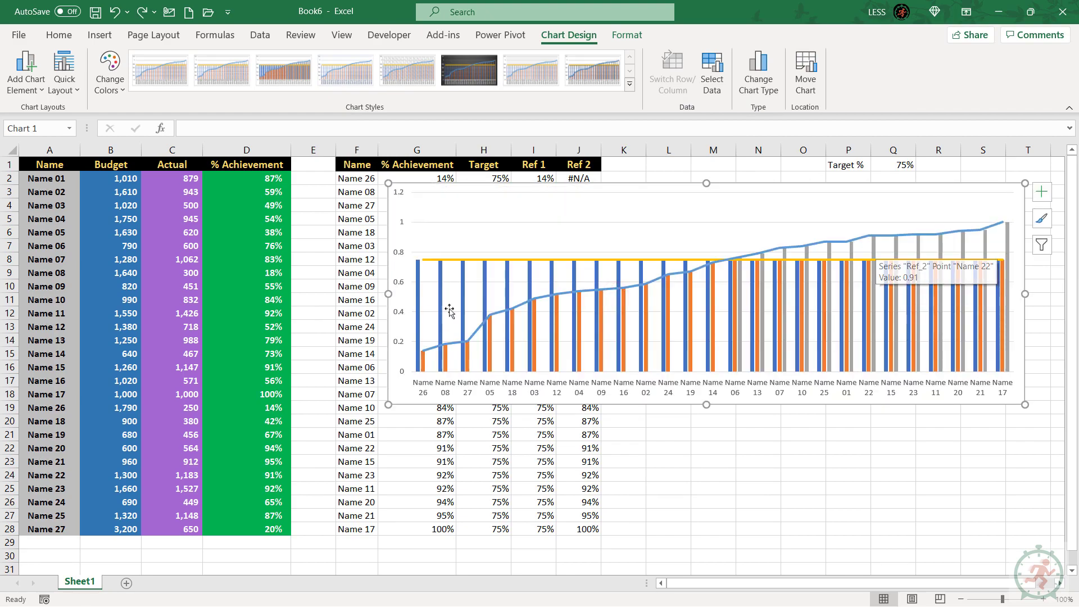
Fill Ref_2 bars green and Target columns red, then set series overlap to 100%.
{"action": "left_click", "coordinate": [541, 54]}
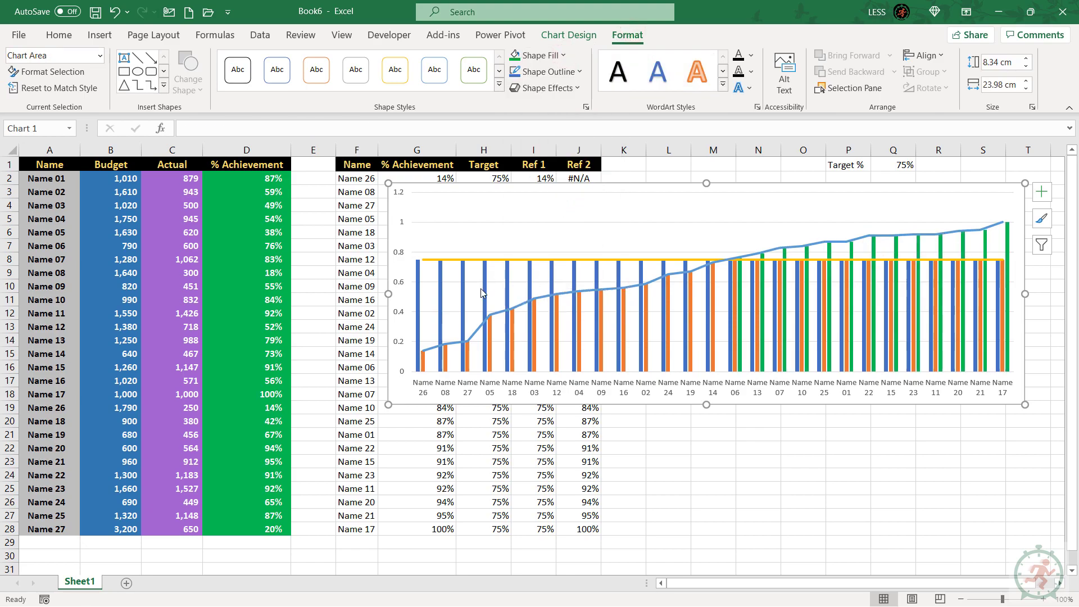
{"action": "left_click", "coordinate": [534, 54]}
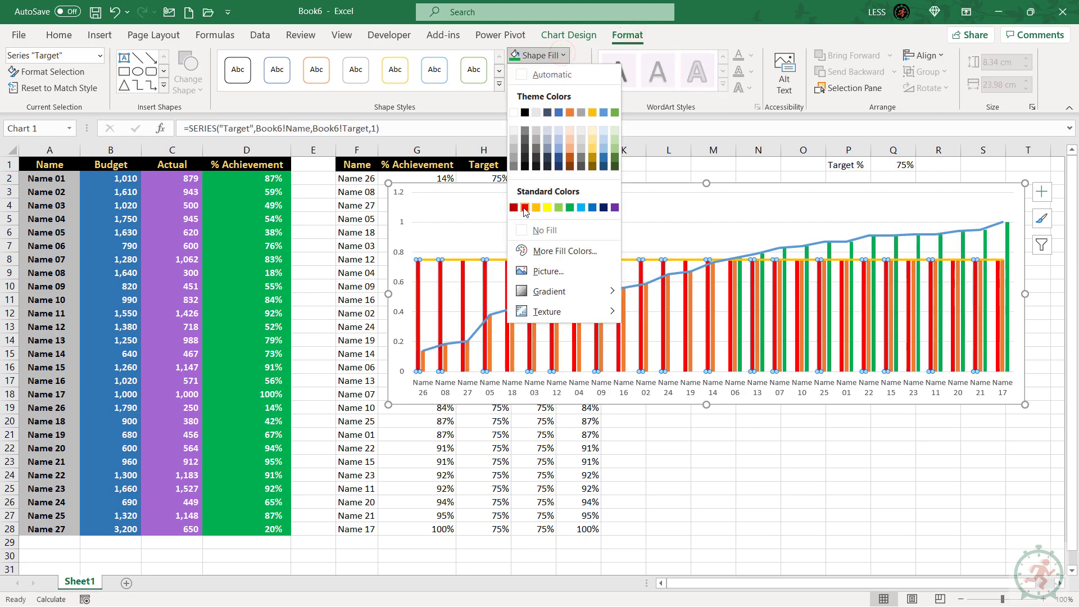
{"action": "left_click", "coordinate": [603, 161]}
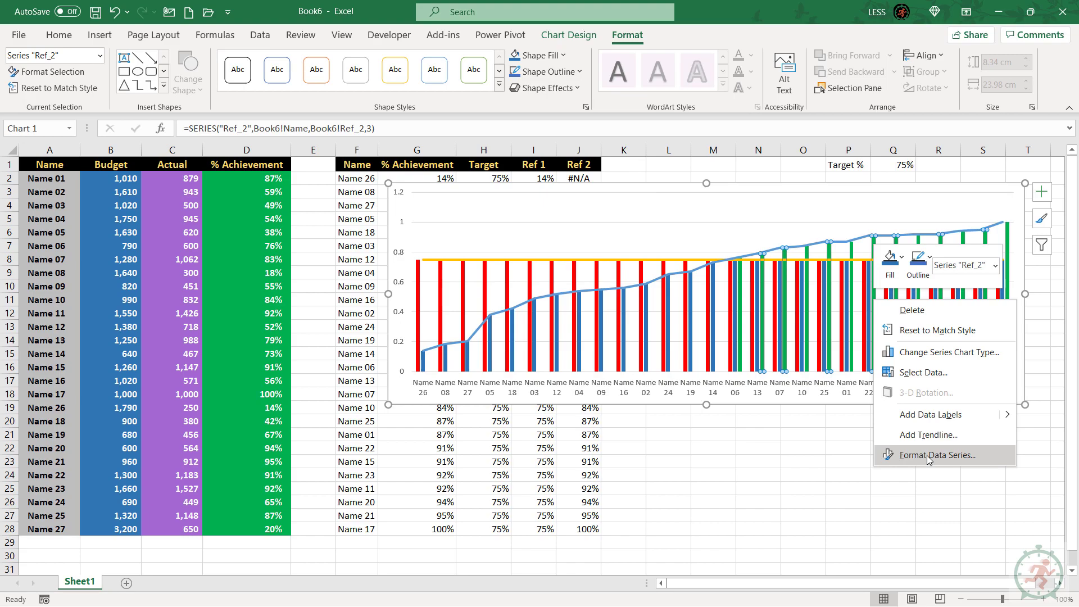
{"action": "left_click", "coordinate": [938, 455]}
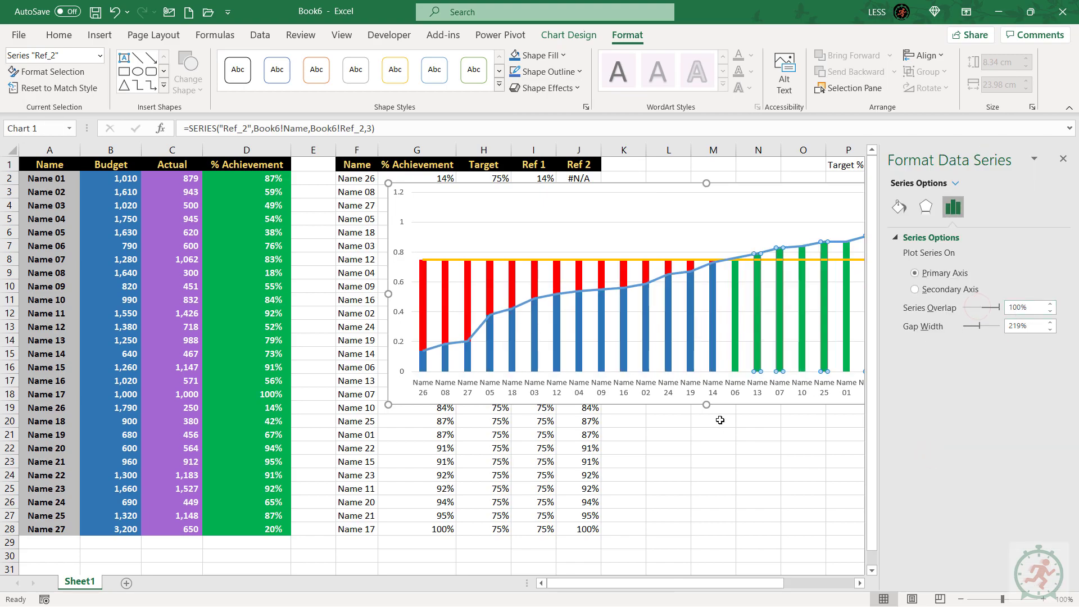
{"action": "left_click", "coordinate": [714, 420]}
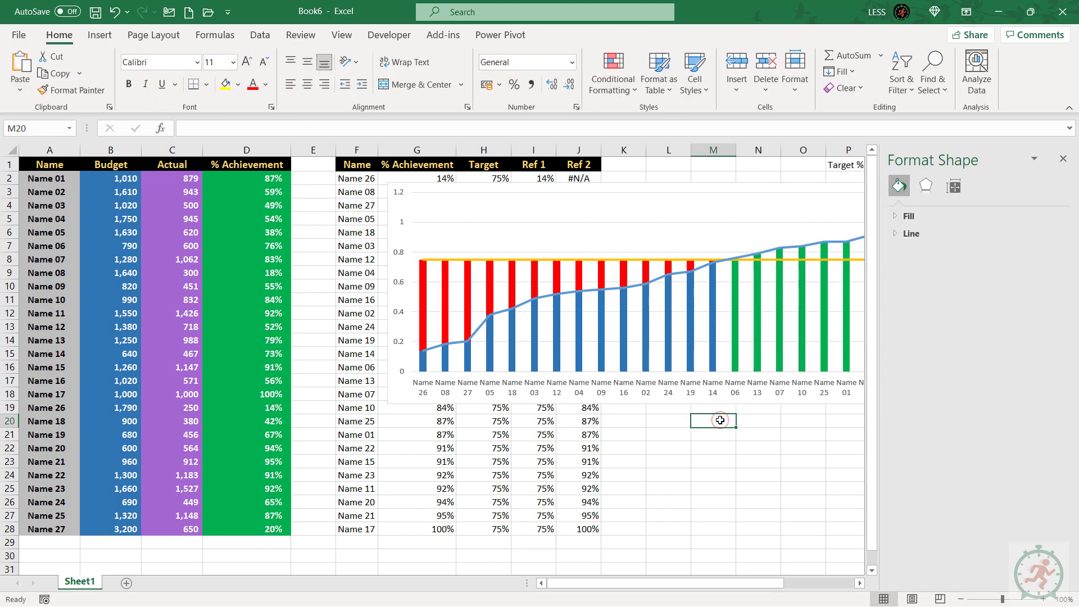
Move Ref_2 to the top of the chart's series order in Select Data and confirm.
{"action": "left_click", "coordinate": [1062, 159]}
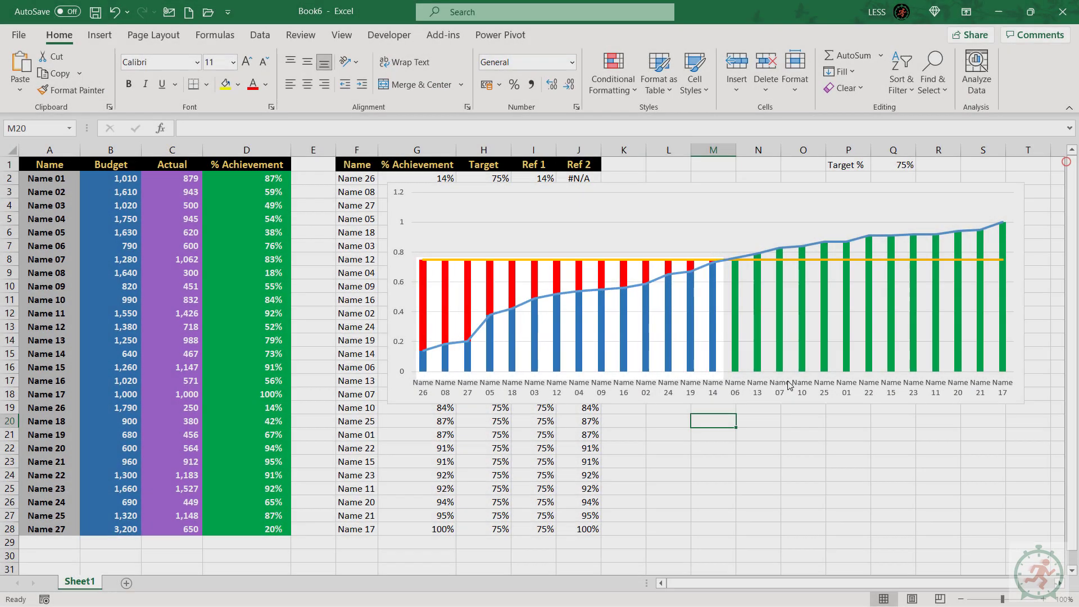
{"action": "mouse_move", "coordinate": [740, 382]}
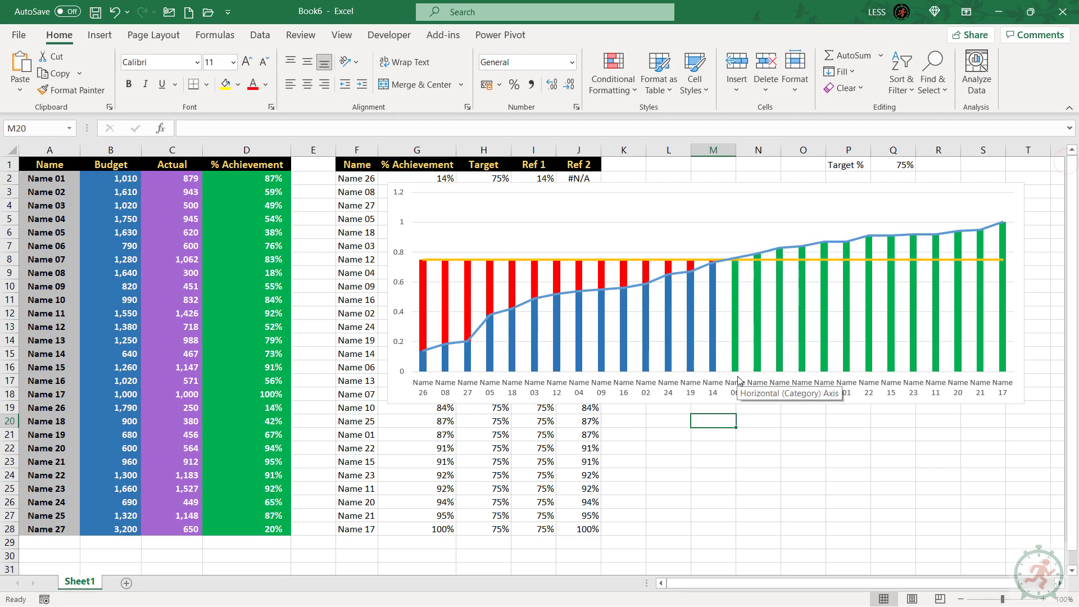
{"action": "right_click", "coordinate": [688, 262]}
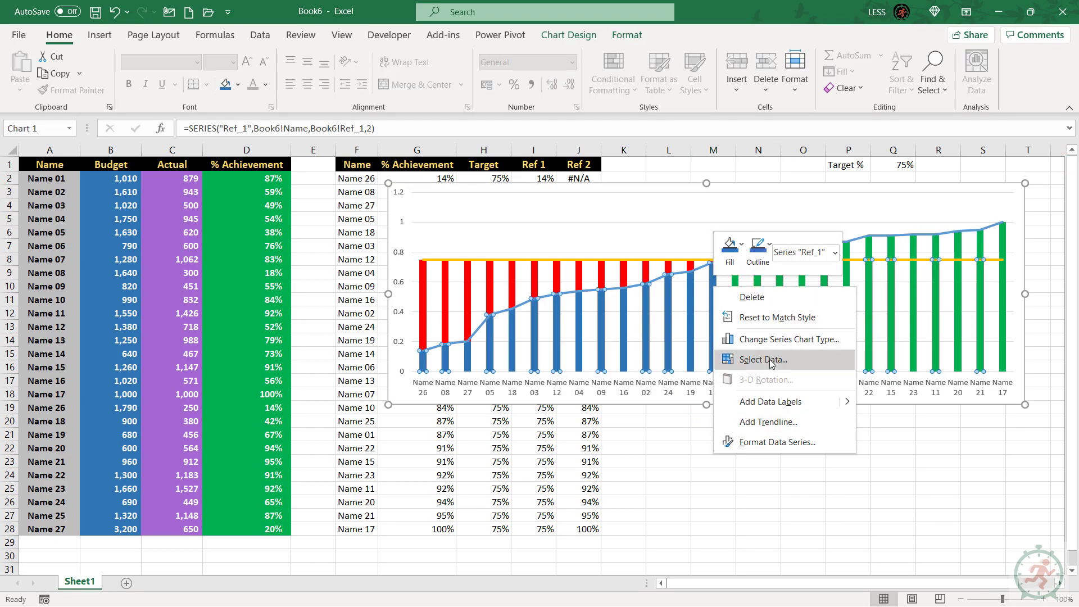
{"action": "left_click", "coordinate": [760, 360]}
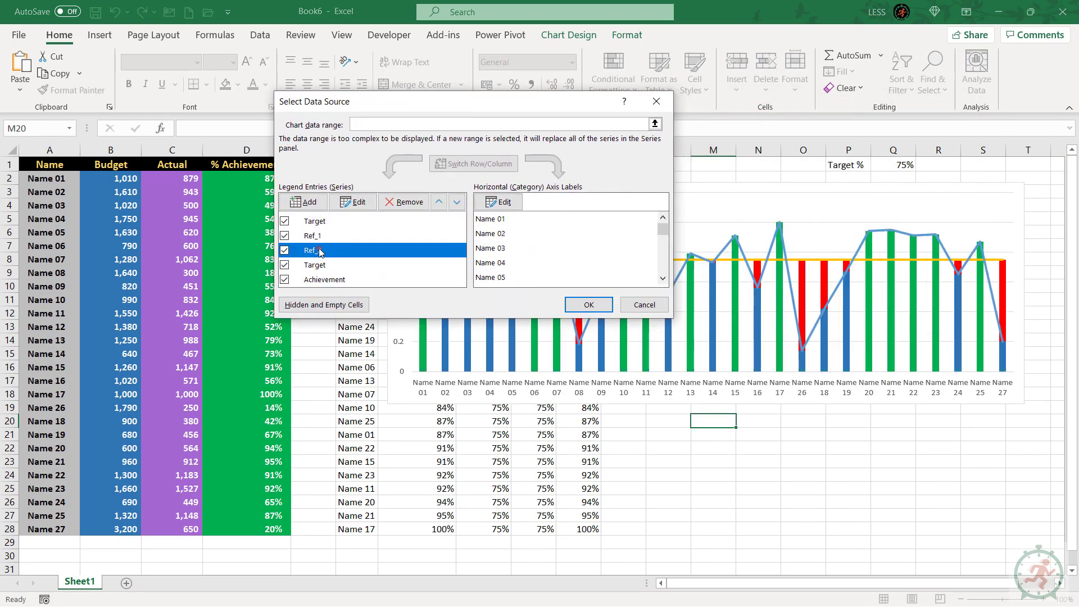
{"action": "left_click", "coordinate": [439, 201]}
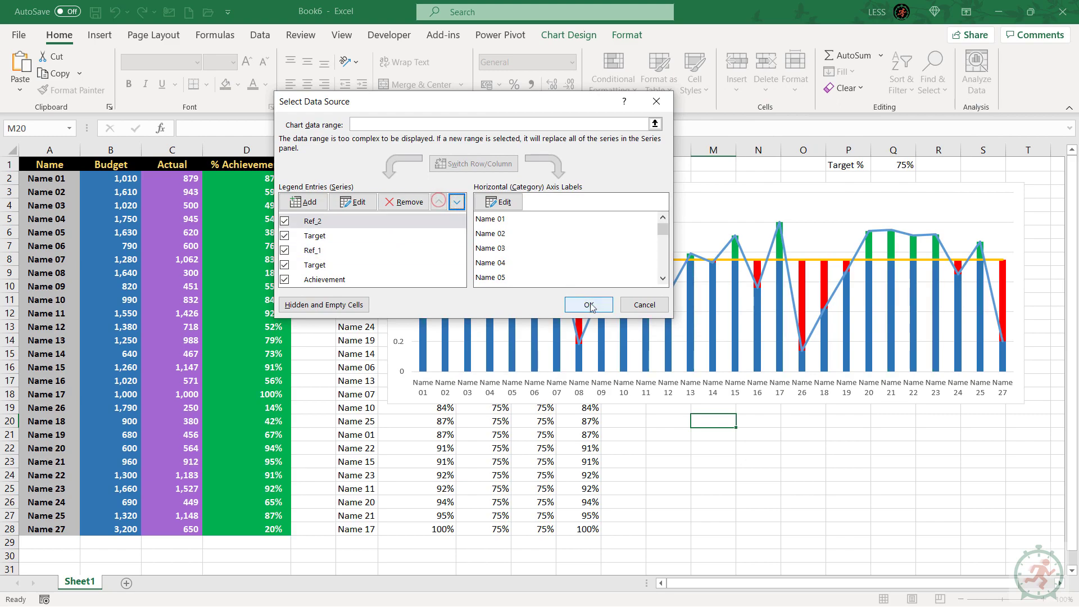
{"action": "left_click", "coordinate": [587, 305]}
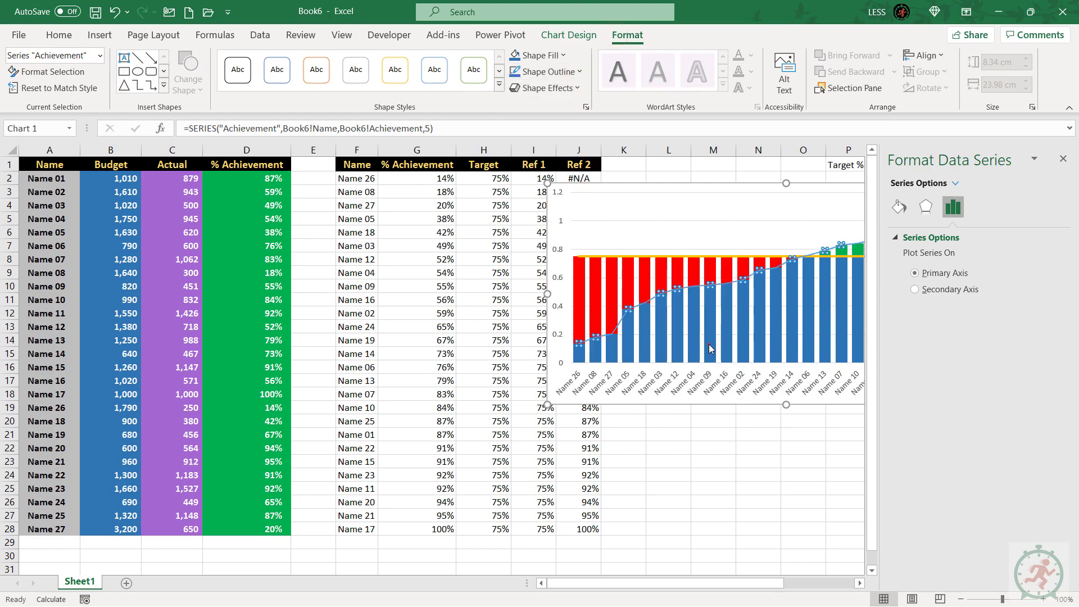
{"action": "mouse_move", "coordinate": [660, 340]}
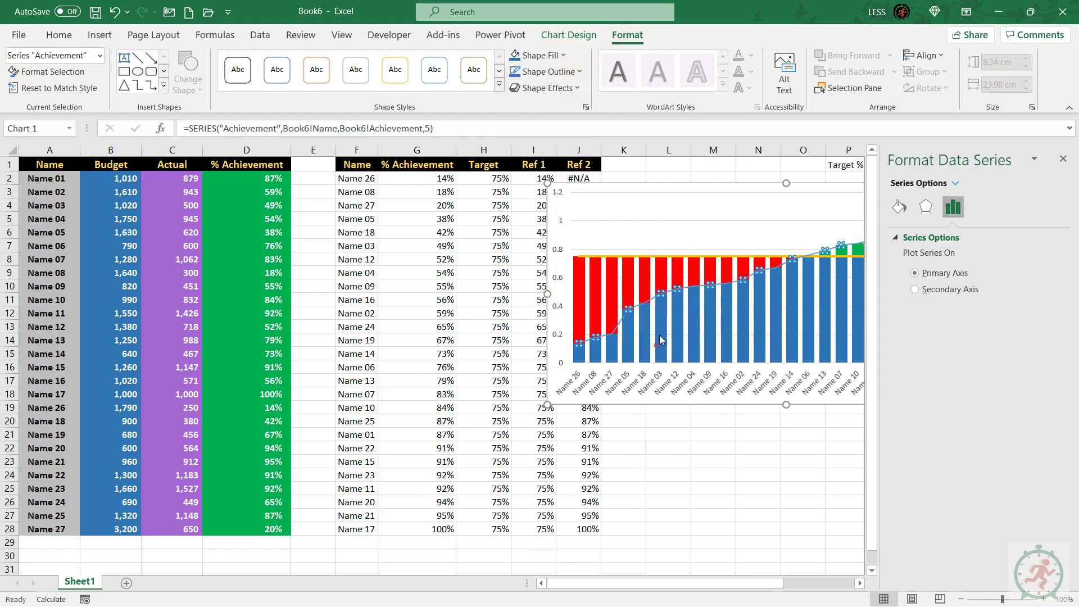
Add data labels to the Achievement series.
{"action": "left_click", "coordinate": [542, 71]}
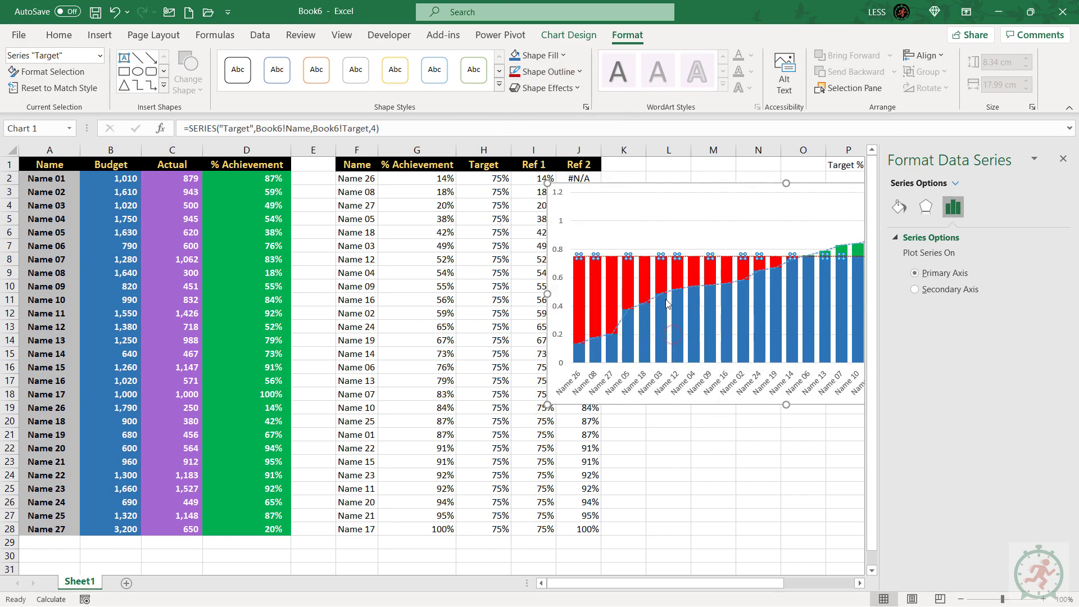
{"action": "right_click", "coordinate": [666, 283]}
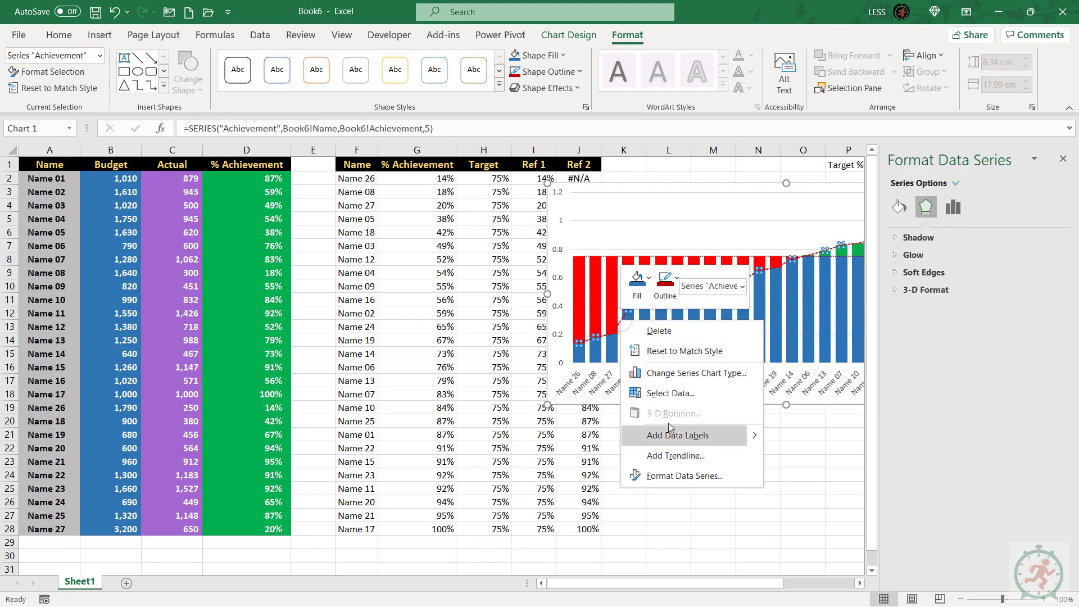
{"action": "left_click", "coordinate": [676, 435]}
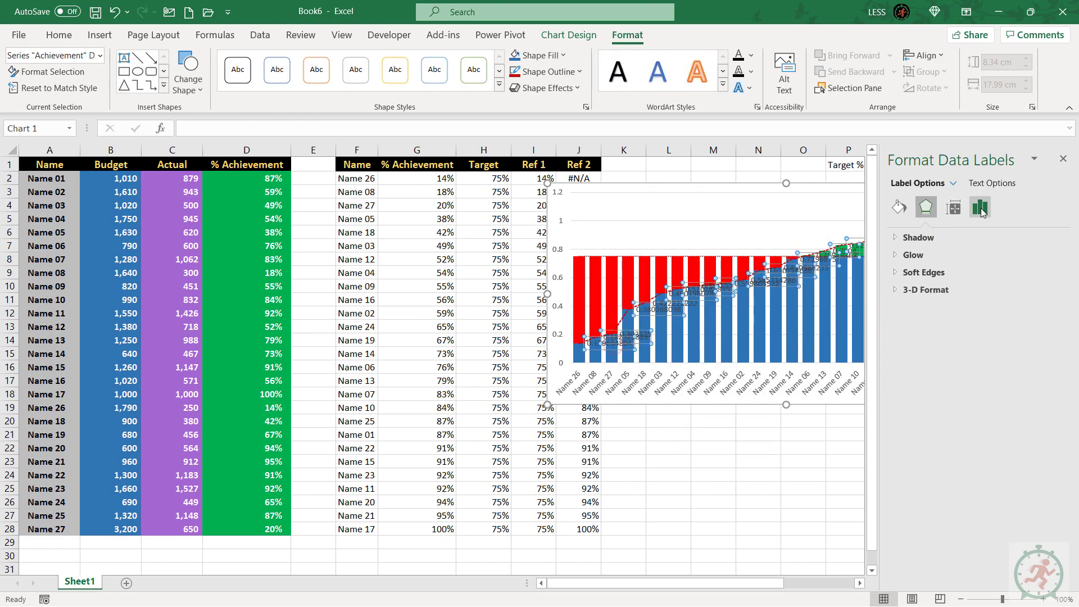
{"action": "left_click", "coordinate": [979, 207]}
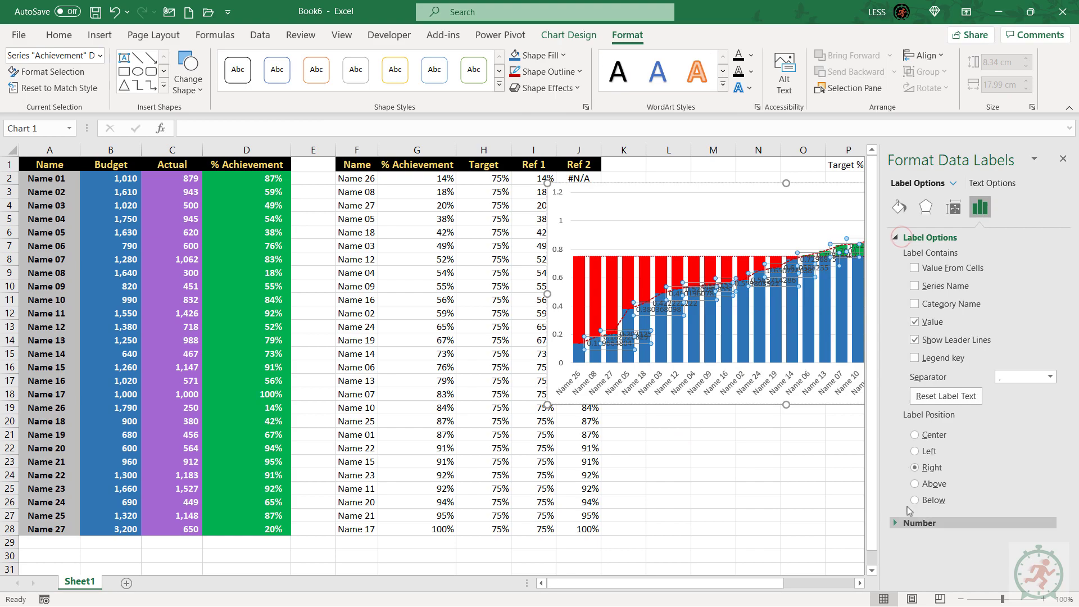
Format the Achievement labels as percentages with a solid dark fill.
{"action": "left_click", "coordinate": [918, 523]}
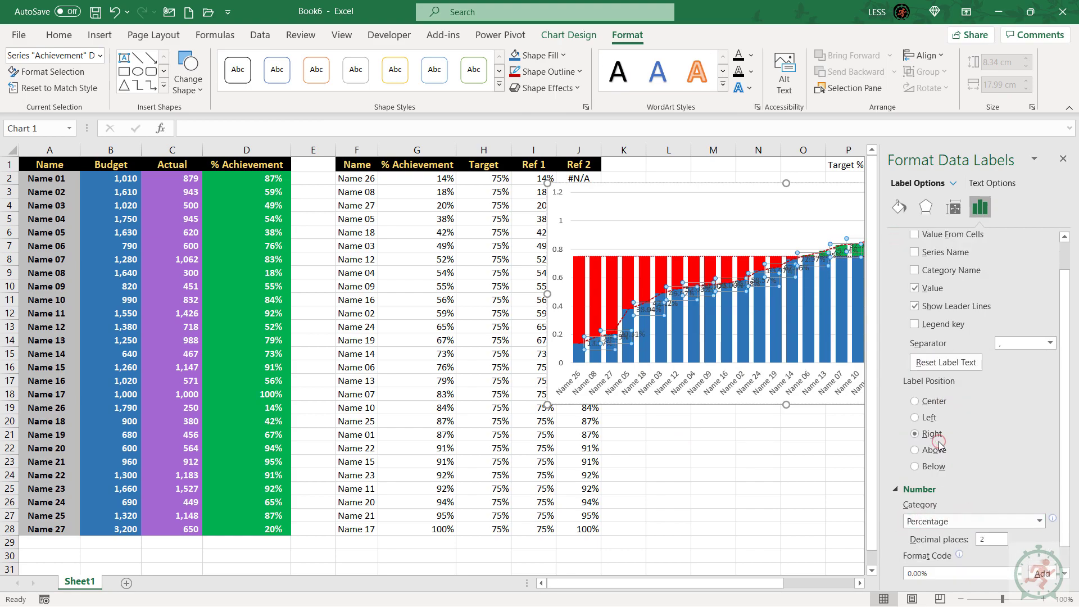
{"action": "left_click", "coordinate": [899, 207]}
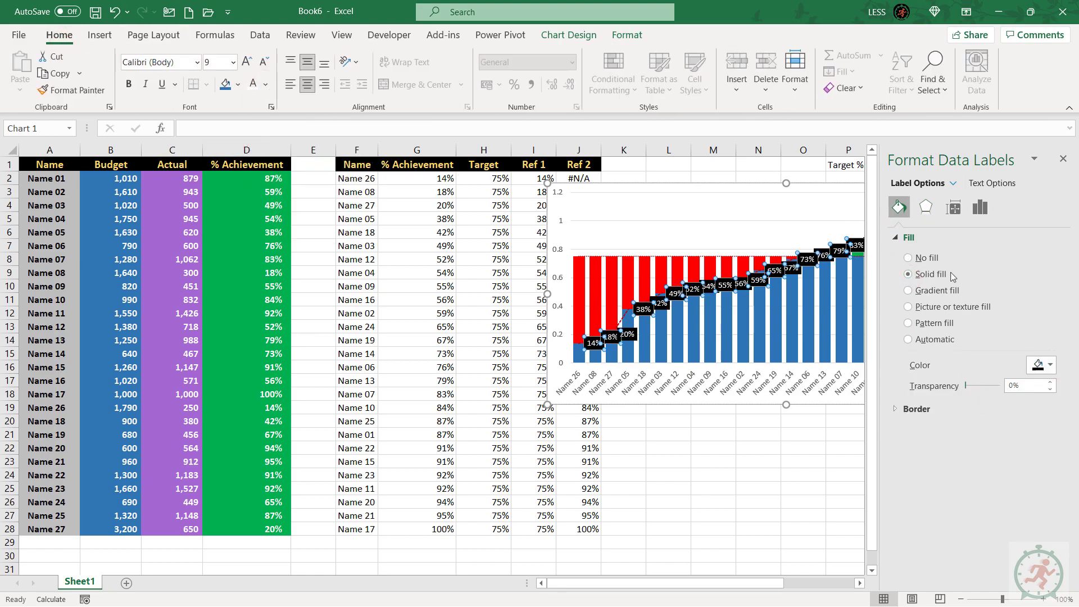
{"action": "left_click", "coordinate": [925, 206]}
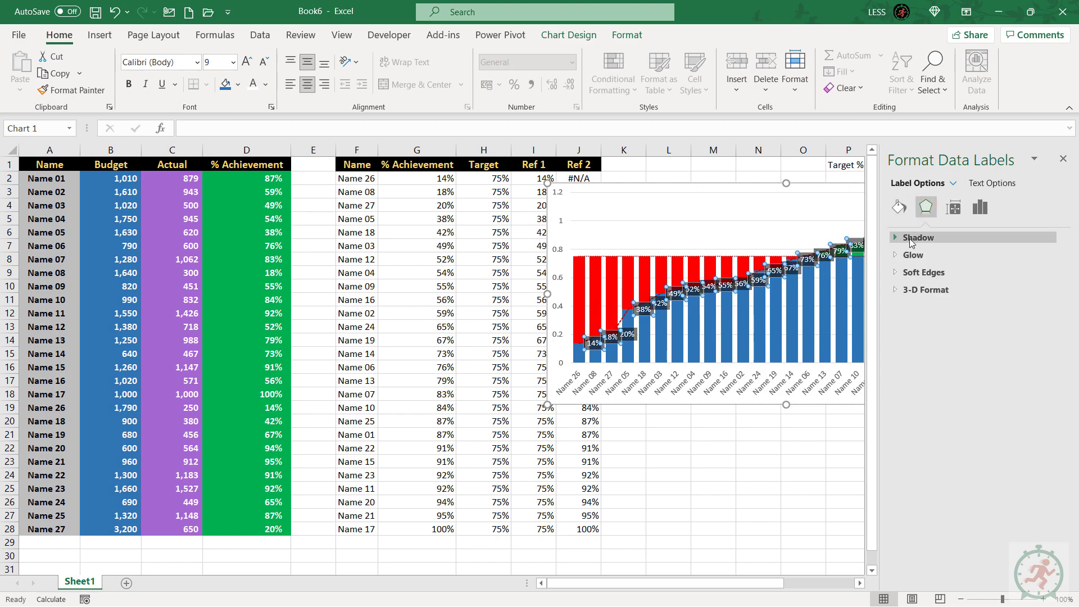
{"action": "left_click", "coordinate": [918, 237]}
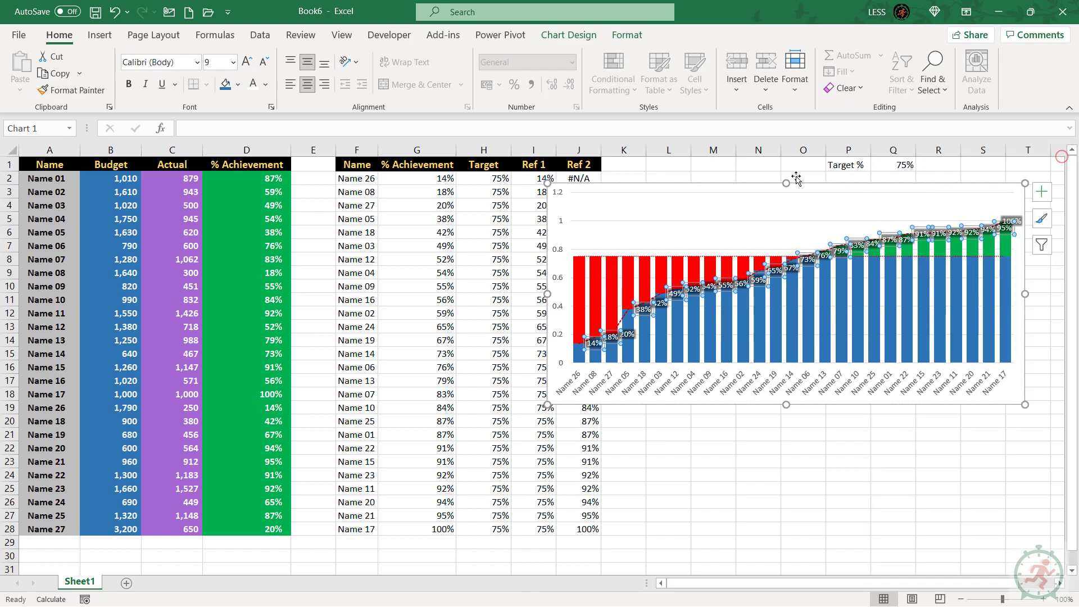
Position the Achievement data labels above their points.
{"action": "right_click", "coordinate": [643, 306]}
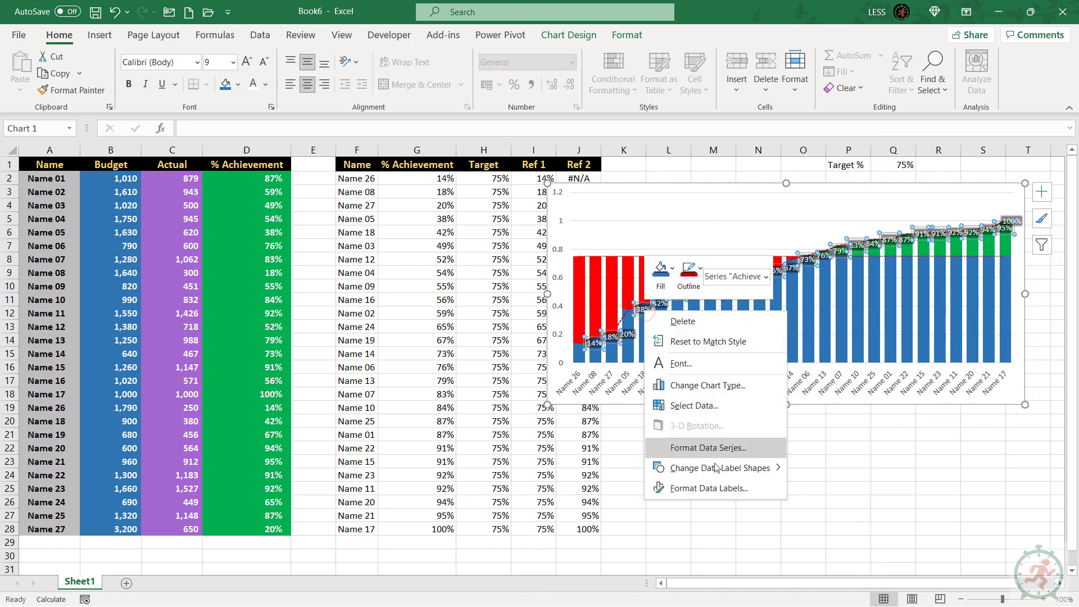
{"action": "left_click", "coordinate": [709, 488]}
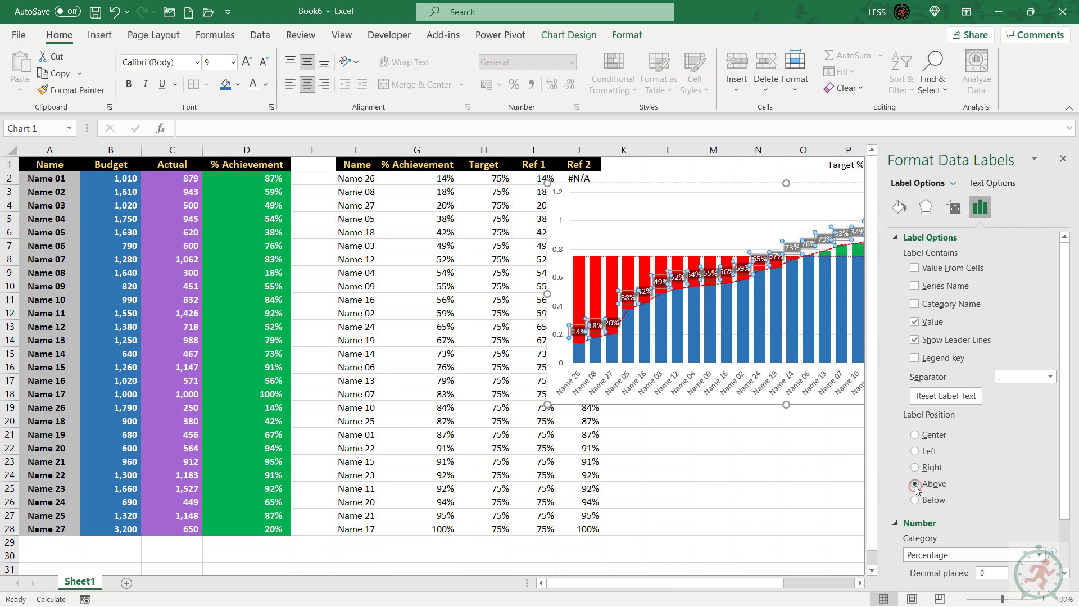
{"action": "left_click", "coordinate": [899, 207]}
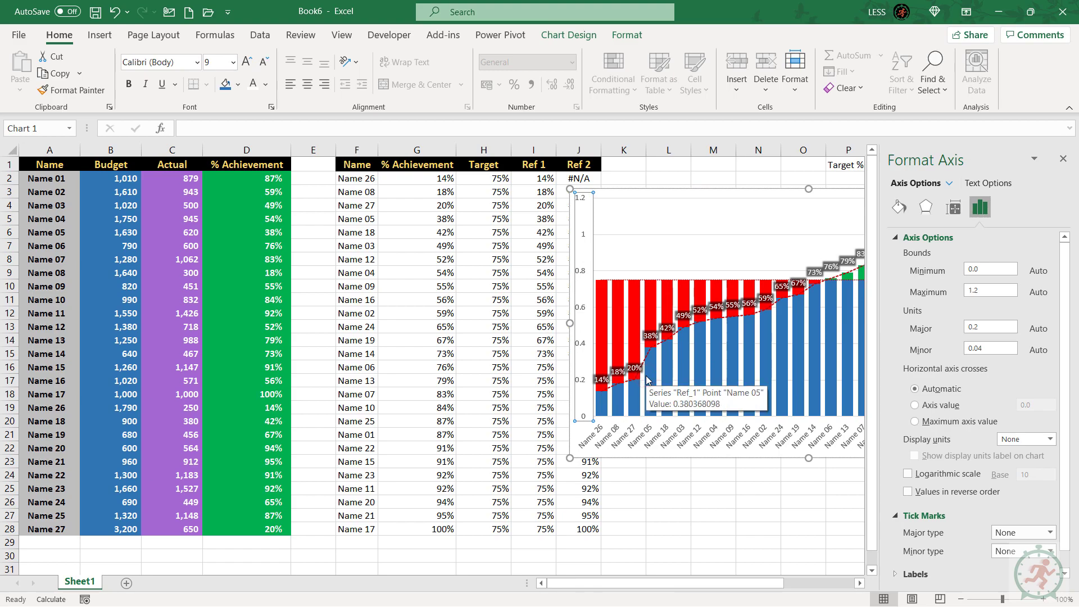
Format the vertical axis as whole percentages from 0% to 120%.
{"action": "scroll", "scroll_direction": "down", "scroll_amount": 3}
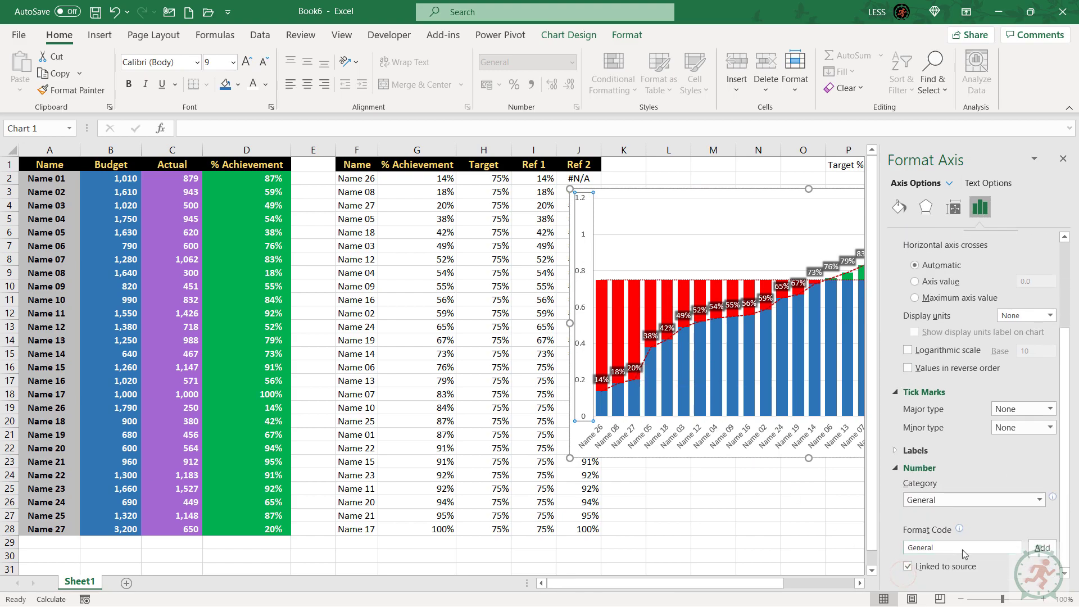
{"action": "left_click", "coordinate": [972, 499]}
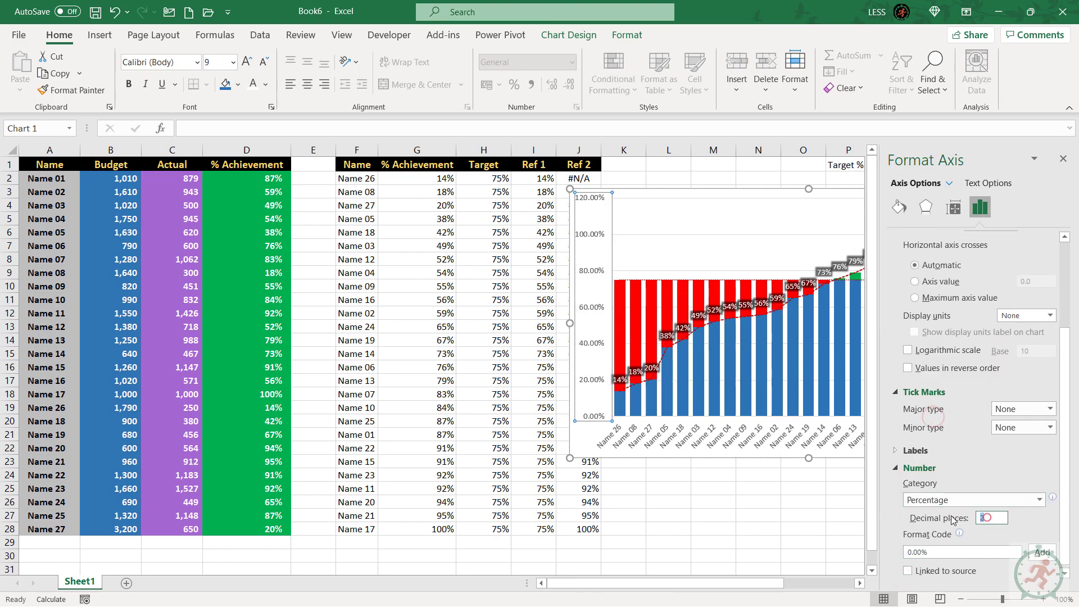
{"action": "left_click", "coordinate": [1063, 158]}
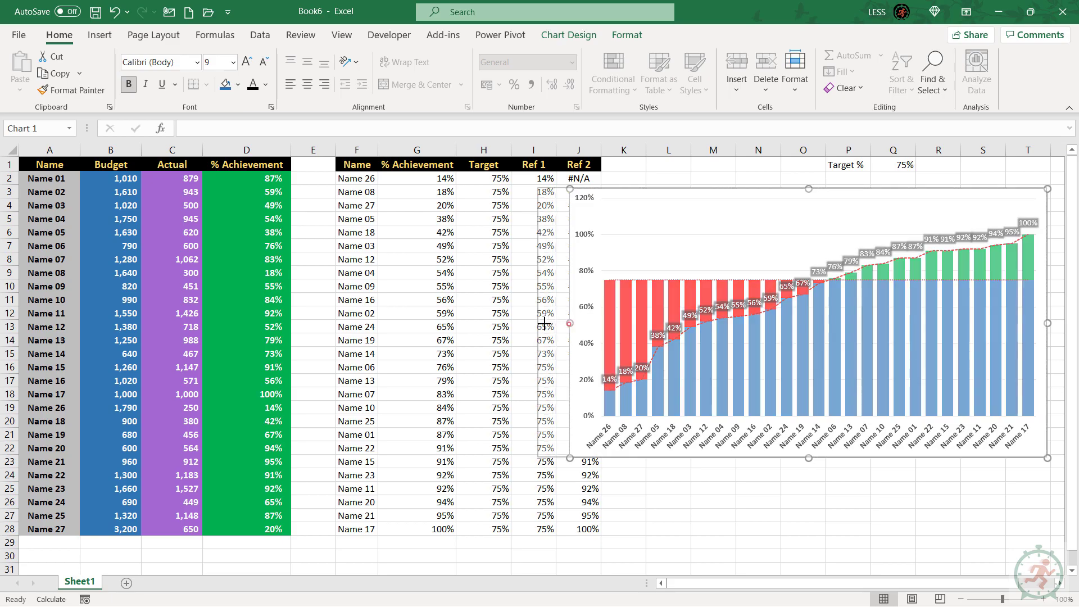
{"action": "left_click", "coordinate": [667, 487]}
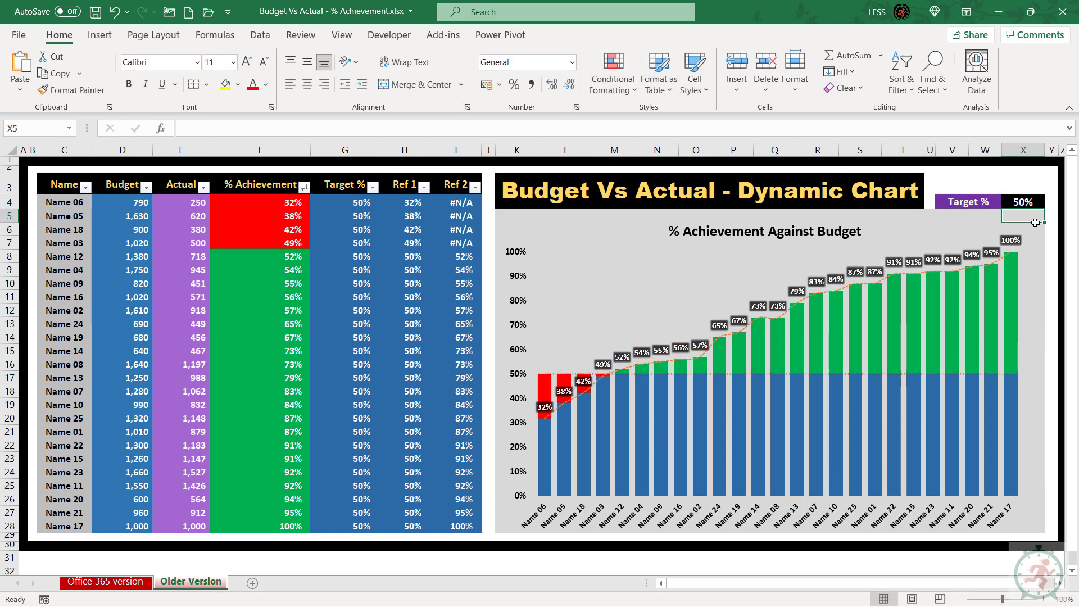
{"action": "mouse_move", "coordinate": [521, 243]}
{"action": "type", "text": "1,200"}
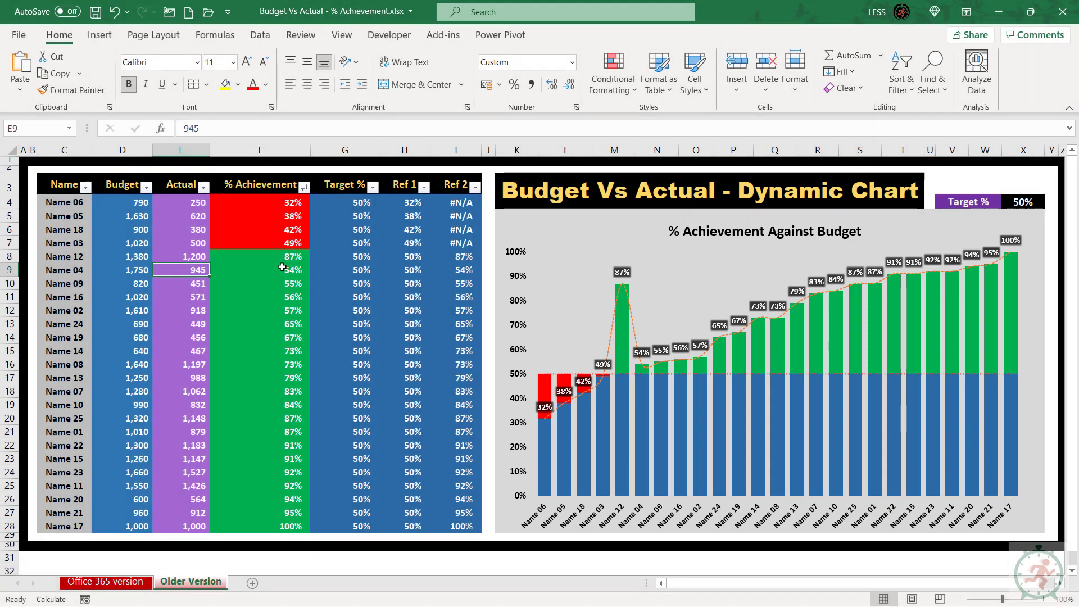
Edit an Actual value in the finished Budget Vs Actual sheet to watch the chart re-sort.
{"action": "left_click", "coordinate": [304, 186]}
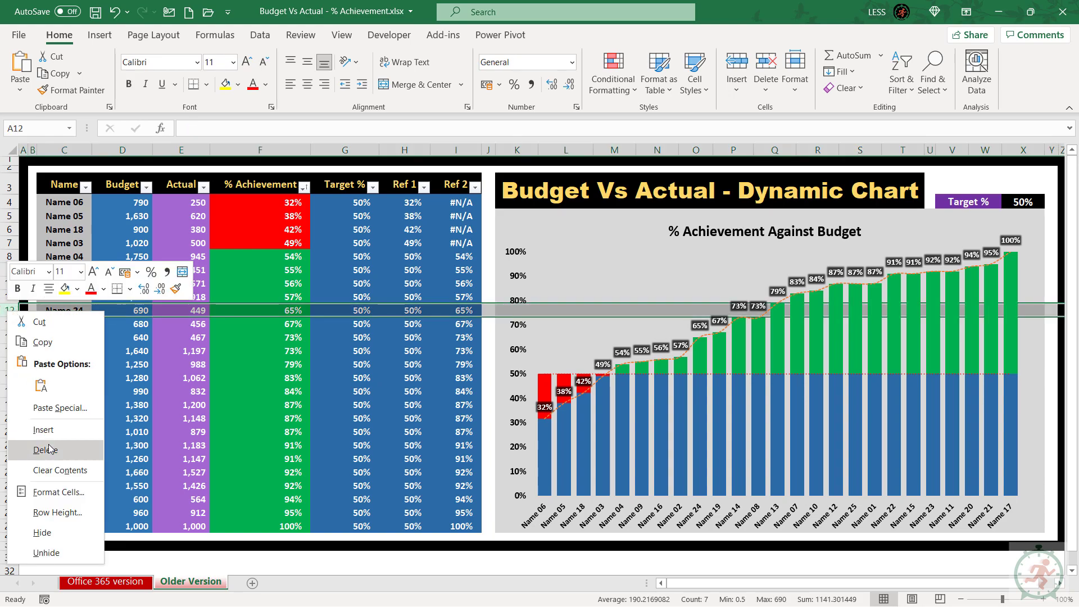
Delete Name 24, add Name 26 (budget 1,005, actual 650) with Target/Ref formulas filled, and confirm Select Data.
{"action": "left_click", "coordinate": [45, 450]}
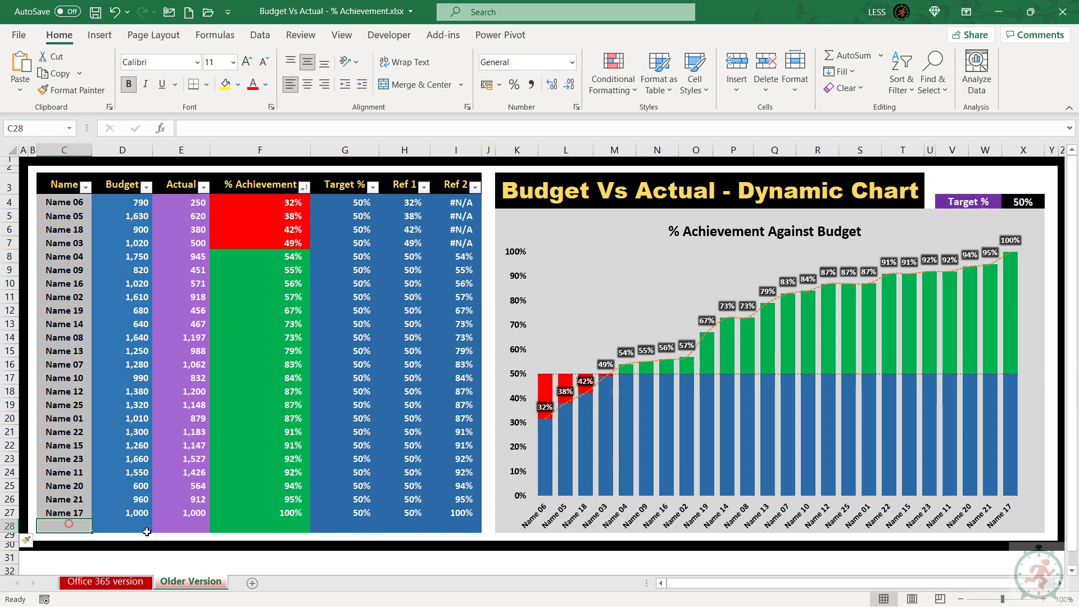
{"action": "type", "text": "Name 26"}
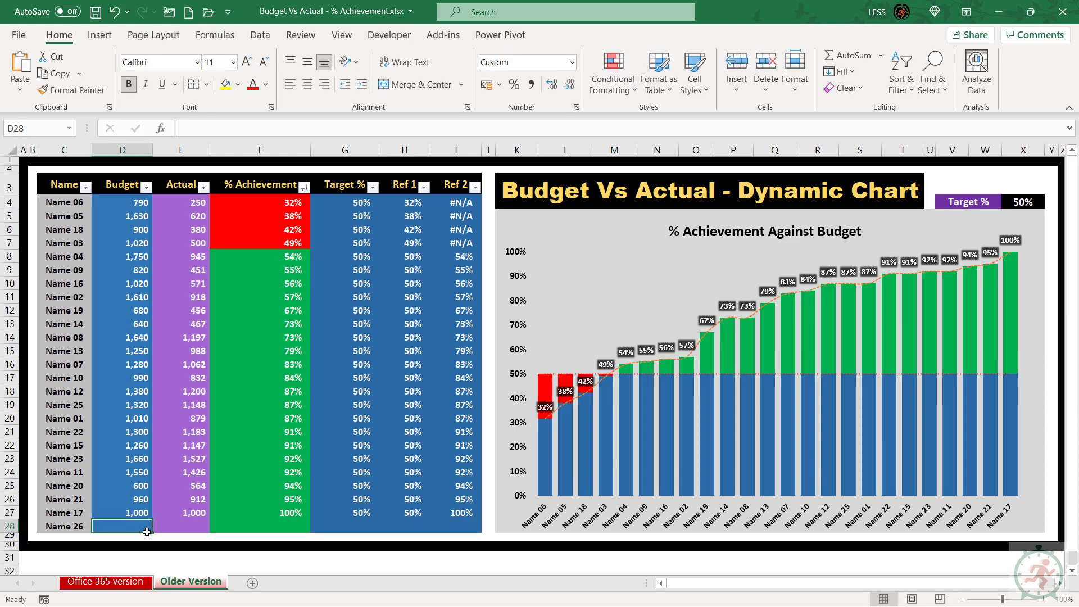
{"action": "type", "text": "100"}
{"action": "left_click", "coordinate": [181, 526]}
{"action": "type", "text": "650"}
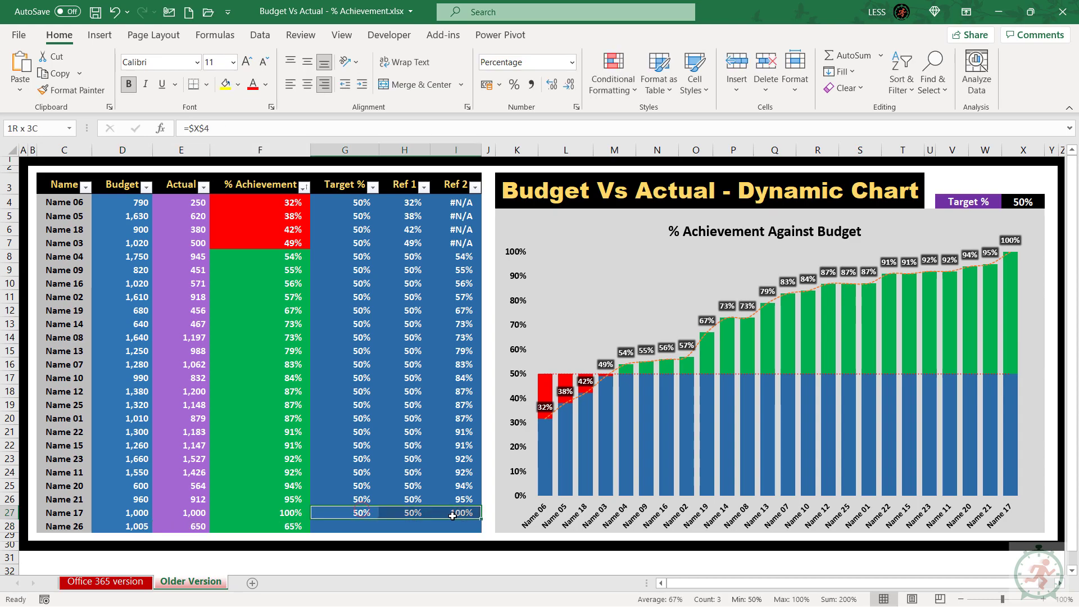
{"action": "left_click", "coordinate": [404, 526]}
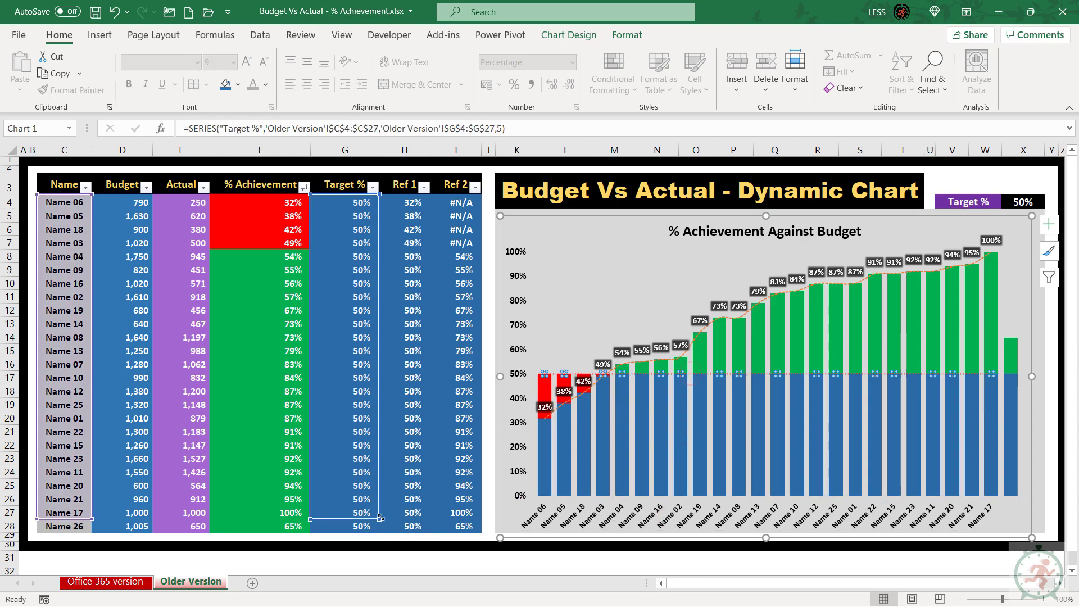
{"action": "mouse_move", "coordinate": [701, 334]}
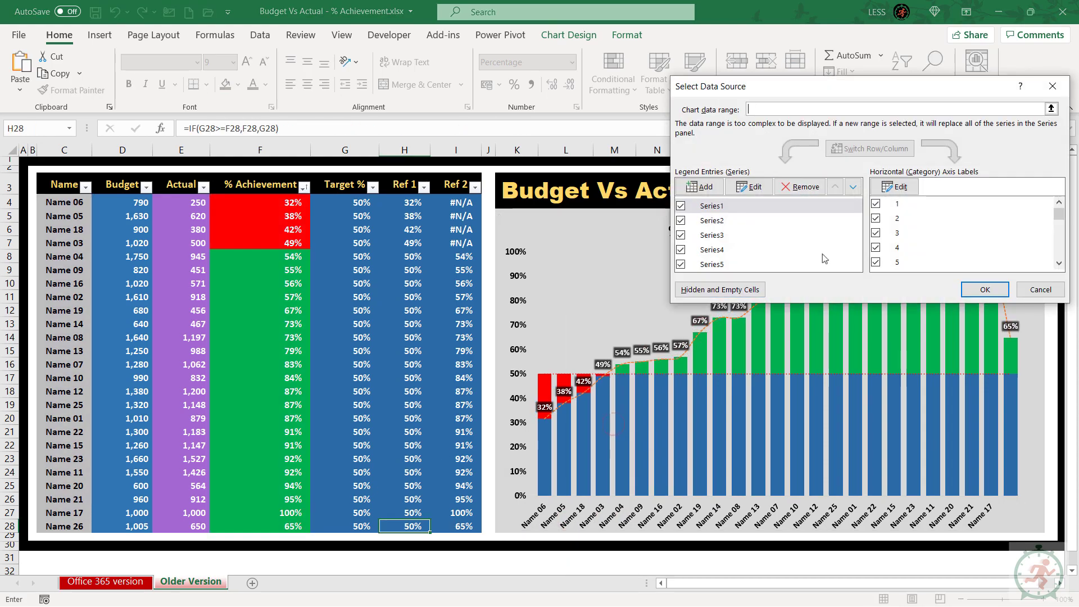
{"action": "left_click", "coordinate": [901, 187]}
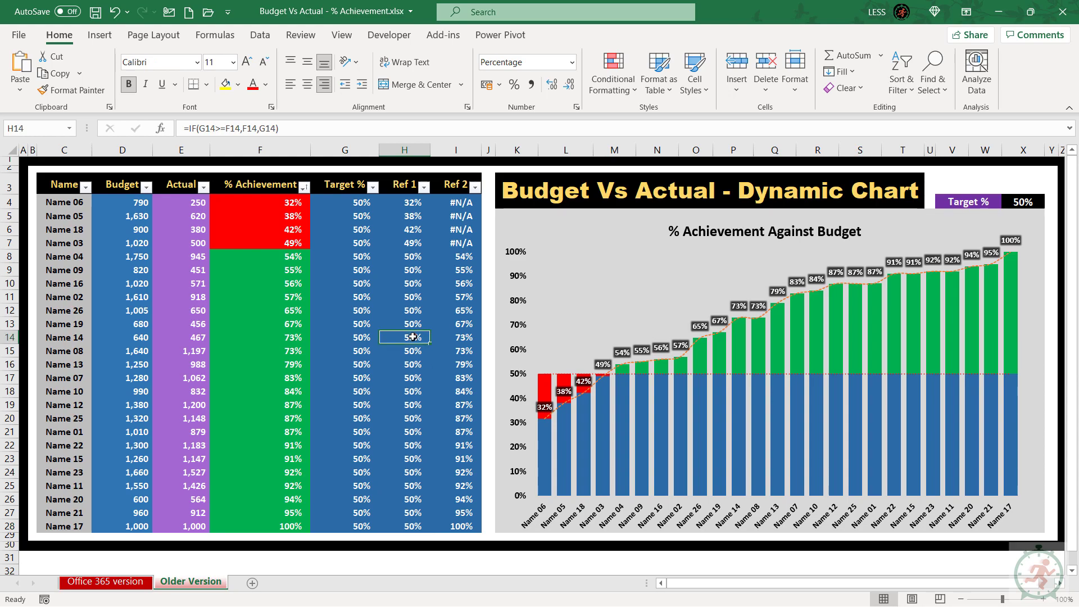
{"action": "mouse_move", "coordinate": [385, 358]}
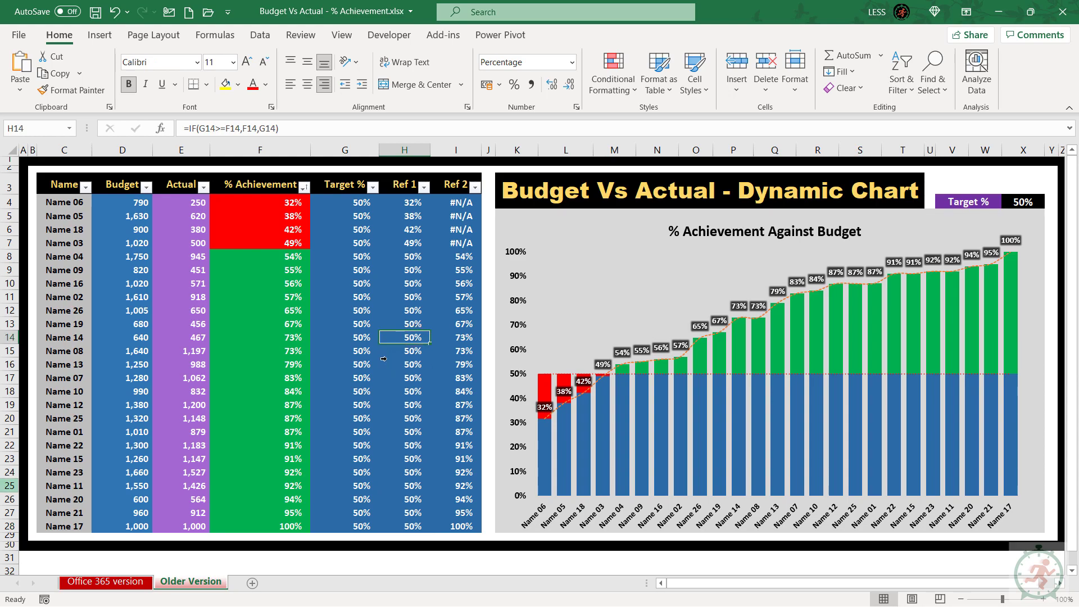
Insert a Name 28 row with budget 1,200 and actual 860, filling its Target and Ref formulas.
{"action": "left_click", "coordinate": [10, 418]}
{"action": "type", "text": "Name 2"}
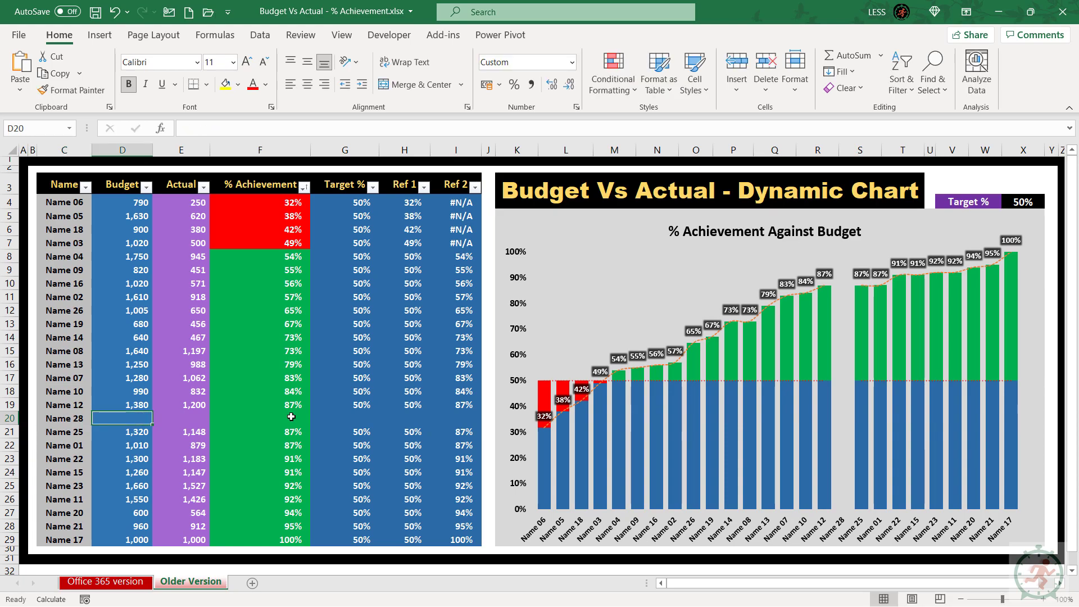
{"action": "type", "text": "860"}
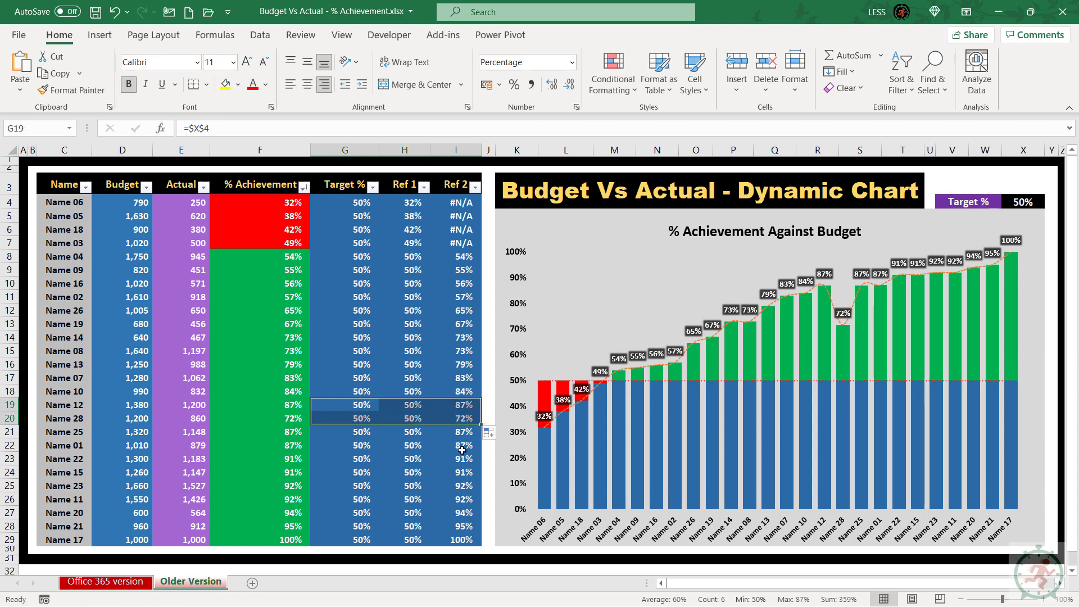
{"action": "mouse_move", "coordinate": [210, 212]}
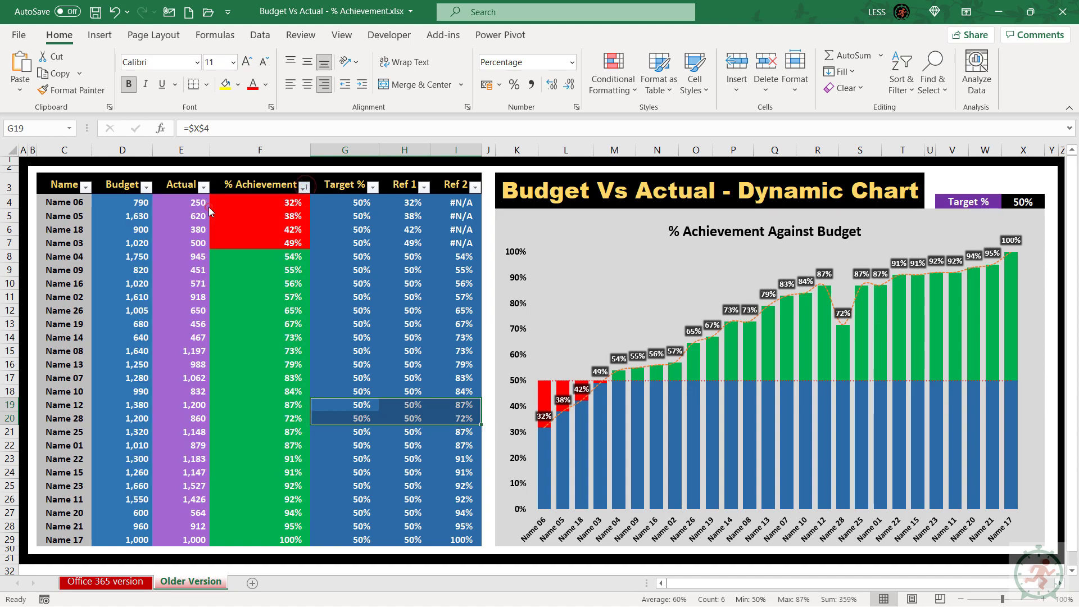
{"action": "left_click", "coordinate": [11, 539]}
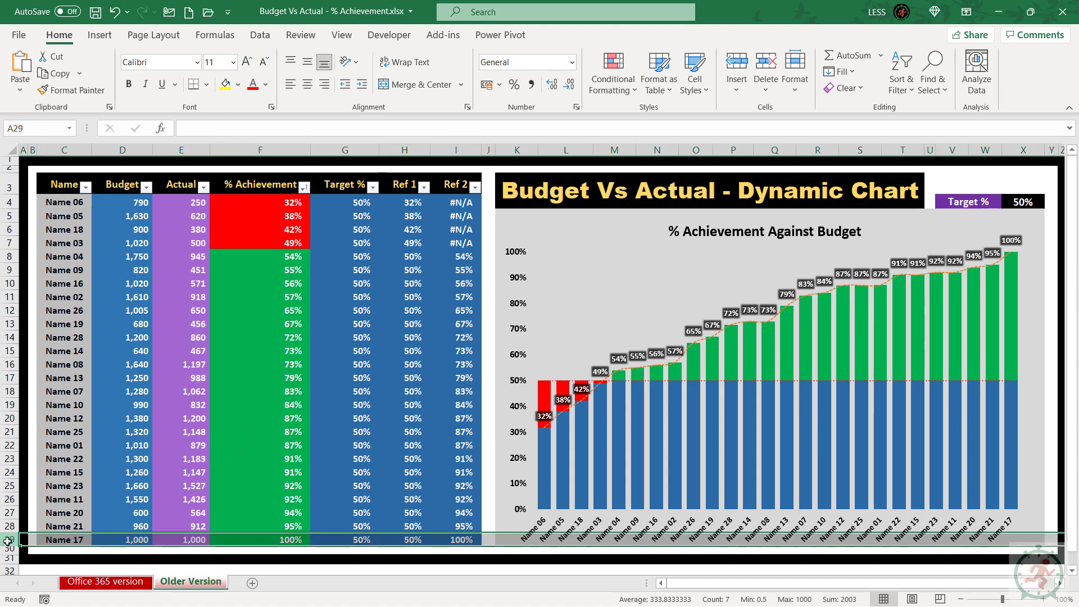